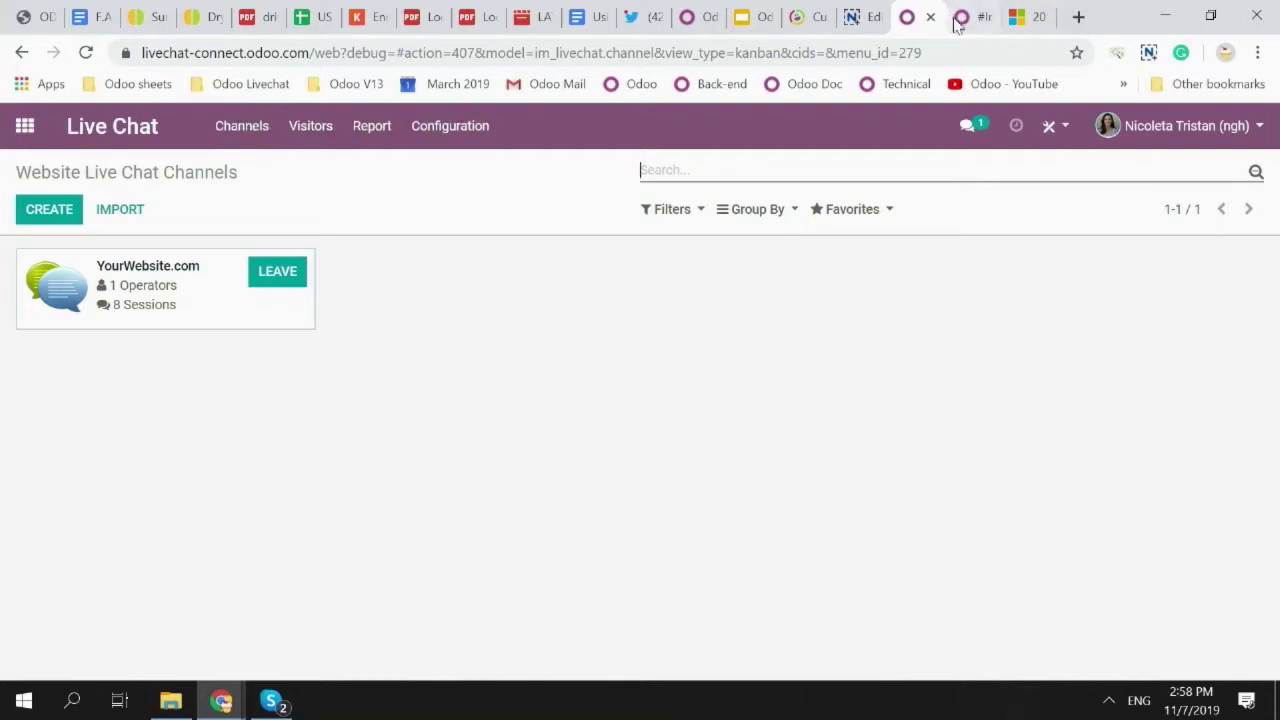
Return to the home menu and reopen the Live Chat channels page for YourWebsite.com.
{"action": "left_click", "coordinate": [24, 125]}
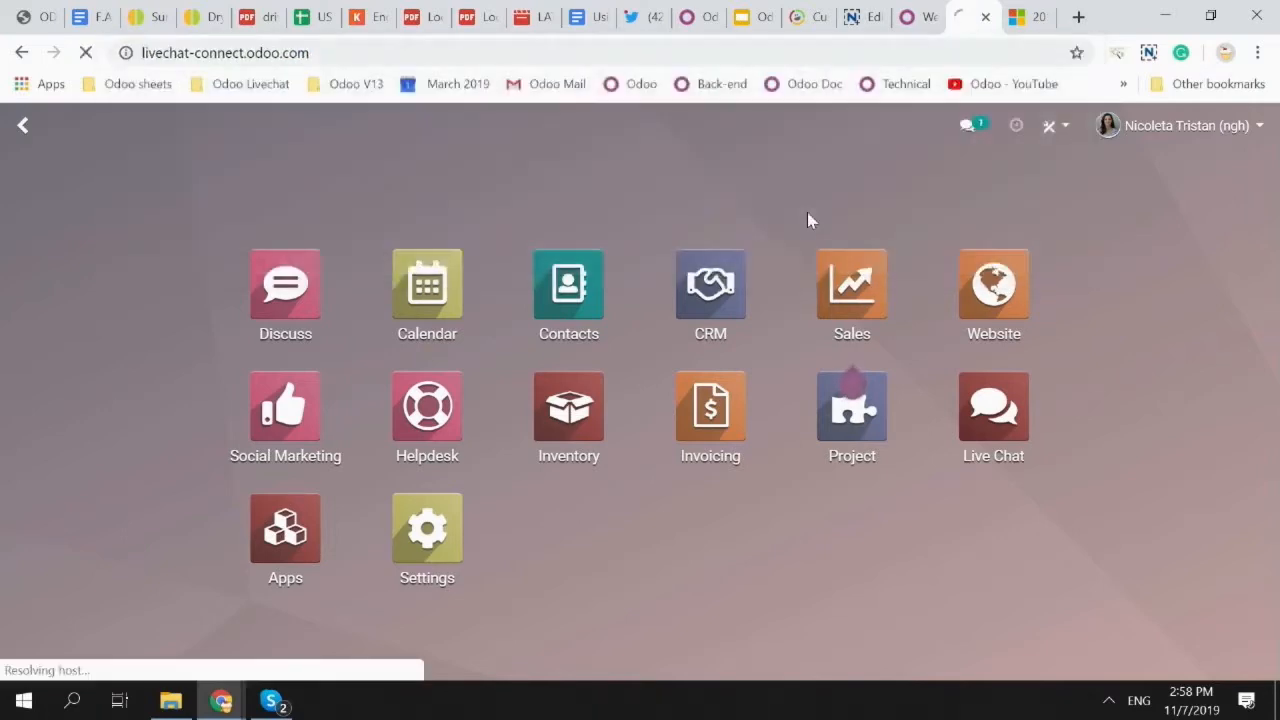
{"action": "left_click", "coordinate": [993, 405]}
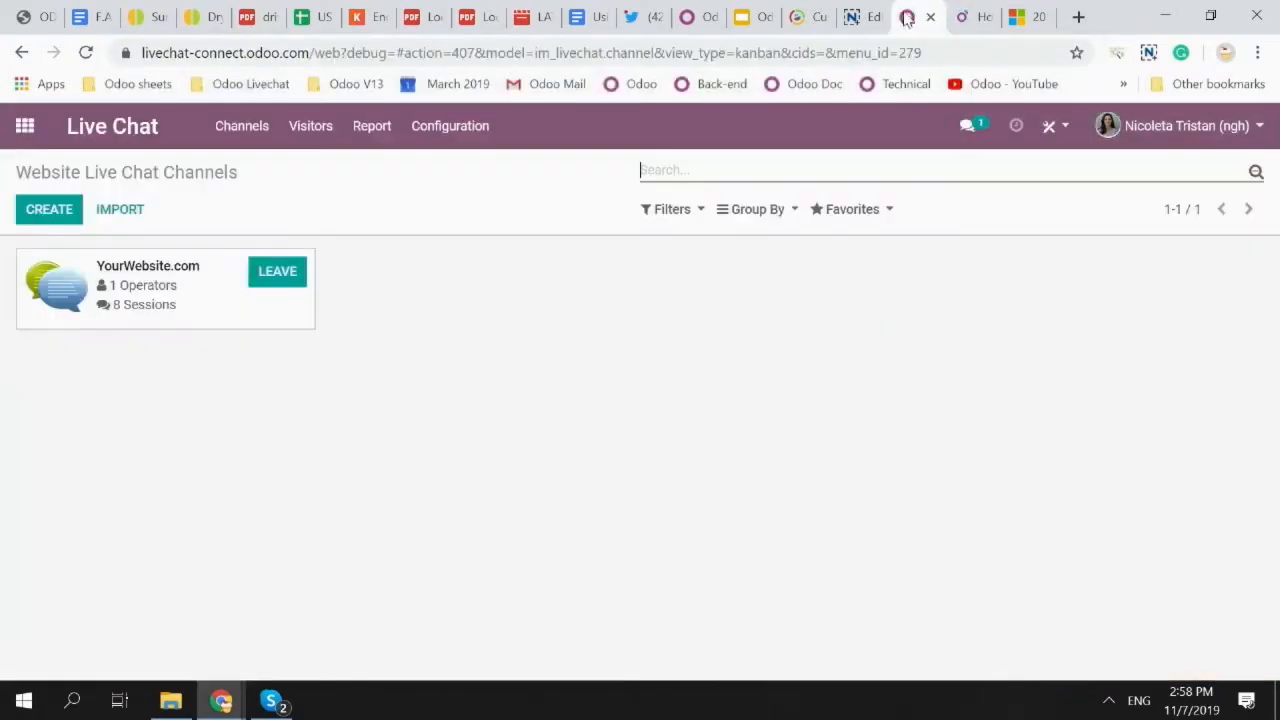
{"action": "left_click", "coordinate": [25, 125]}
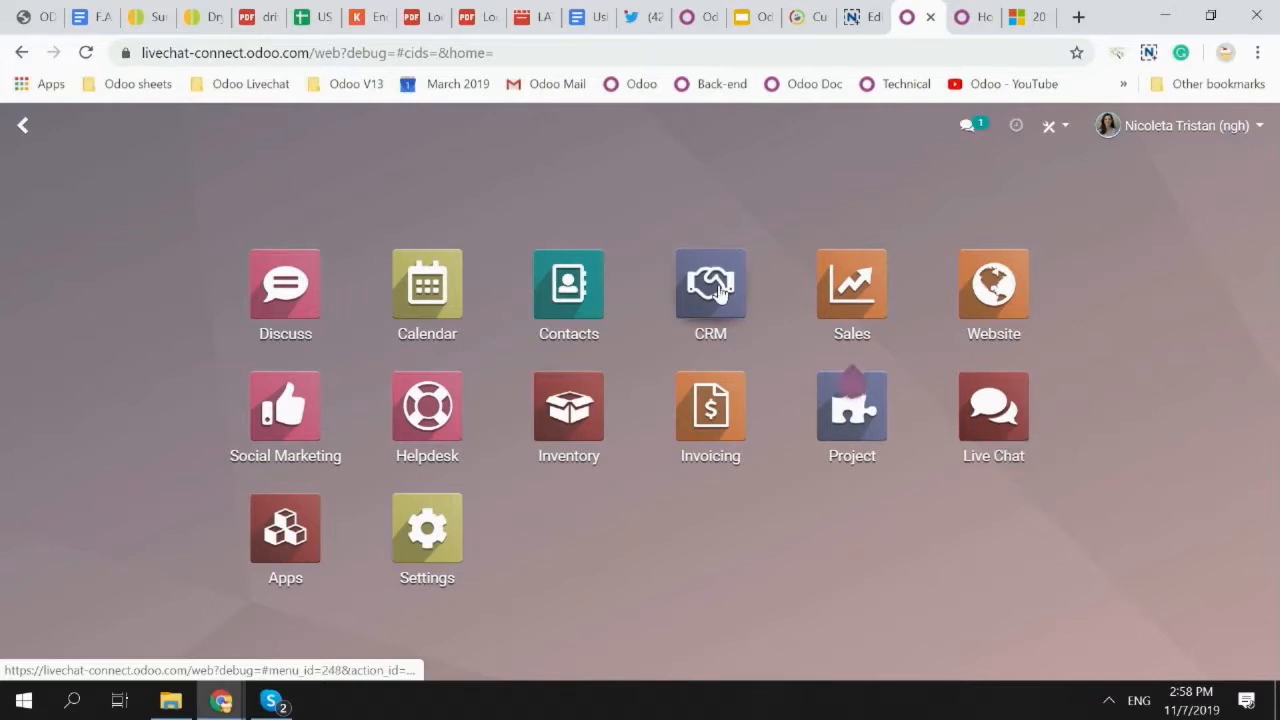
{"action": "mouse_move", "coordinate": [426, 410]}
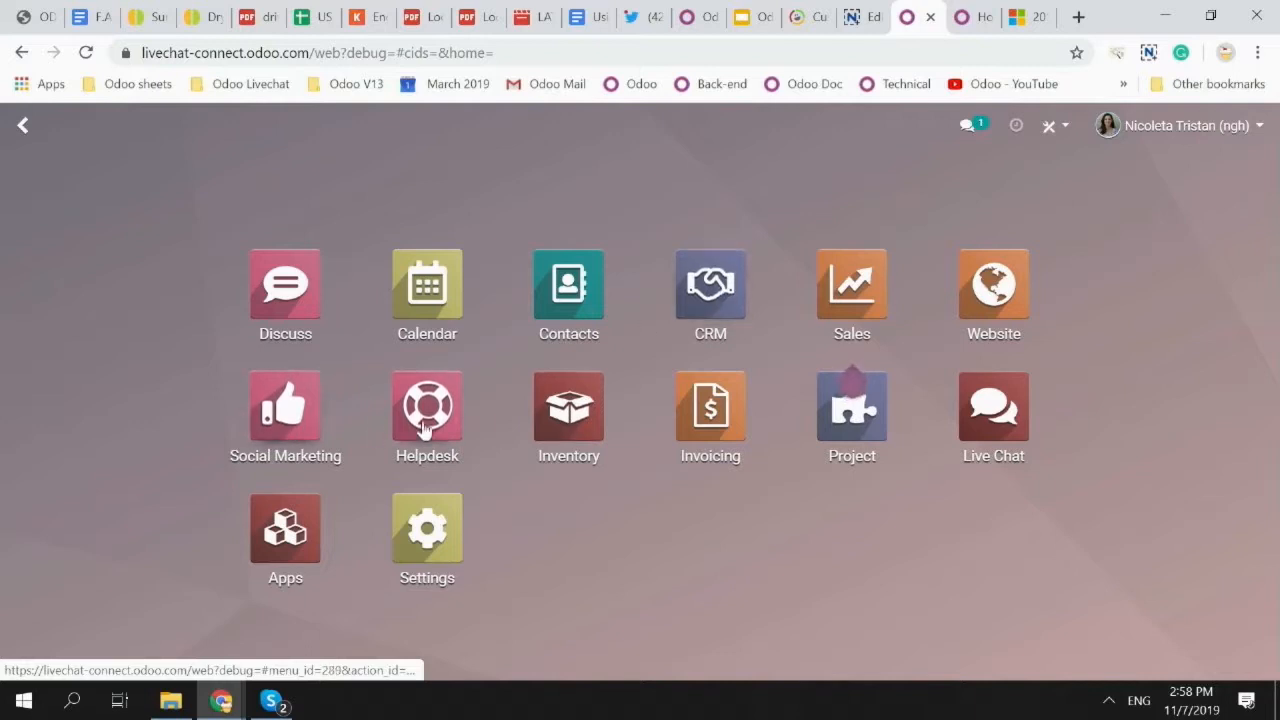
{"action": "left_click", "coordinate": [992, 405]}
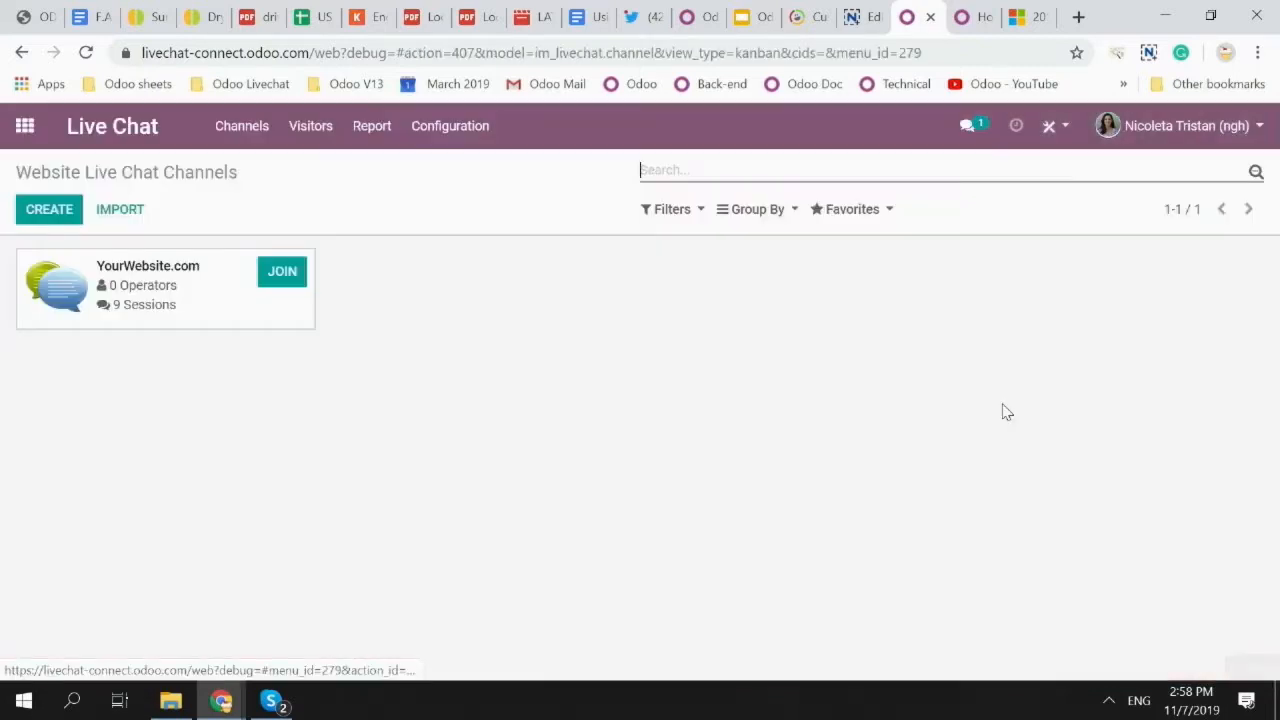
{"action": "mouse_move", "coordinate": [164, 283]}
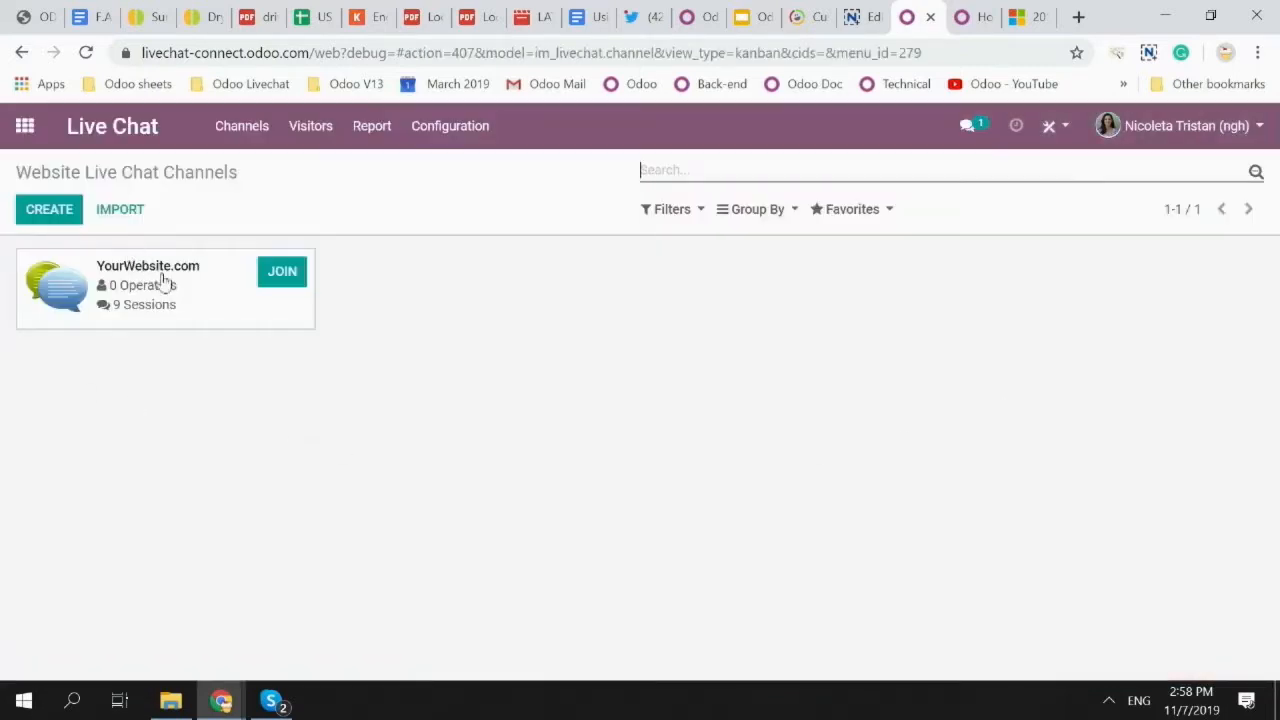
Review YourWebsite.com's Options, its /page auto-popup rule, and the Widget embed code.
{"action": "left_click", "coordinate": [148, 265]}
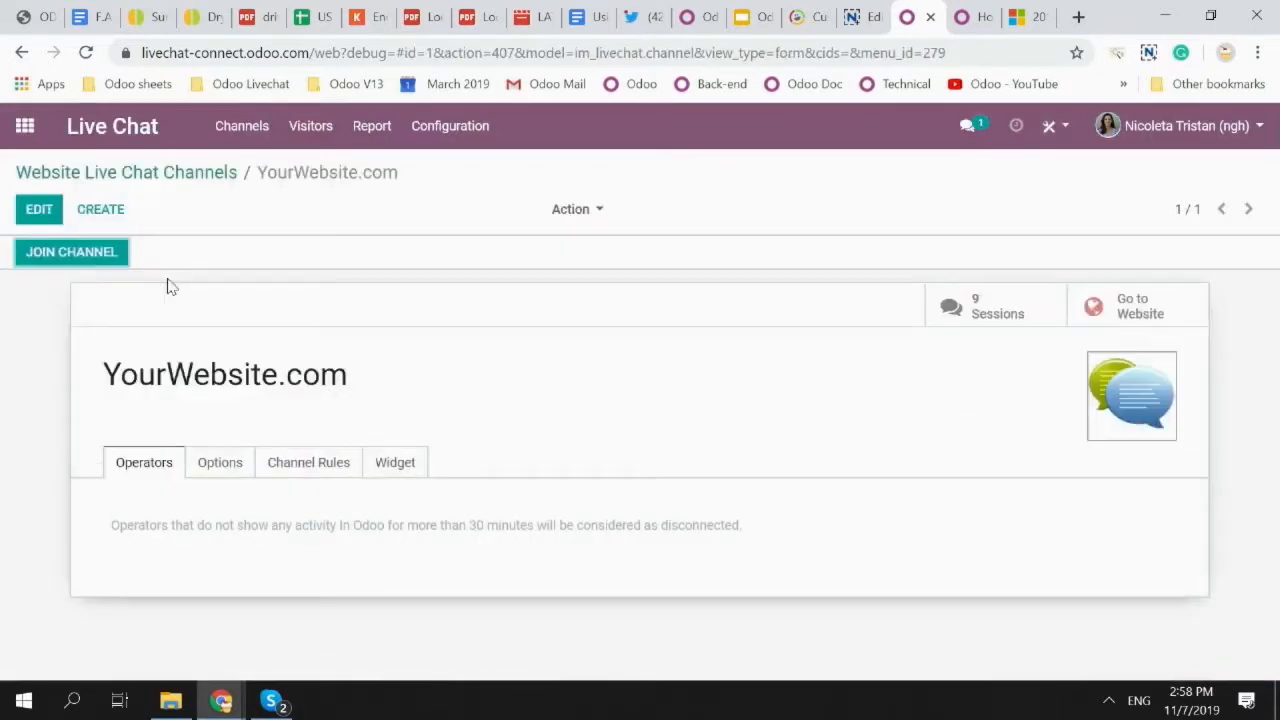
{"action": "left_click", "coordinate": [219, 462]}
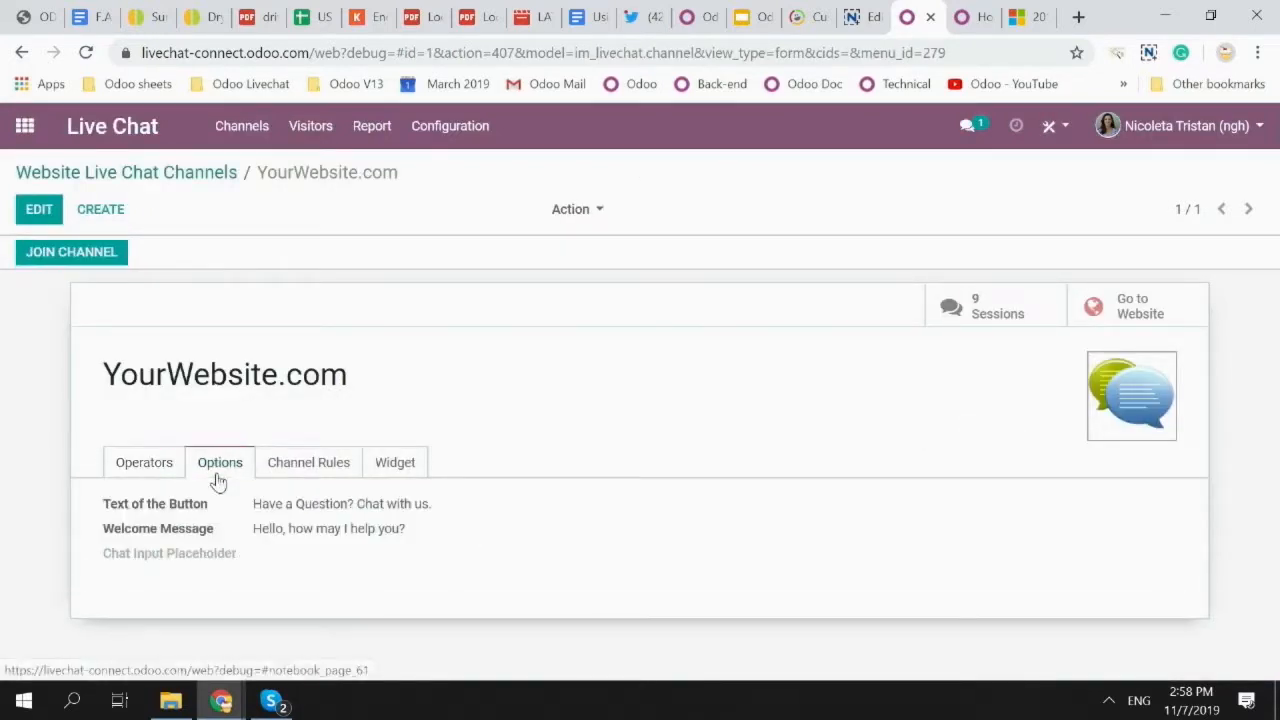
{"action": "mouse_move", "coordinate": [573, 531]}
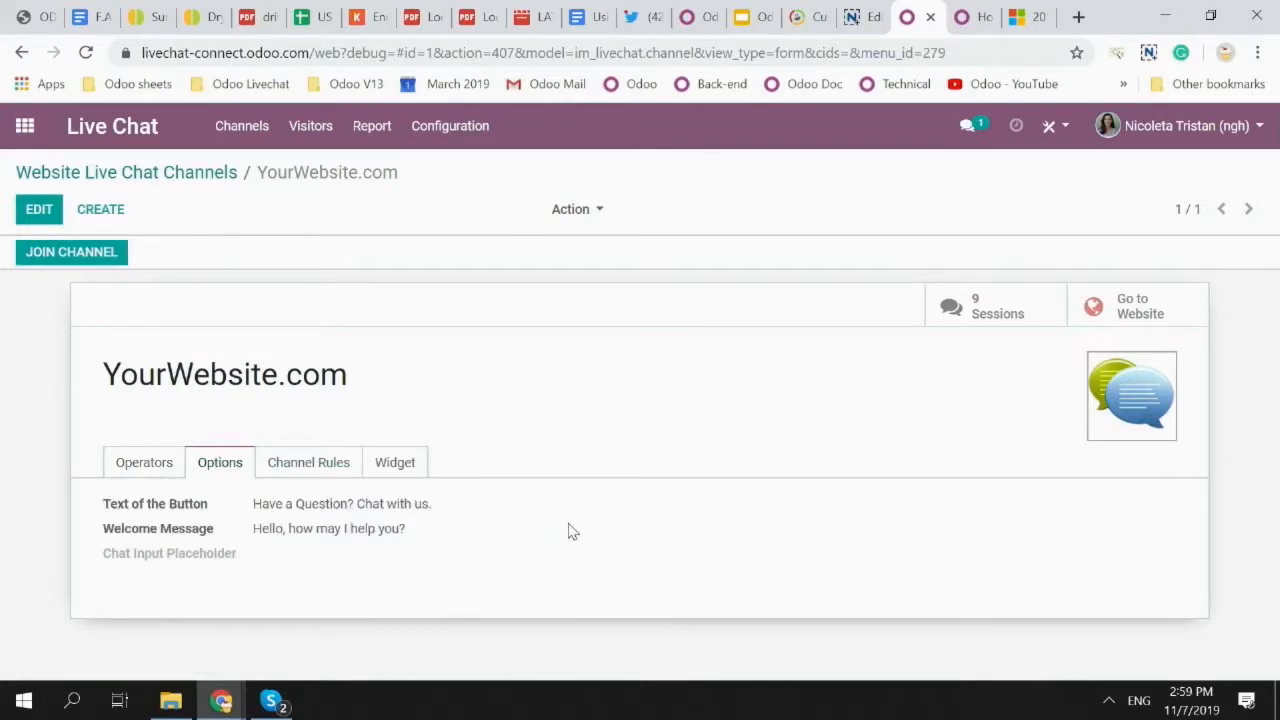
{"action": "mouse_move", "coordinate": [453, 498]}
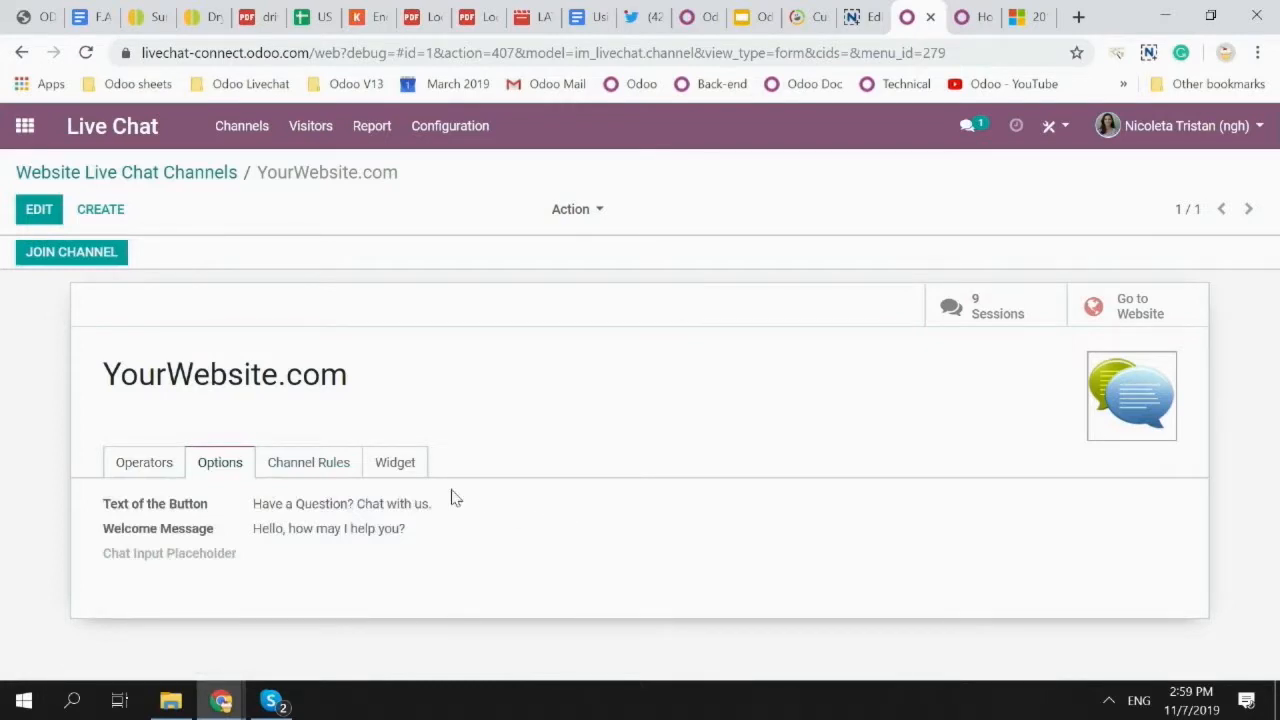
{"action": "left_click", "coordinate": [308, 462]}
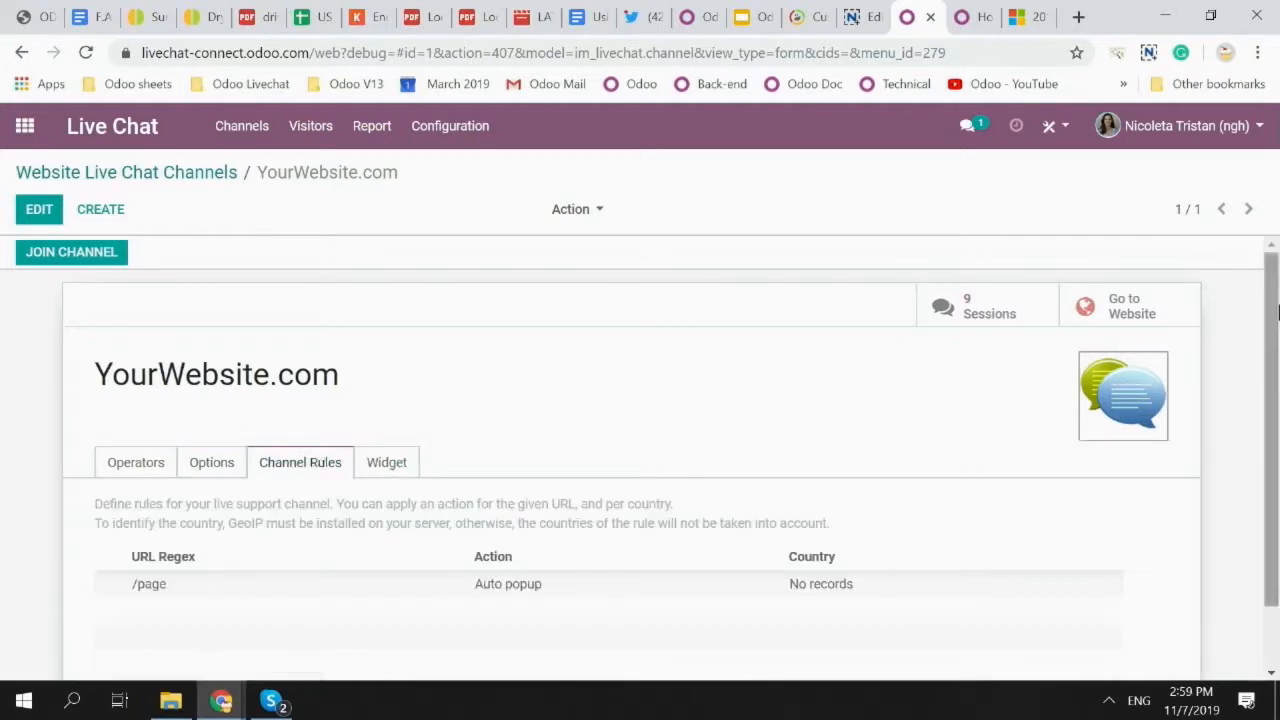
{"action": "scroll", "scroll_direction": "down", "scroll_amount": 3}
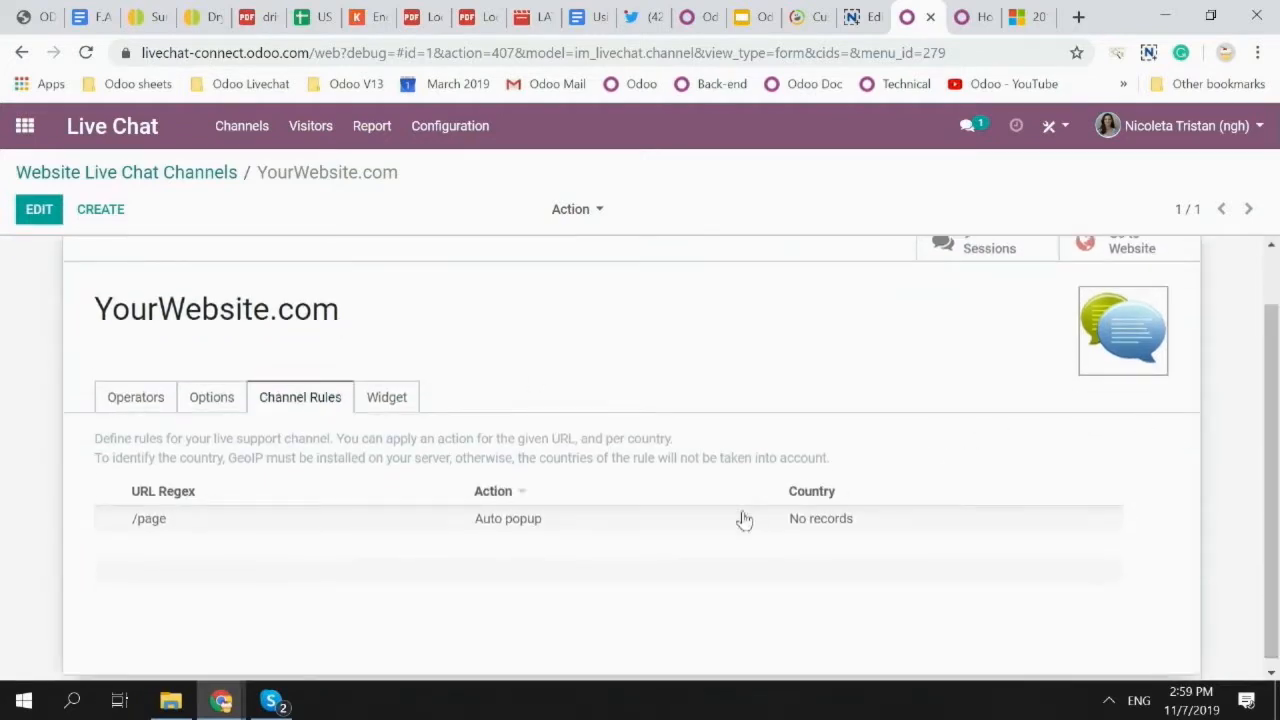
{"action": "mouse_move", "coordinate": [918, 505]}
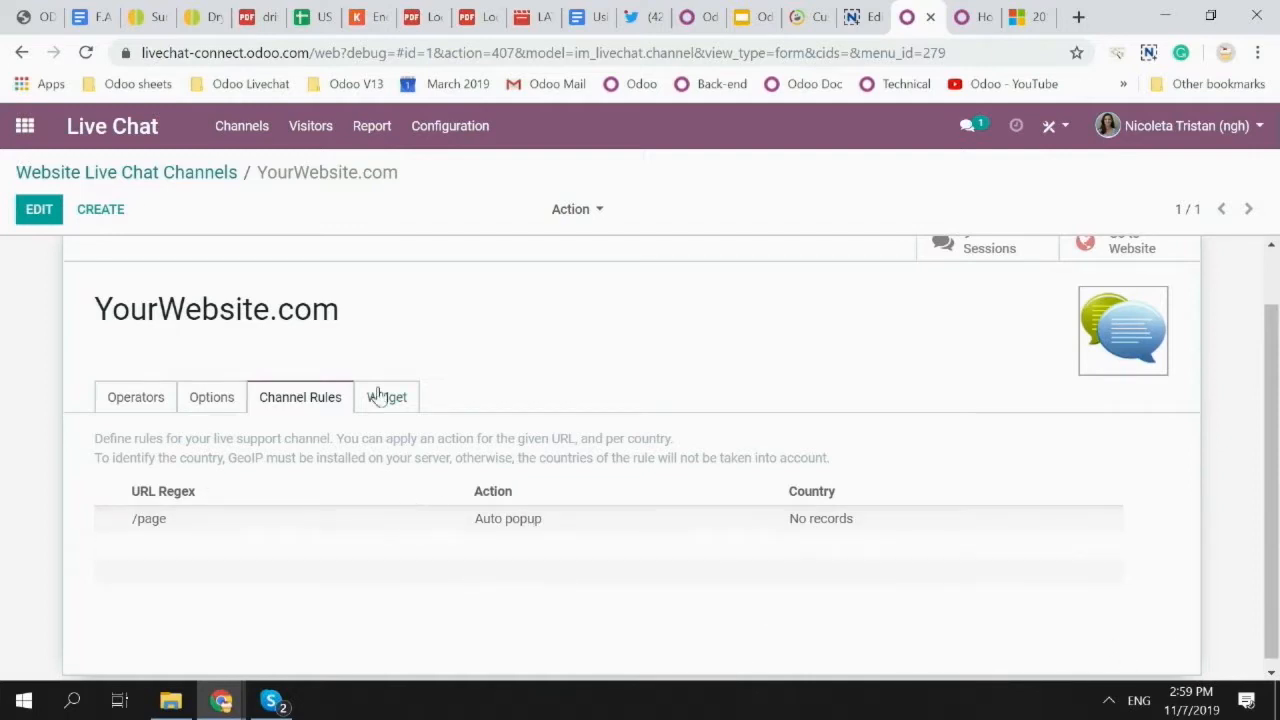
{"action": "left_click", "coordinate": [386, 397]}
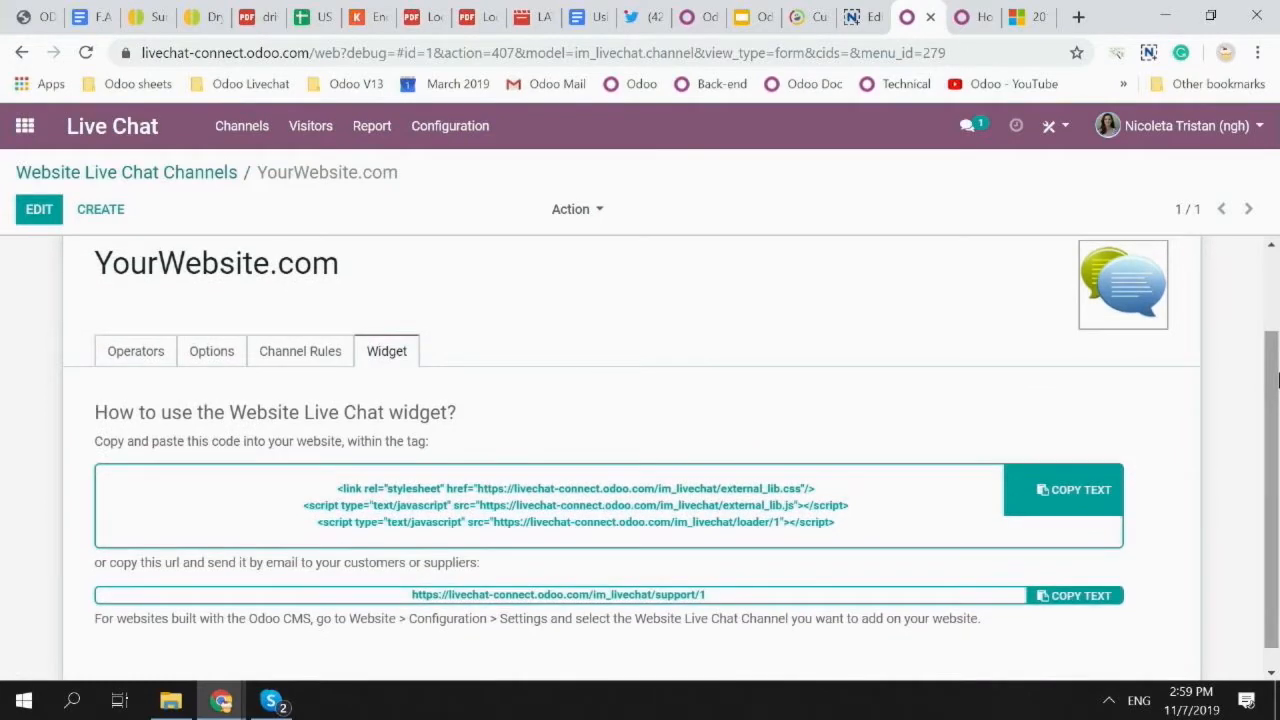
{"action": "mouse_move", "coordinate": [812, 317]}
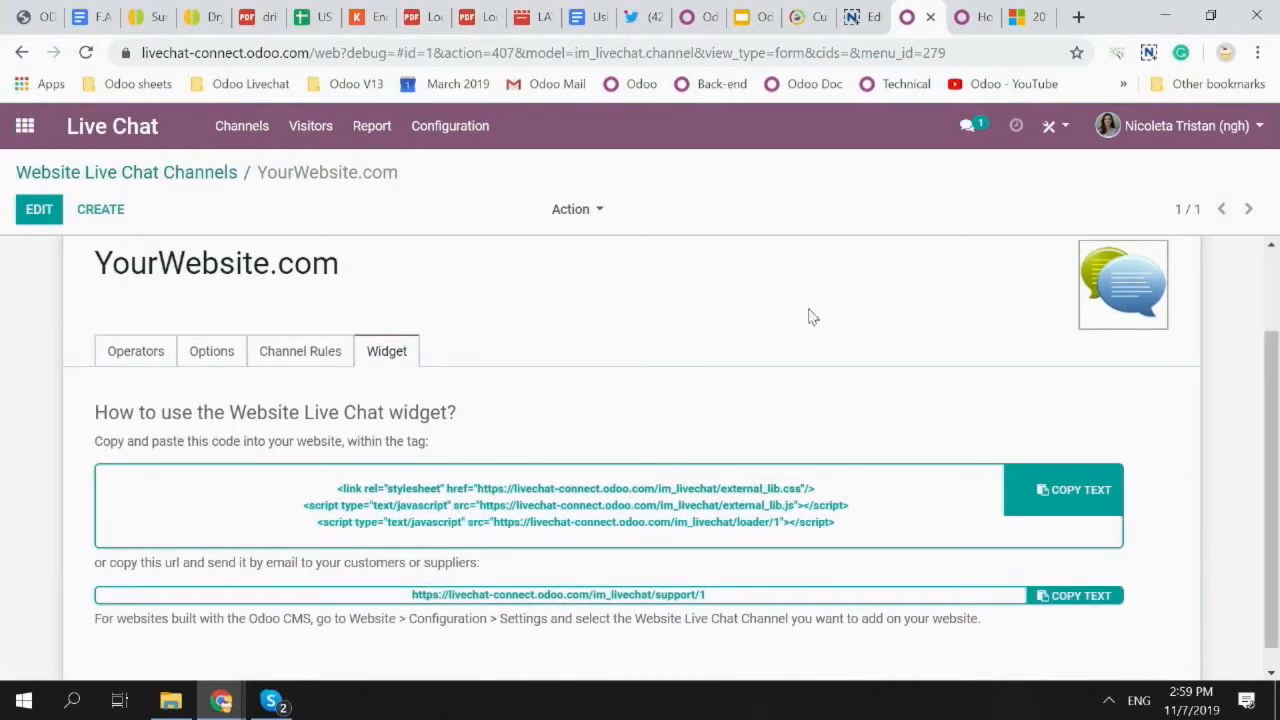
{"action": "mouse_move", "coordinate": [543, 429]}
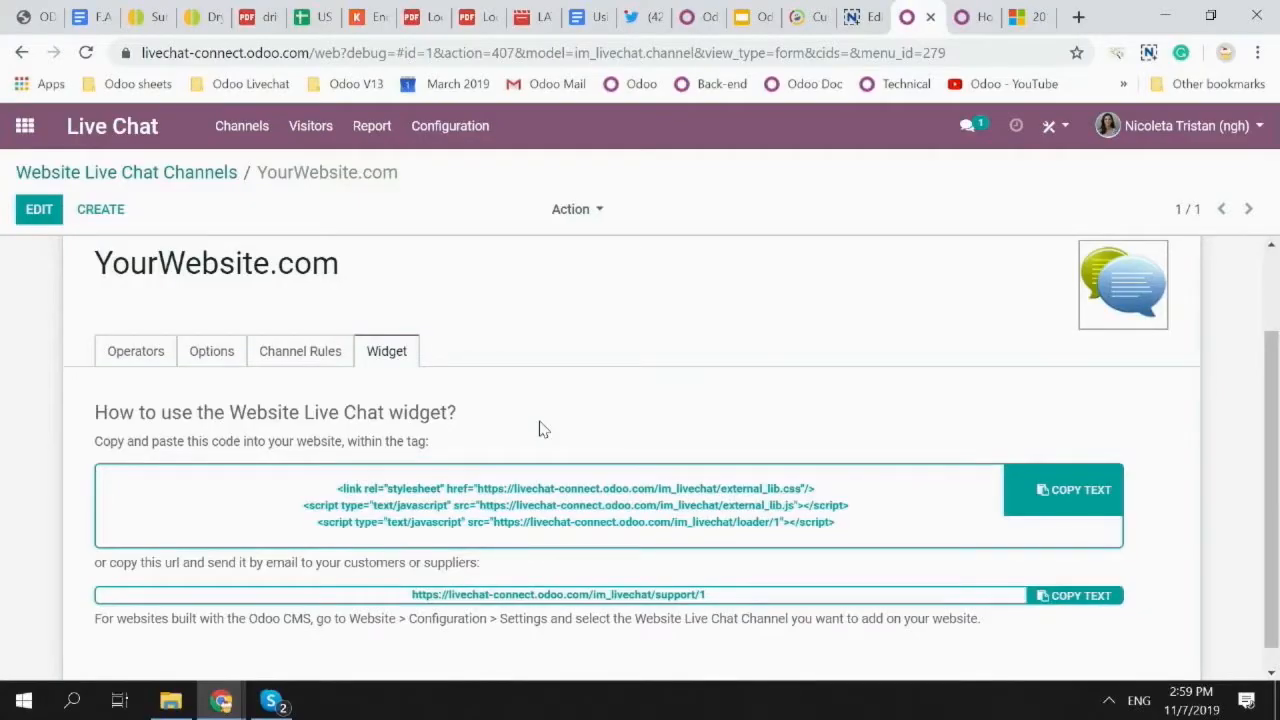
Start a new canned response from Configuration > Canned Responses.
{"action": "left_click", "coordinate": [450, 125]}
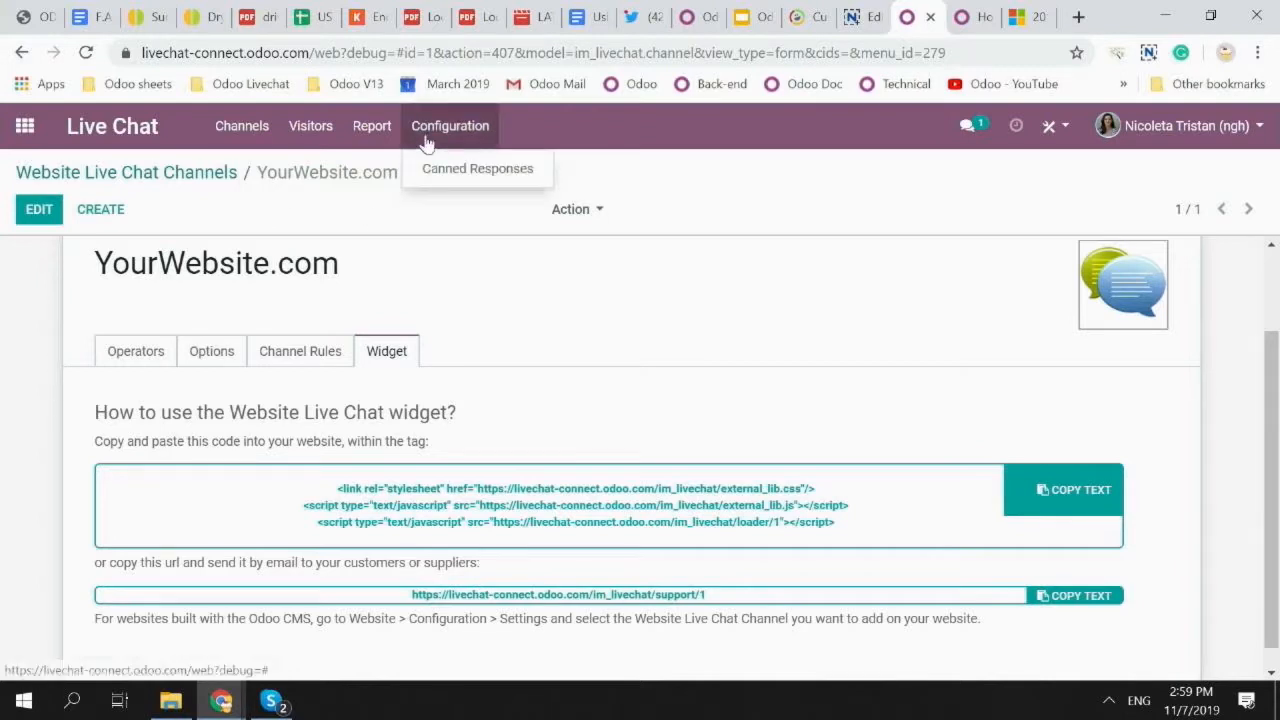
{"action": "left_click", "coordinate": [477, 168]}
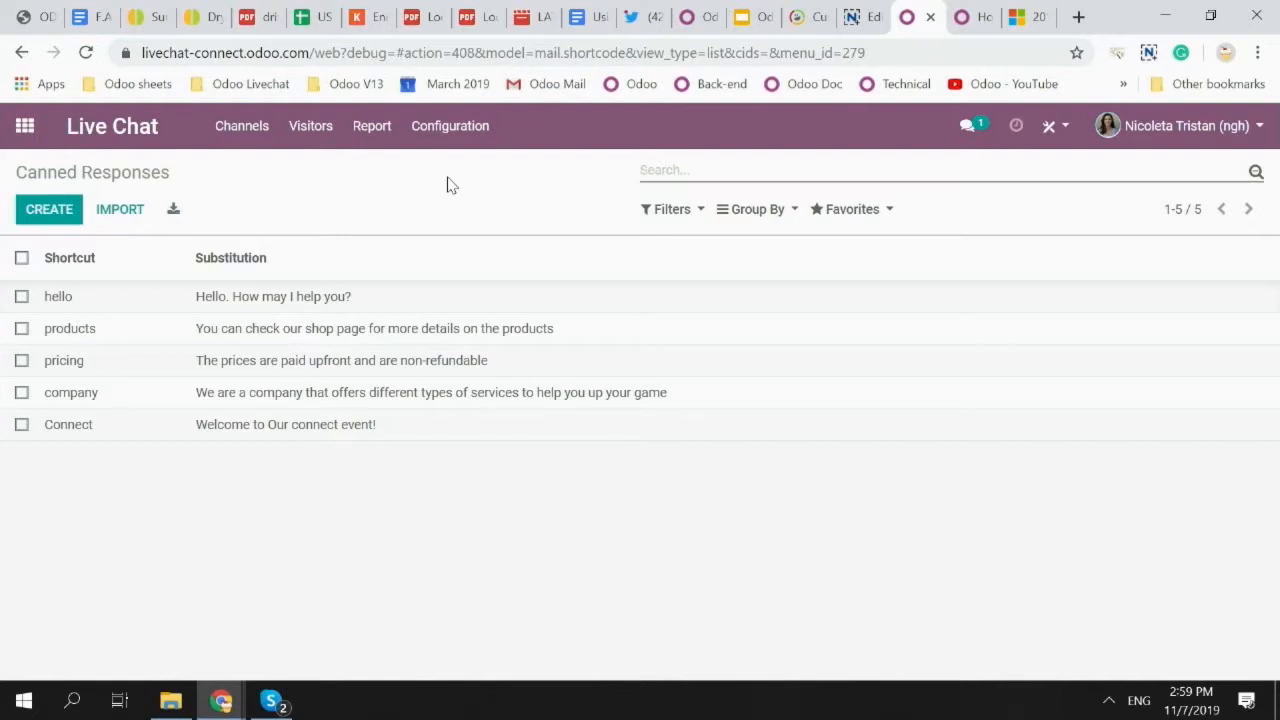
{"action": "mouse_move", "coordinate": [49, 209]}
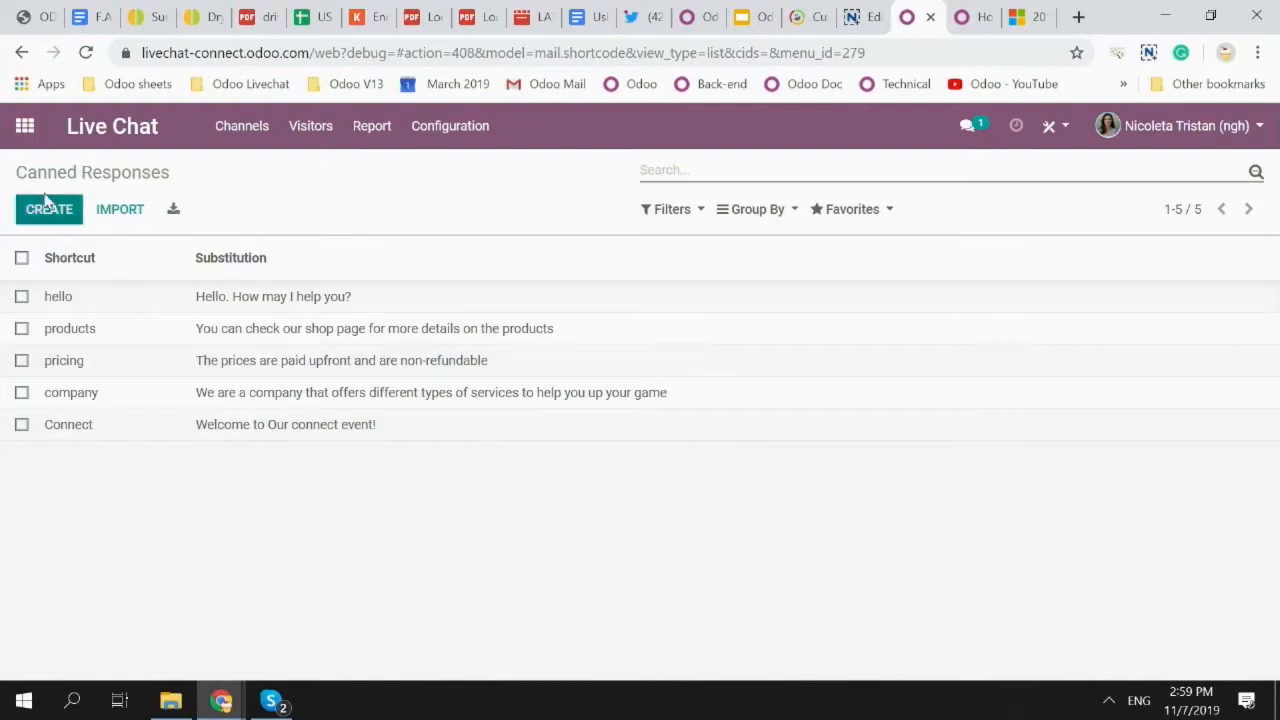
{"action": "left_click", "coordinate": [48, 209]}
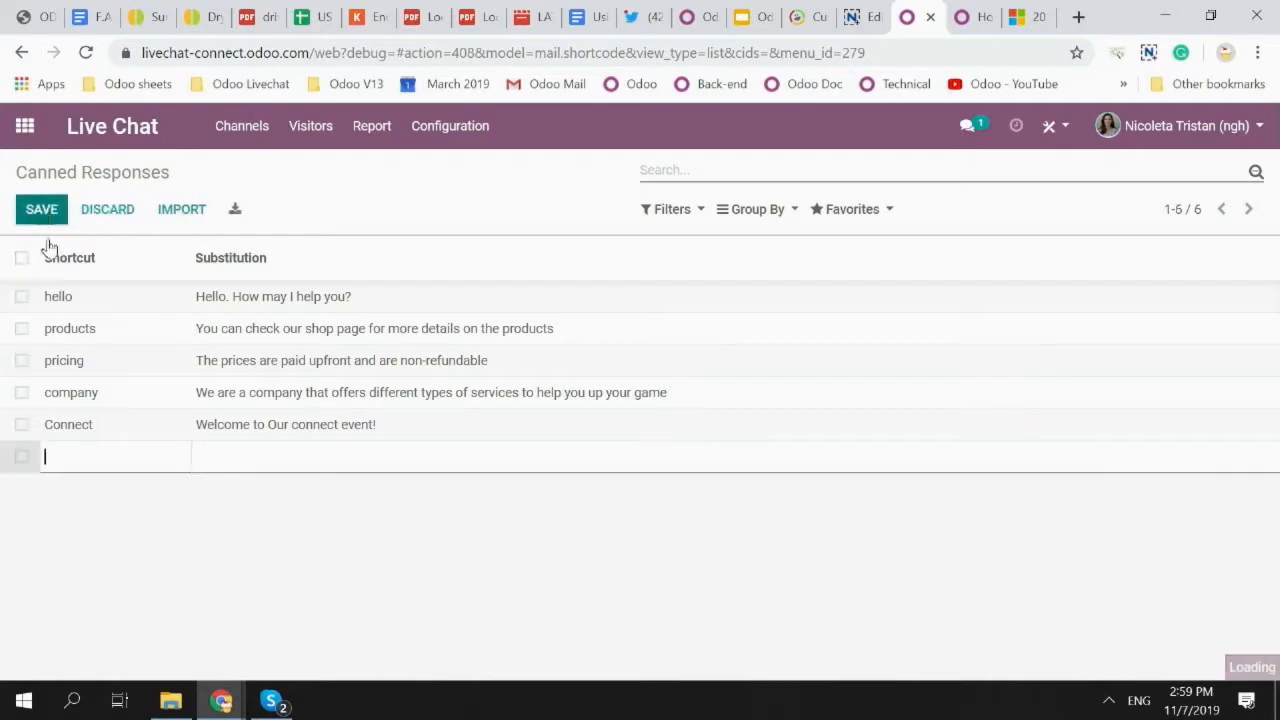
Save the canned response 'Odoo COnnect' with text 'Come back bext year'.
{"action": "type", "text": "d"}
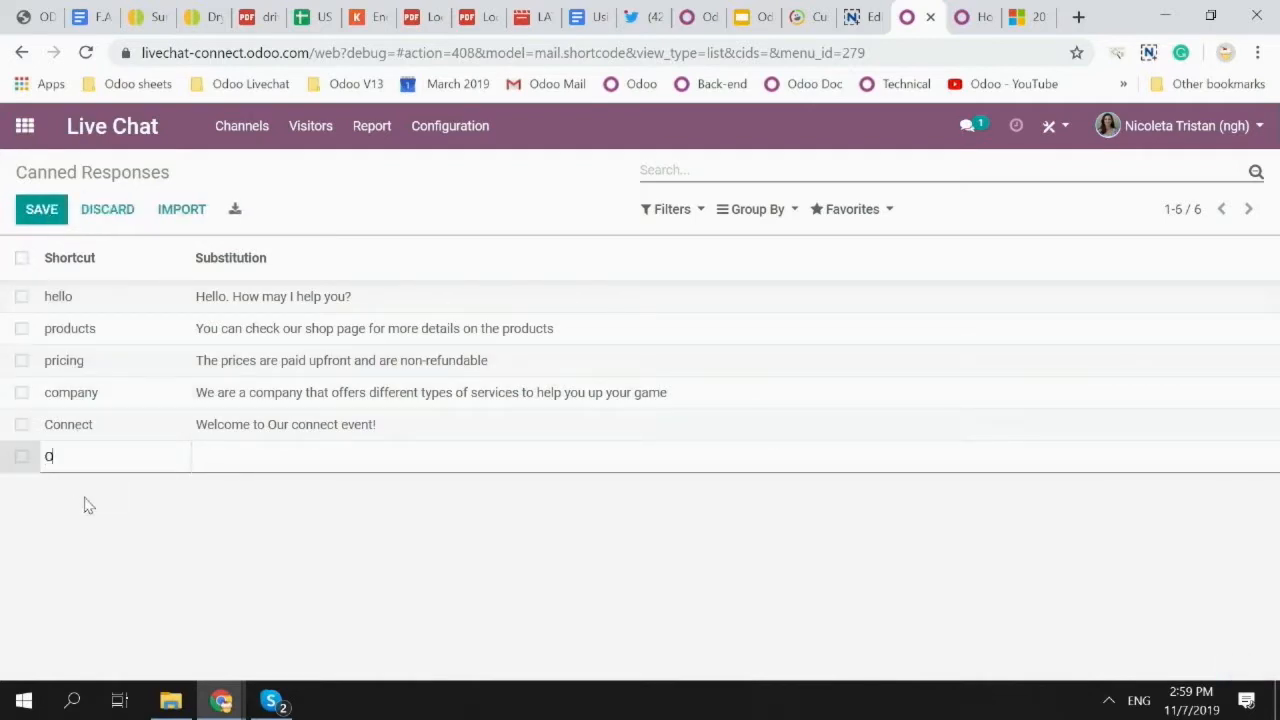
{"action": "type", "text": "Odoo COnnect"}
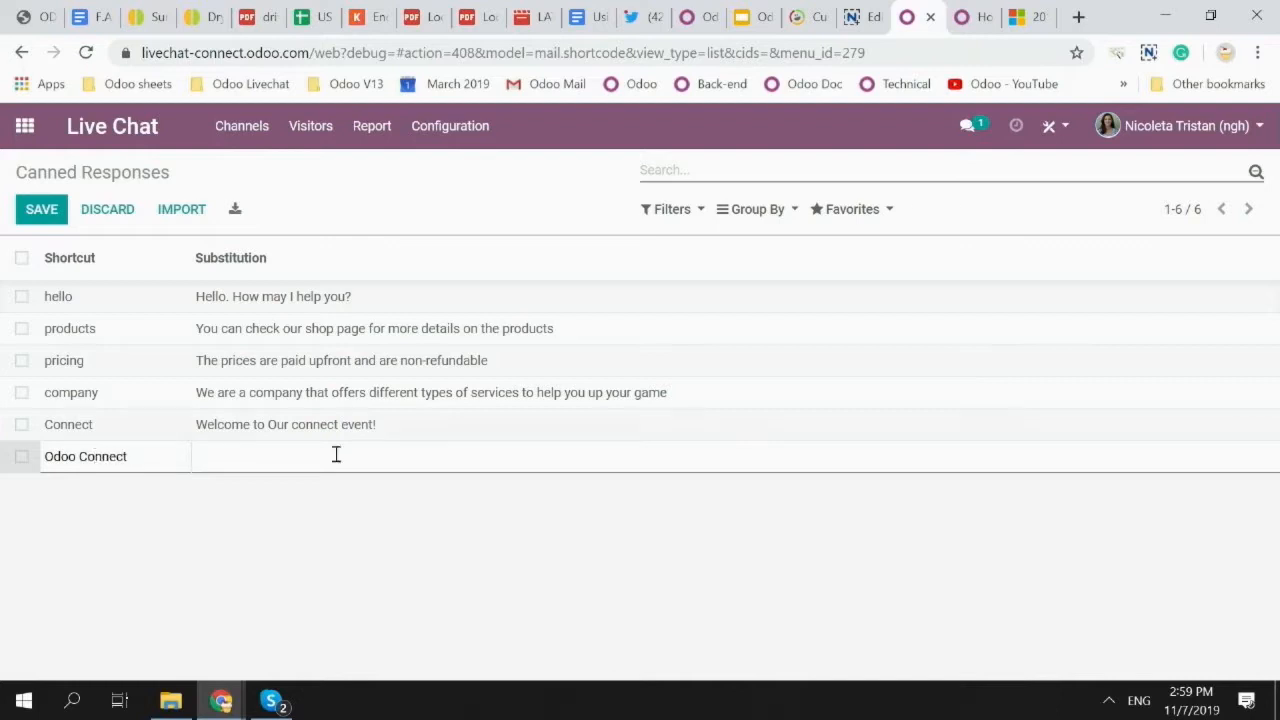
{"action": "type", "text": "Come"}
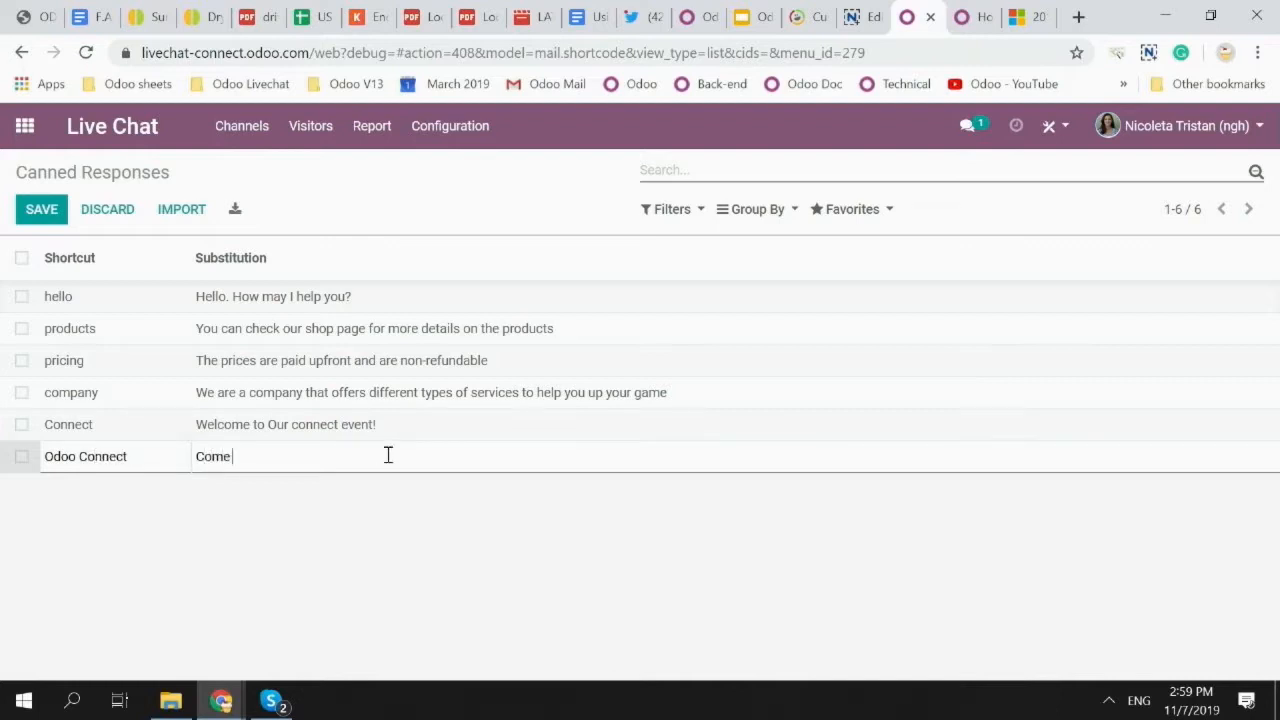
{"action": "type", "text": "back bext"}
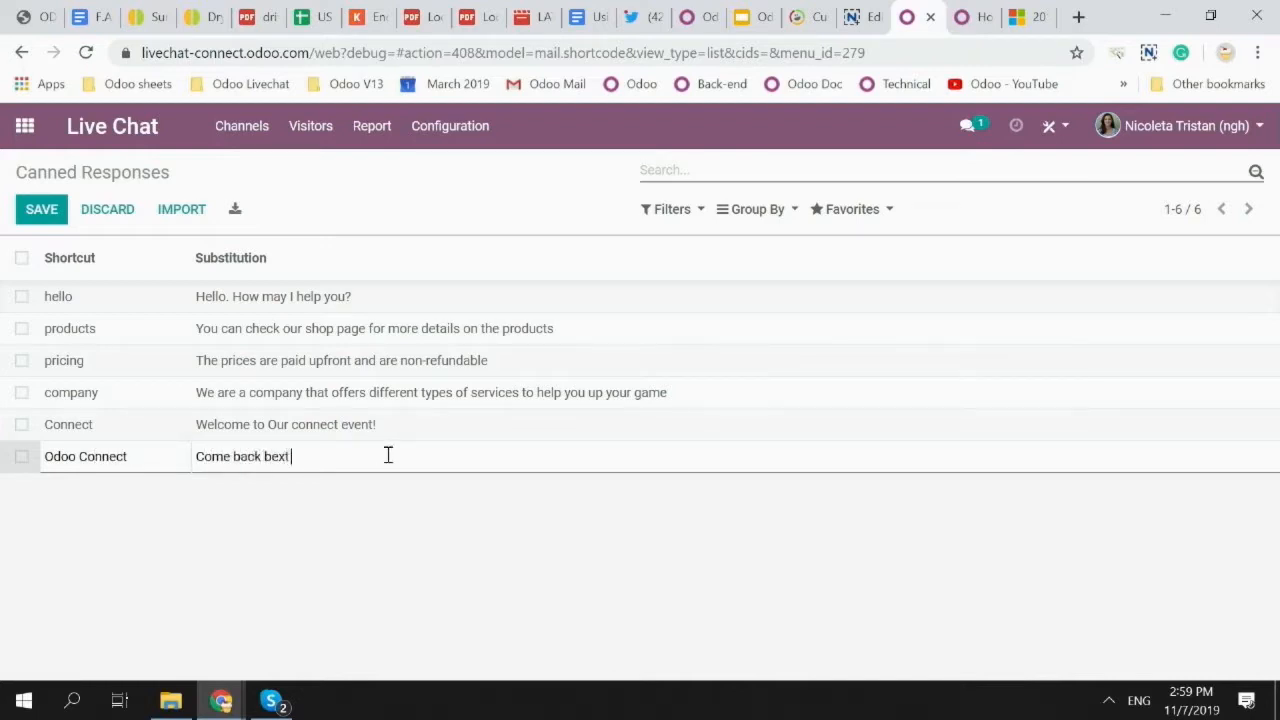
{"action": "type", "text": "year"}
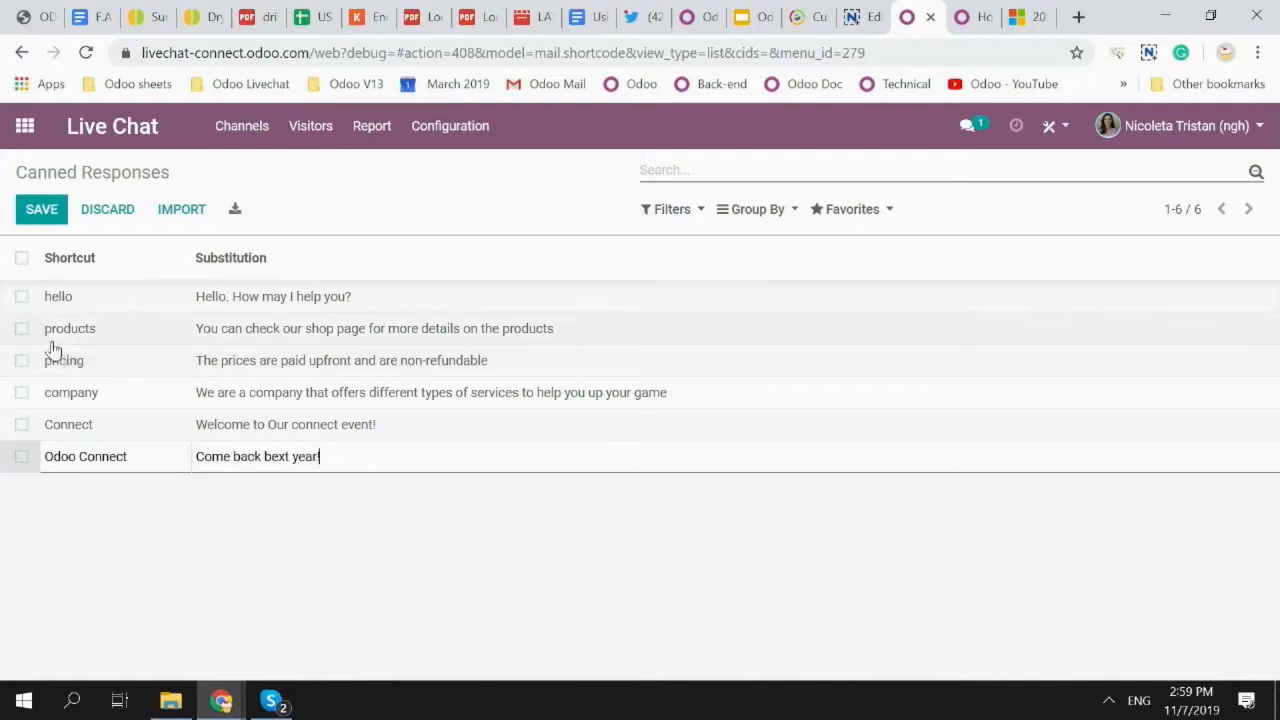
{"action": "left_click", "coordinate": [42, 209]}
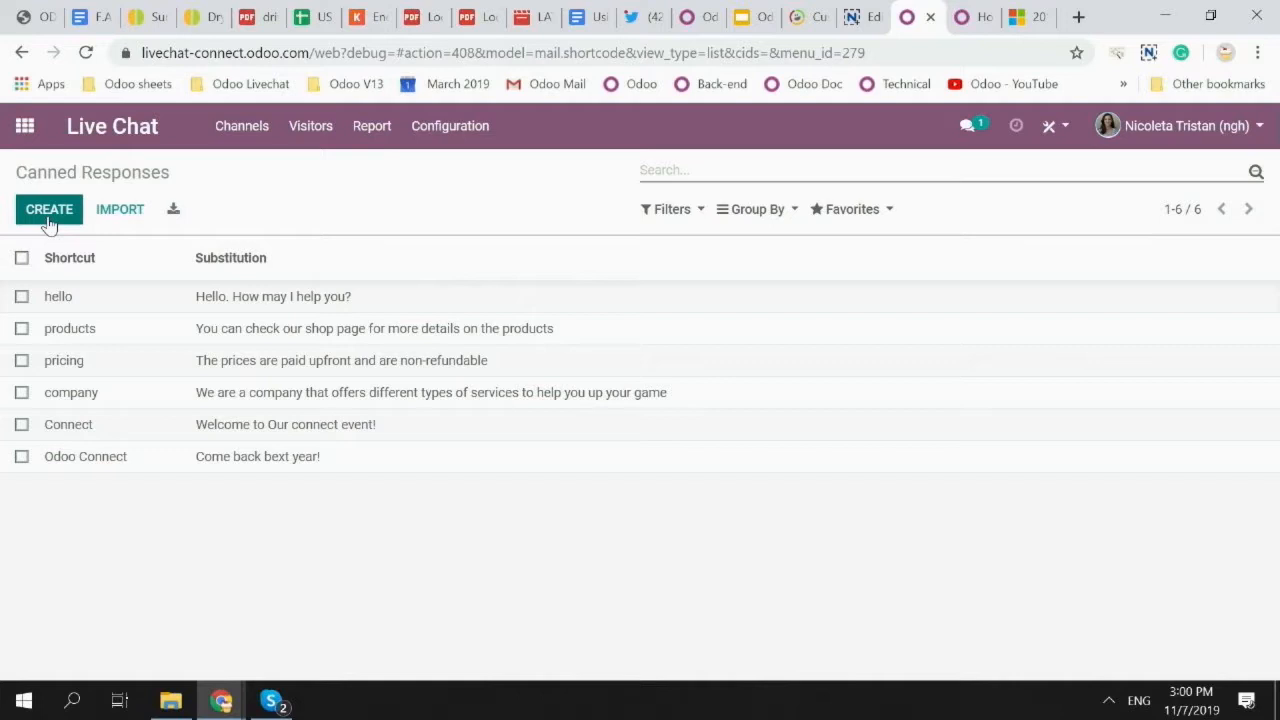
{"action": "mouse_move", "coordinate": [25, 125]}
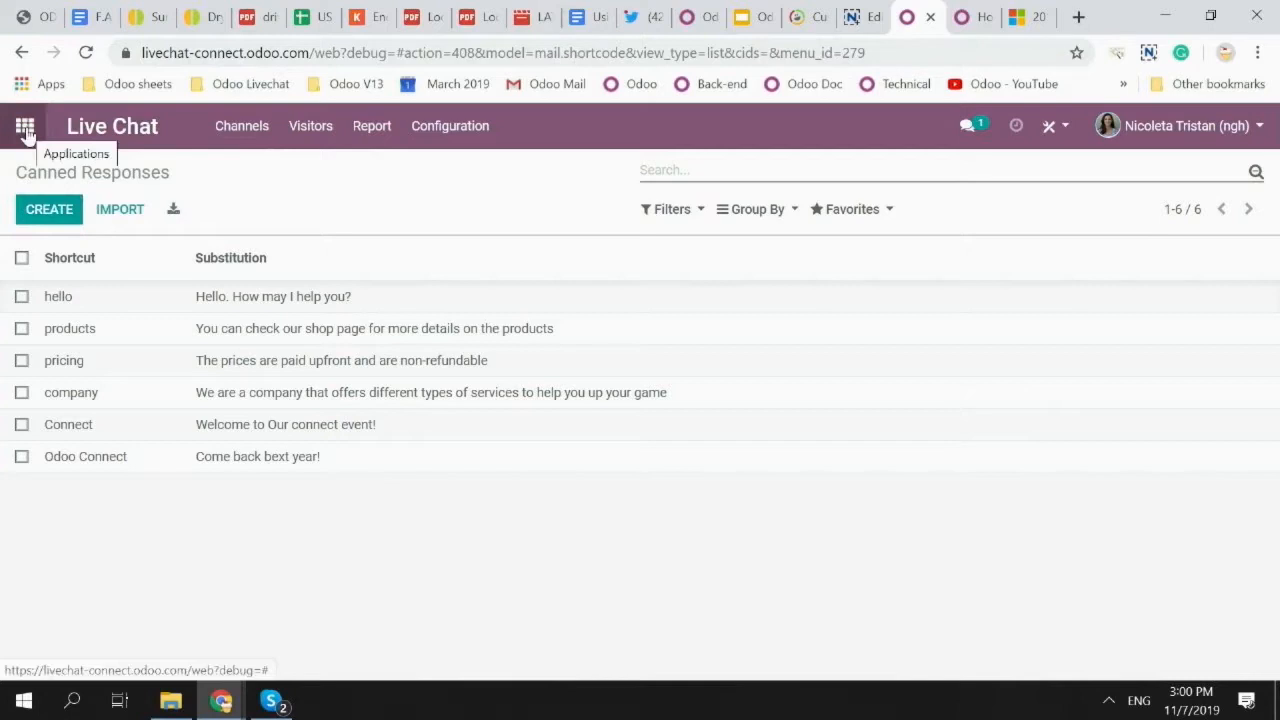
Join the YourWebsite.com channel as an operator from the Live Chat app.
{"action": "left_click", "coordinate": [25, 125]}
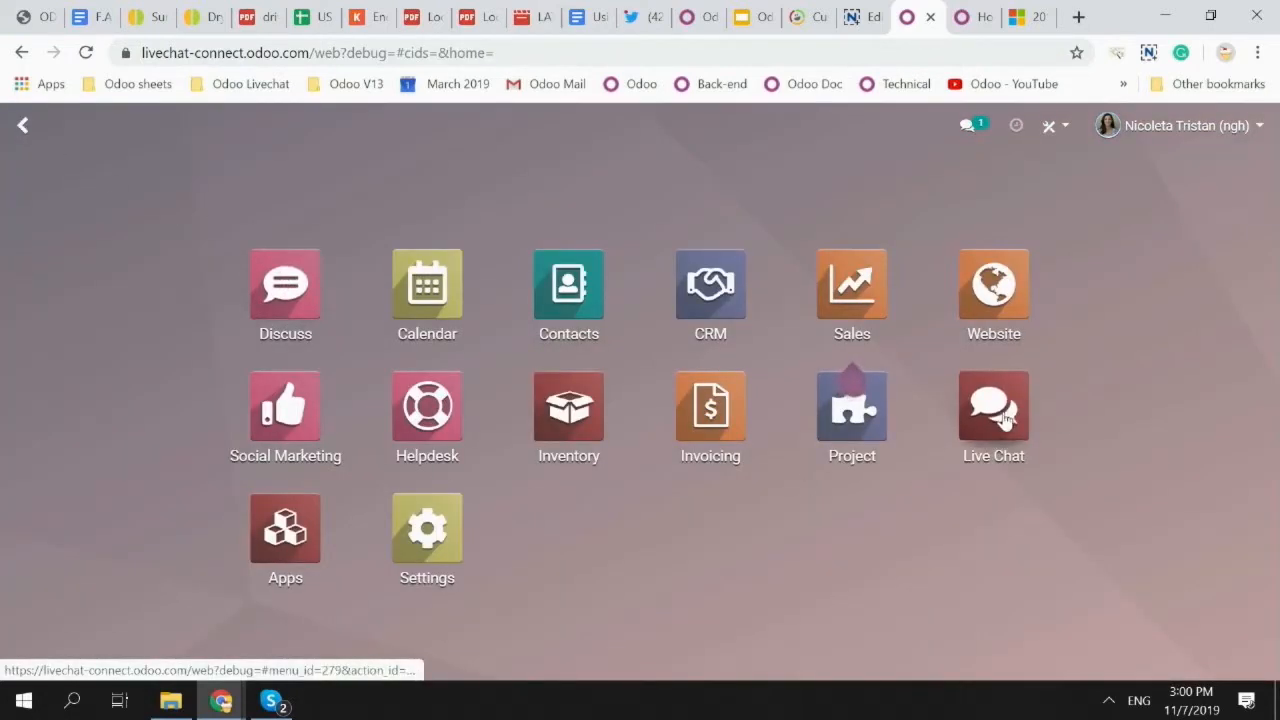
{"action": "left_click", "coordinate": [993, 405]}
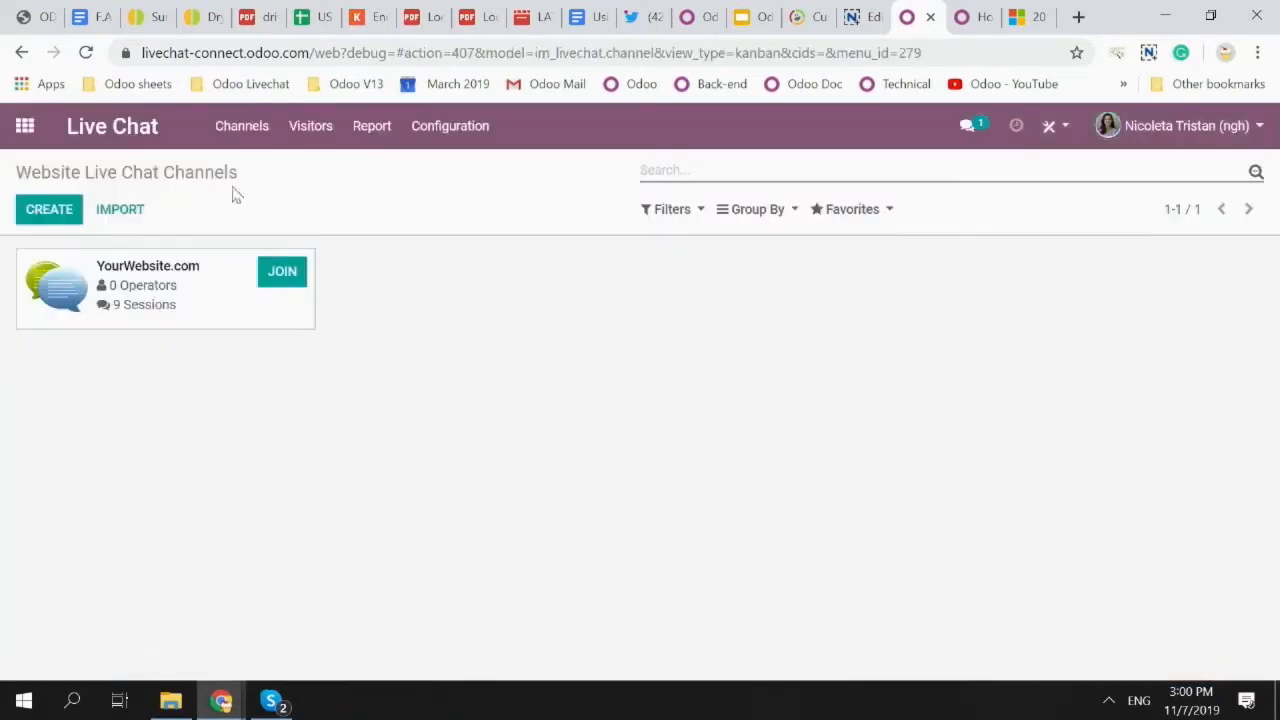
{"action": "left_click", "coordinate": [281, 271]}
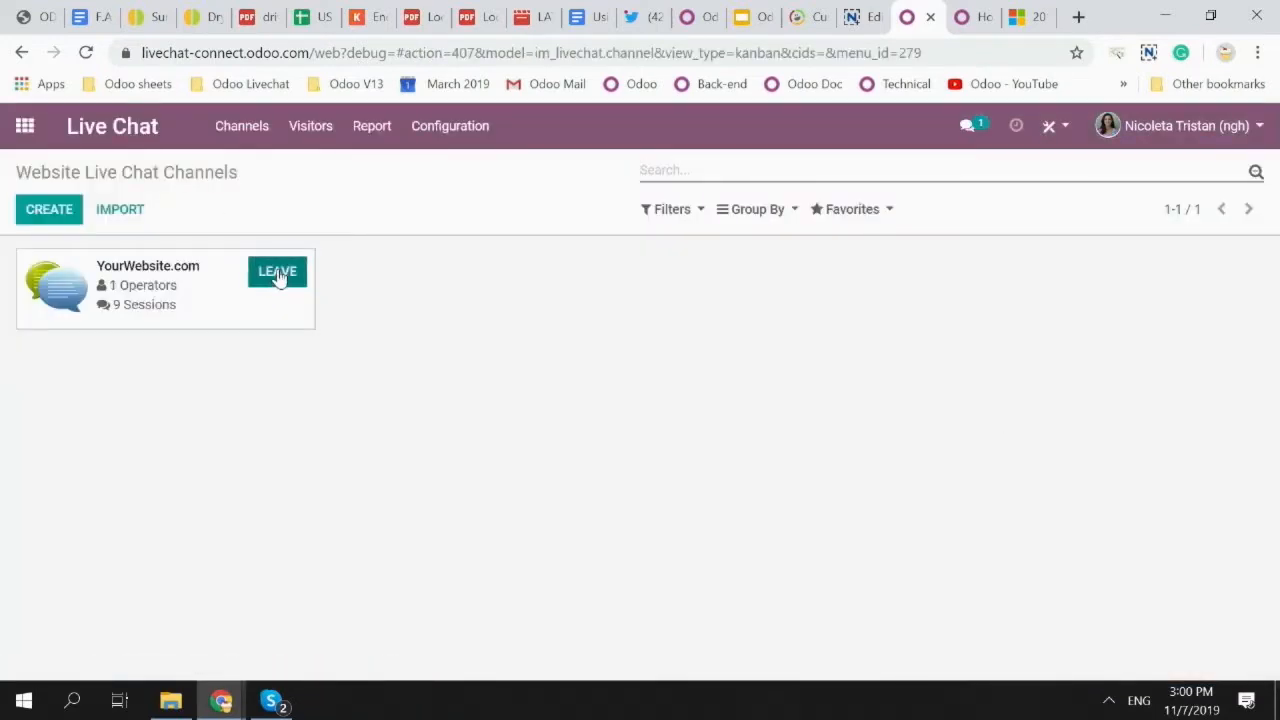
{"action": "mouse_move", "coordinate": [226, 584]}
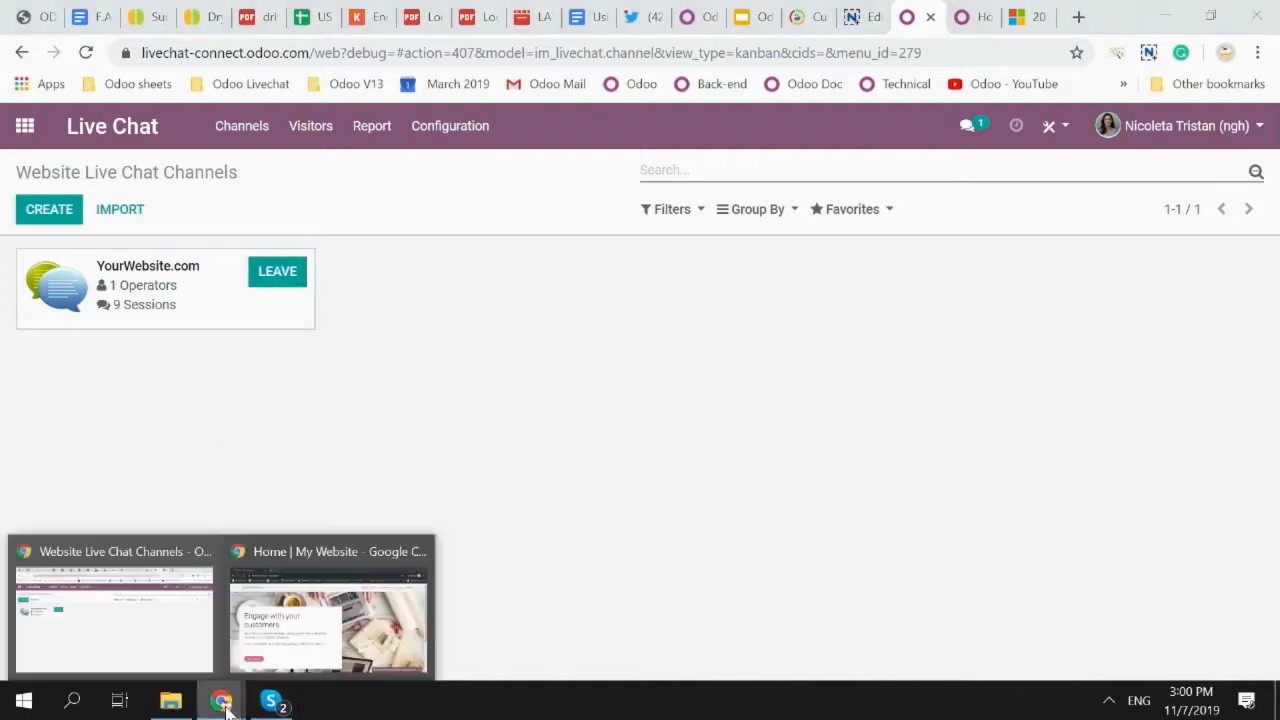
Send 'Hi' from the visitor's website chat box to the operator.
{"action": "left_click", "coordinate": [328, 610]}
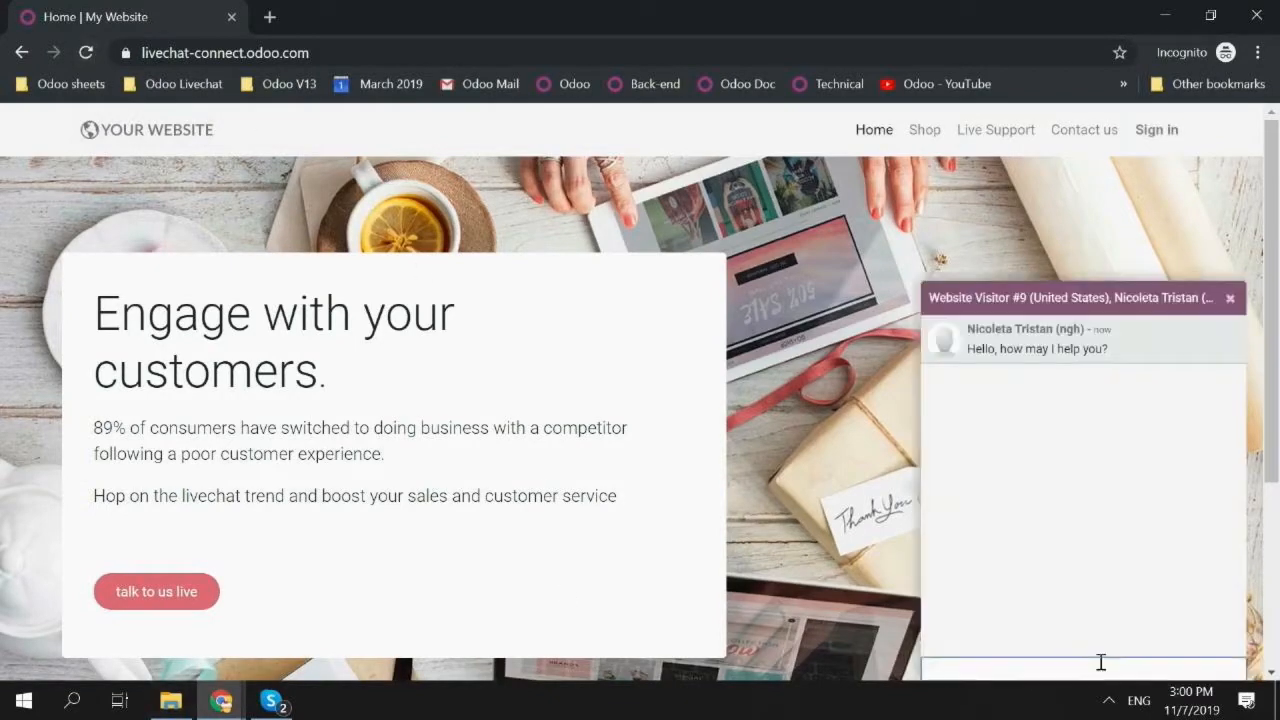
{"action": "type", "text": "Hi"}
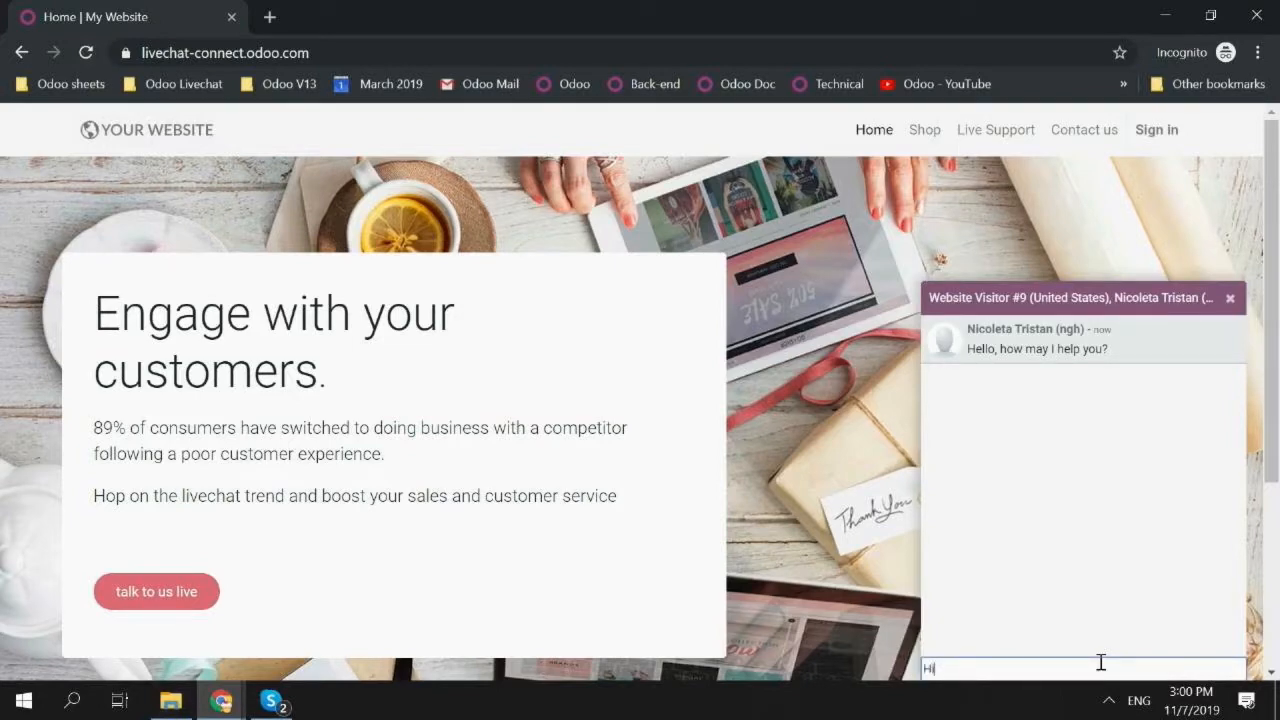
{"action": "key", "text": "Return"}
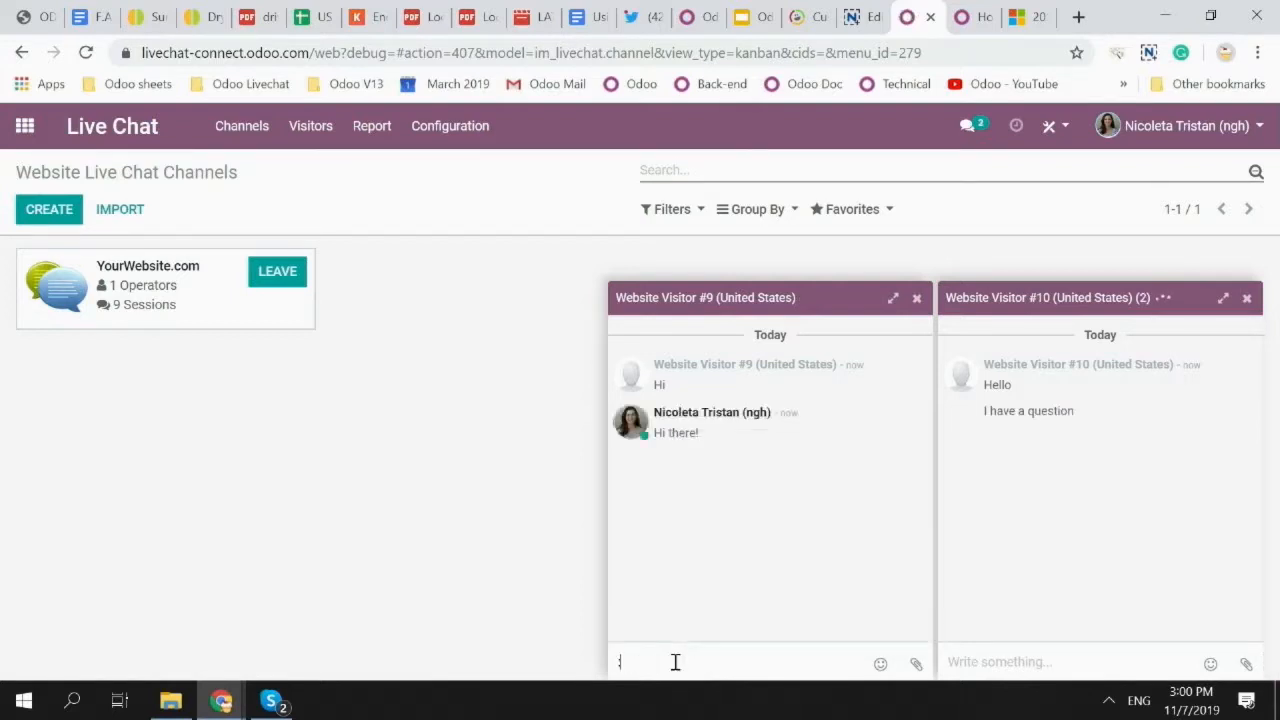
Send visitor #9 the Connect canned welcome via :con and close the conversation.
{"action": "type", "text": "con"}
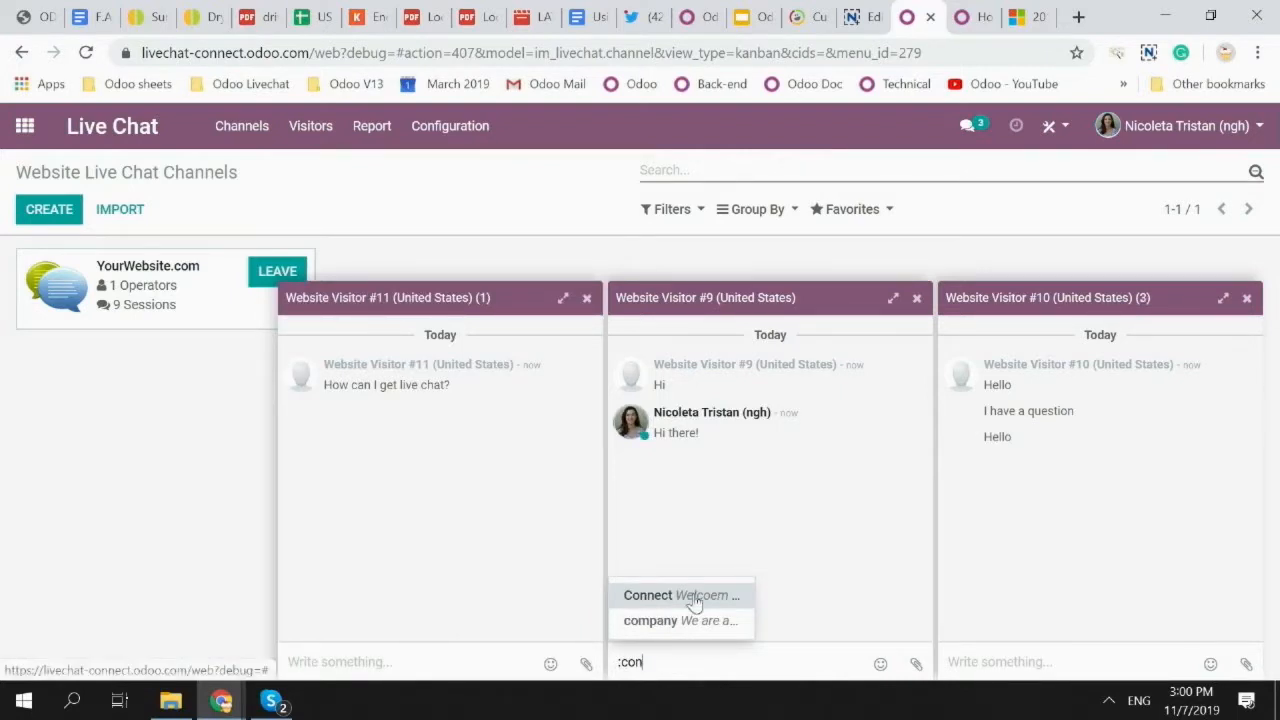
{"action": "left_click", "coordinate": [648, 595]}
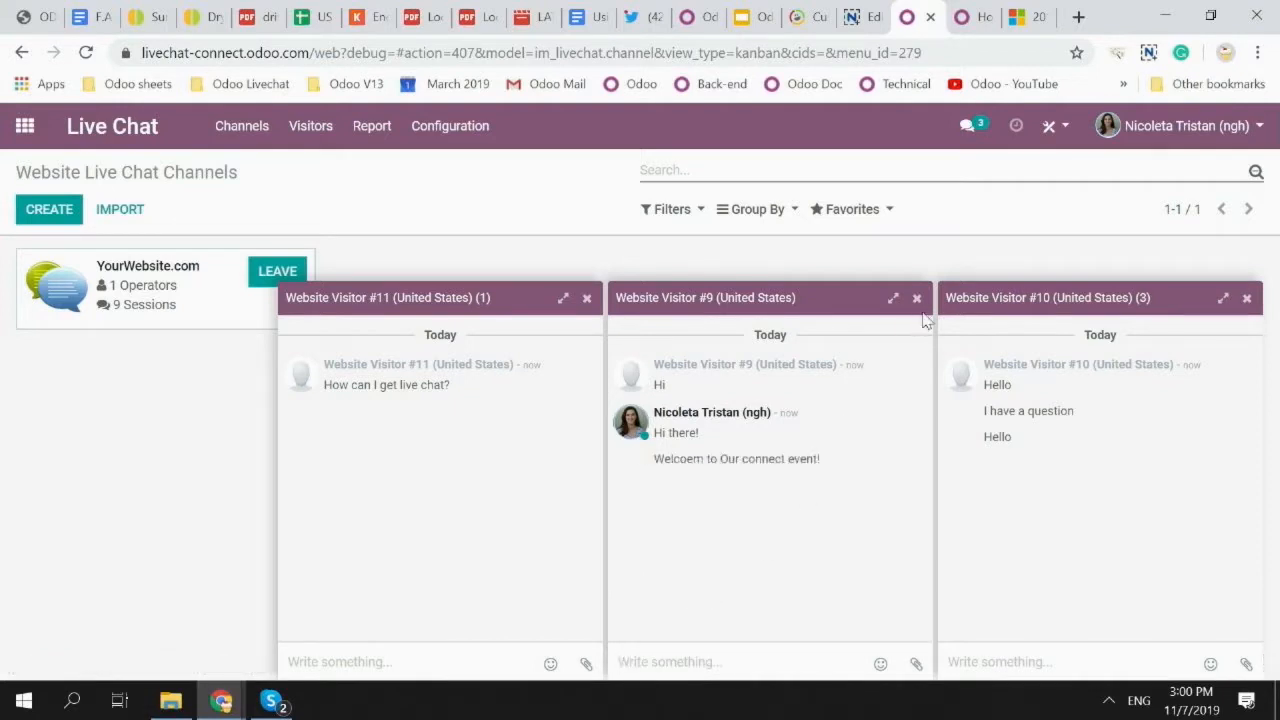
{"action": "left_click", "coordinate": [916, 298]}
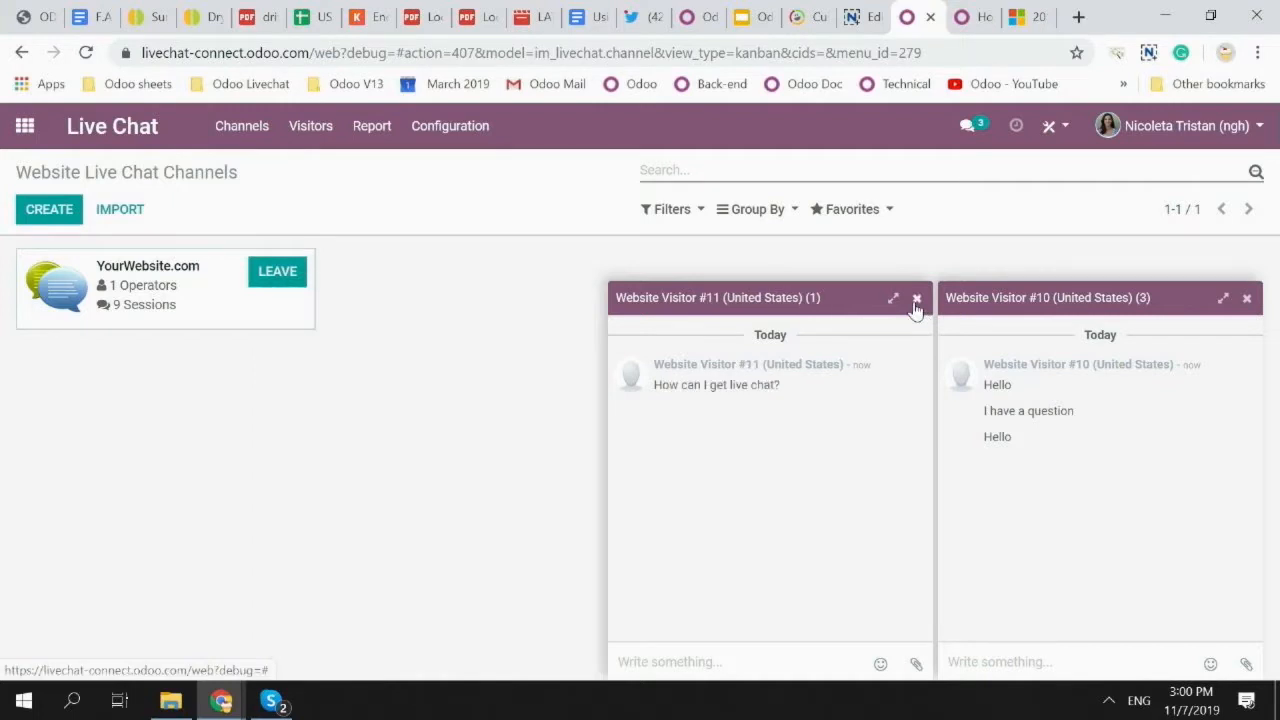
{"action": "mouse_move", "coordinate": [593, 291]}
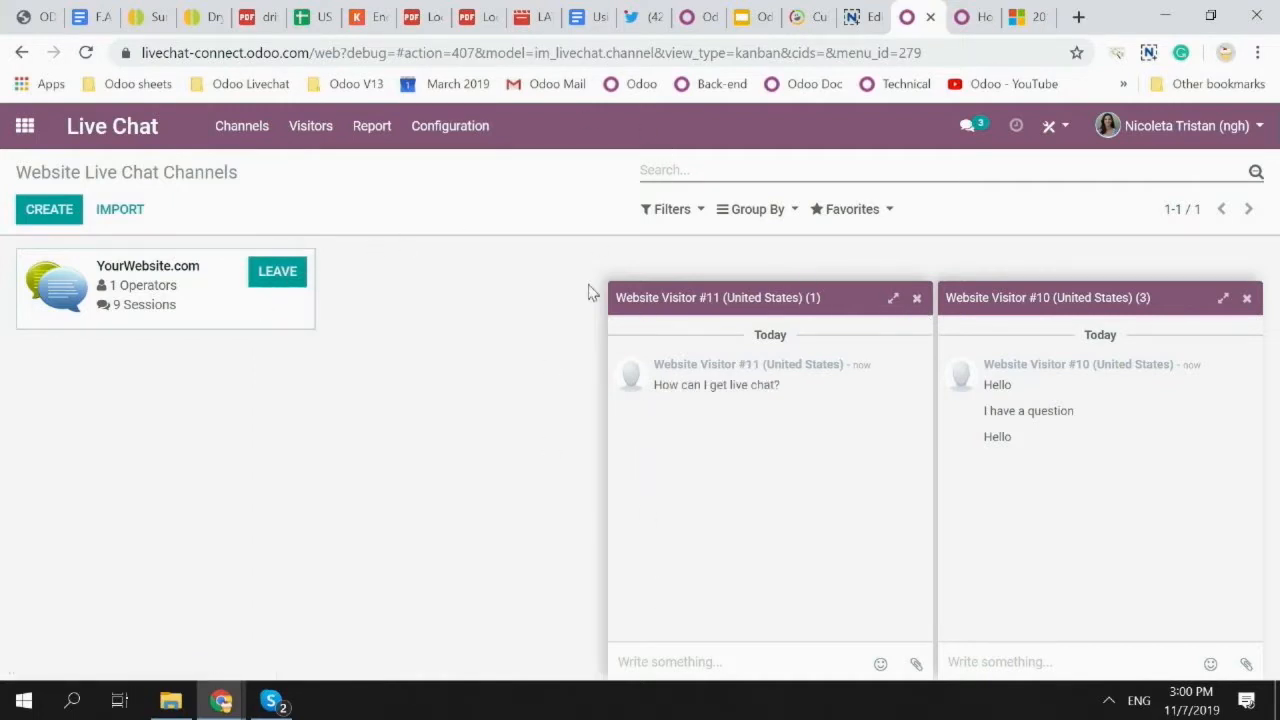
Collapse visitor #11's chat and switch to the Helpdesk app from the home menu.
{"action": "left_click", "coordinate": [24, 125]}
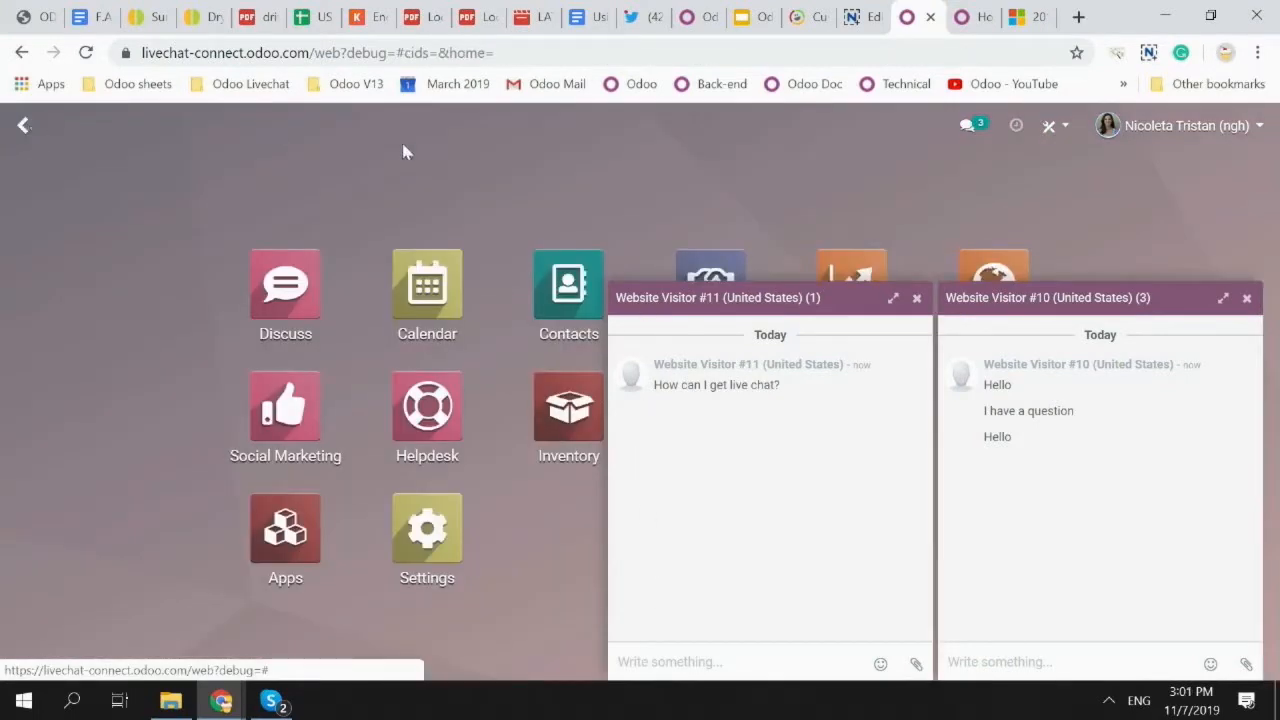
{"action": "left_click", "coordinate": [892, 297]}
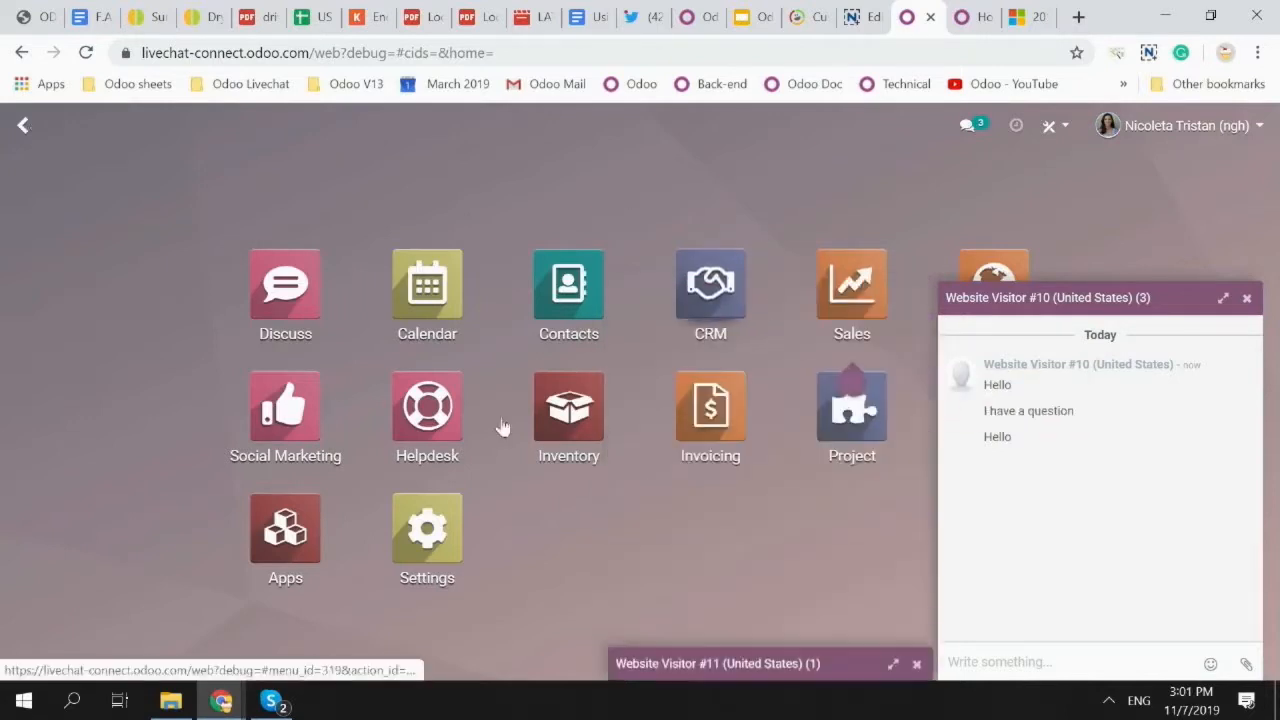
{"action": "left_click", "coordinate": [426, 407]}
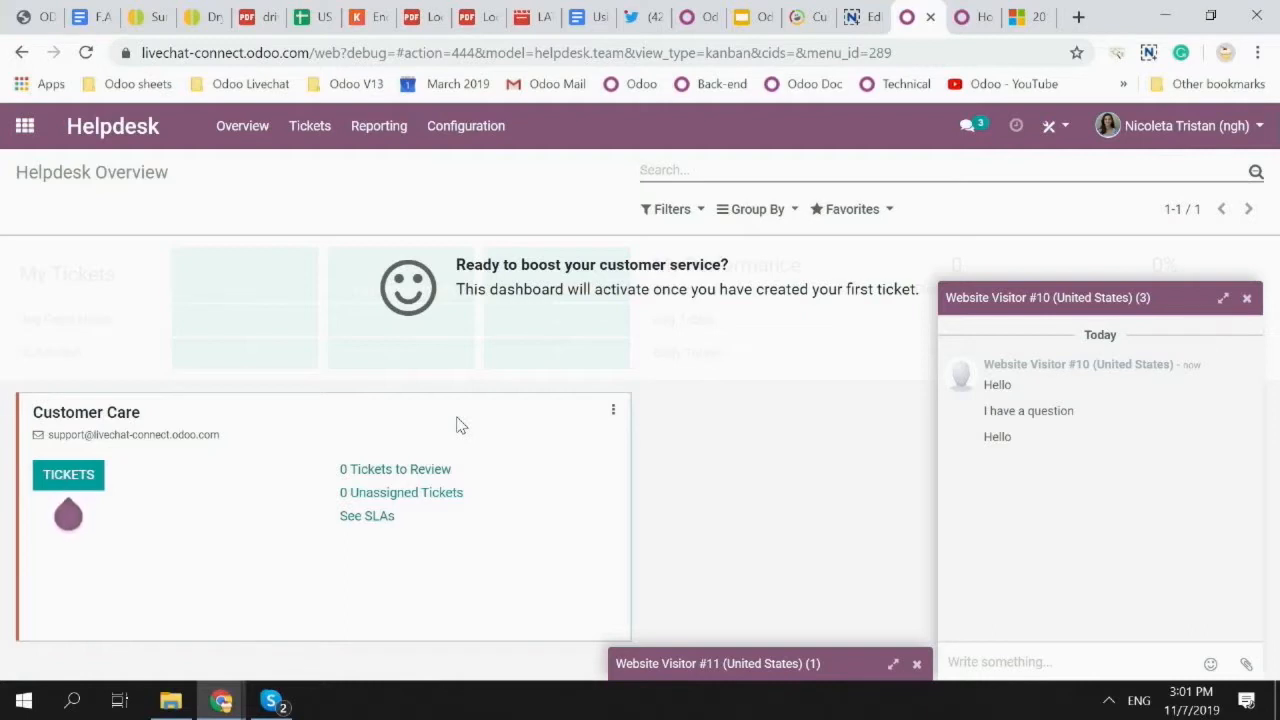
{"action": "mouse_move", "coordinate": [1037, 582]}
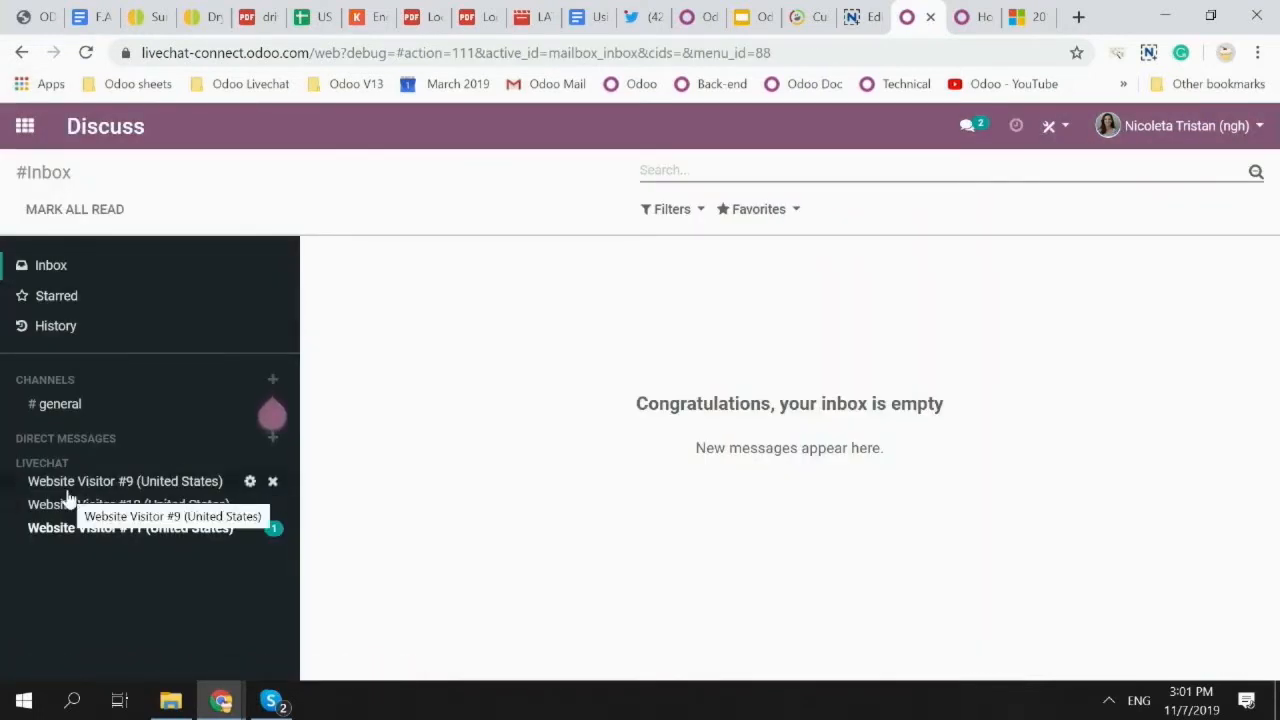
Open Website Visitor #11's livechat conversation in Discuss.
{"action": "left_click", "coordinate": [128, 527]}
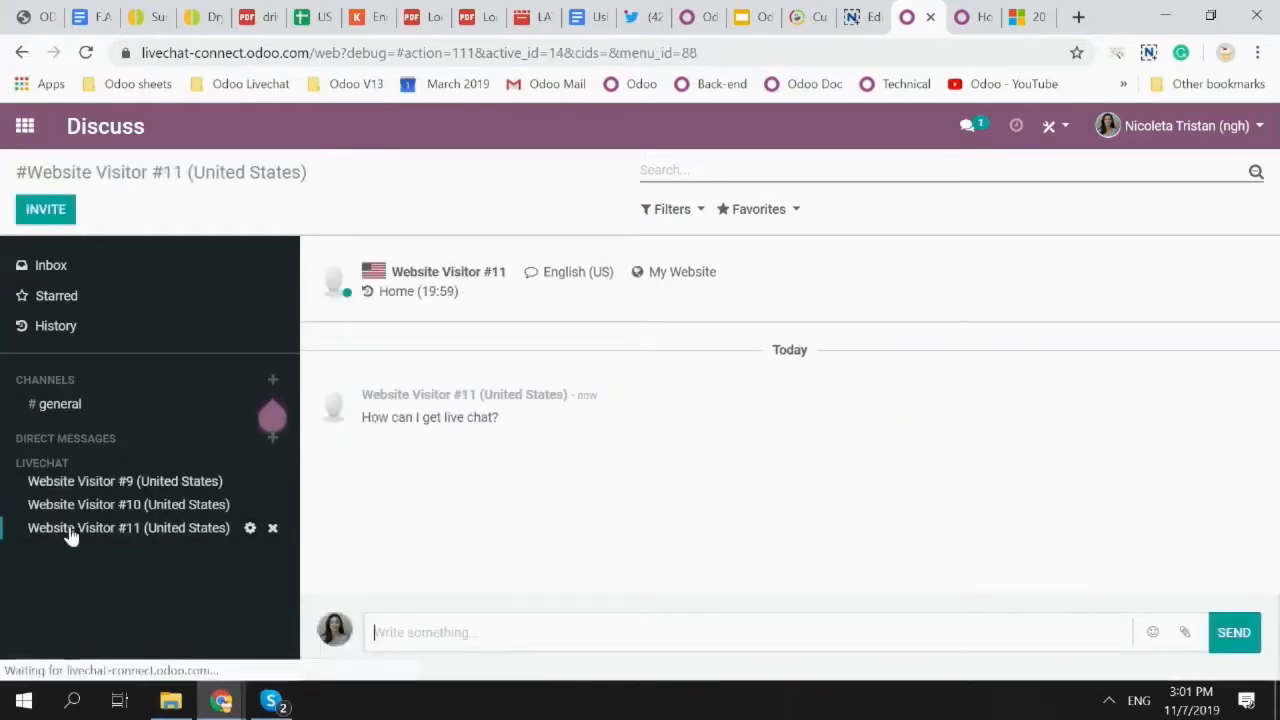
{"action": "mouse_move", "coordinate": [100, 520]}
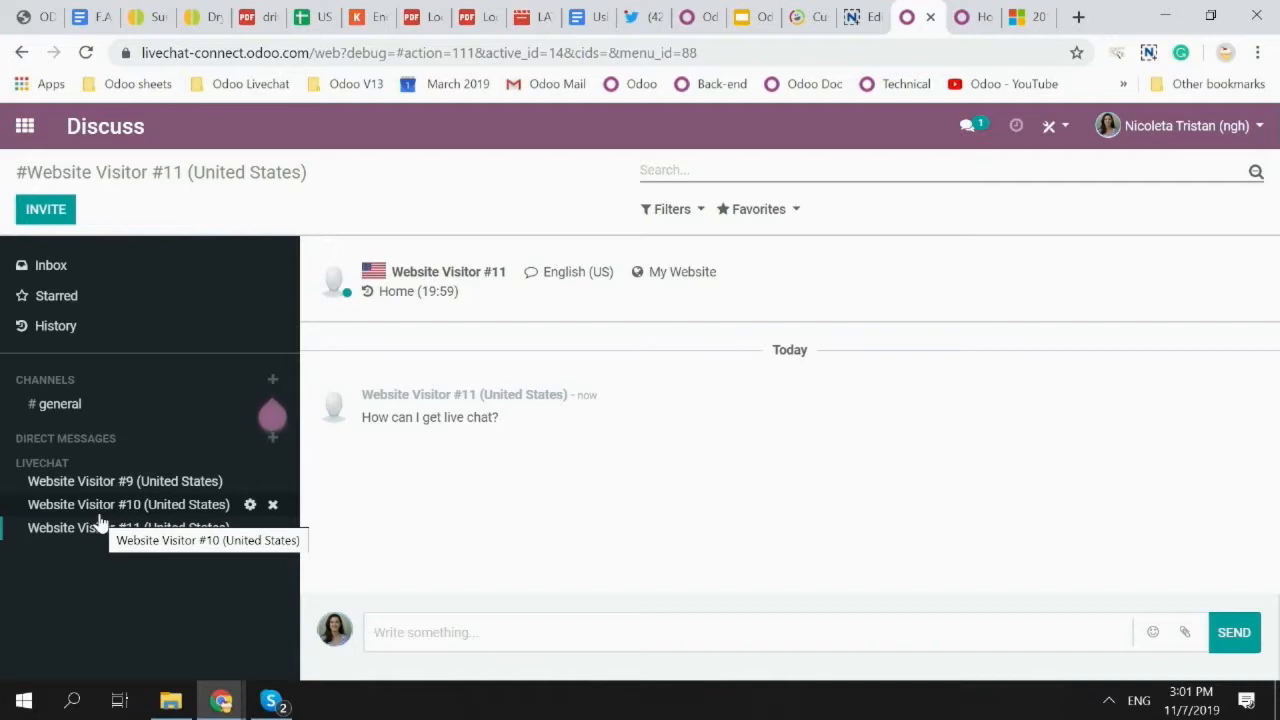
Bring up the / command list in visitor #10's chat and get OdooBot's /help reply.
{"action": "left_click", "coordinate": [22, 125]}
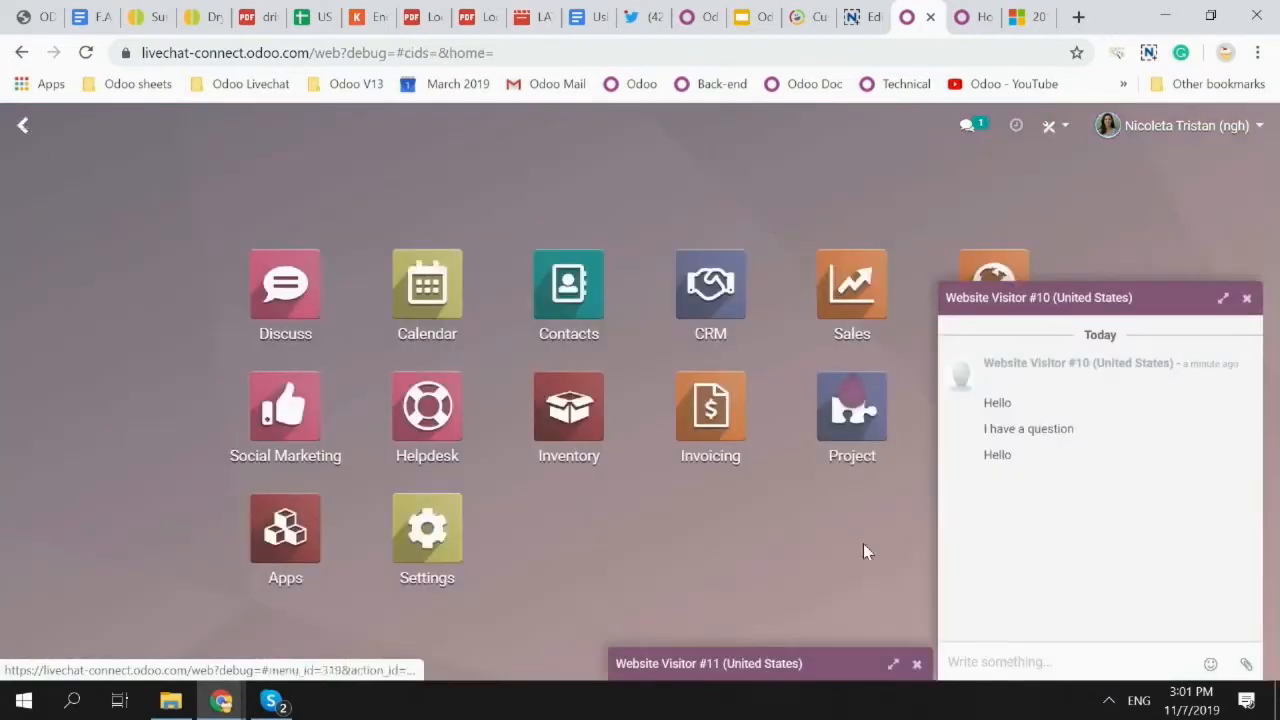
{"action": "left_click", "coordinate": [1000, 661]}
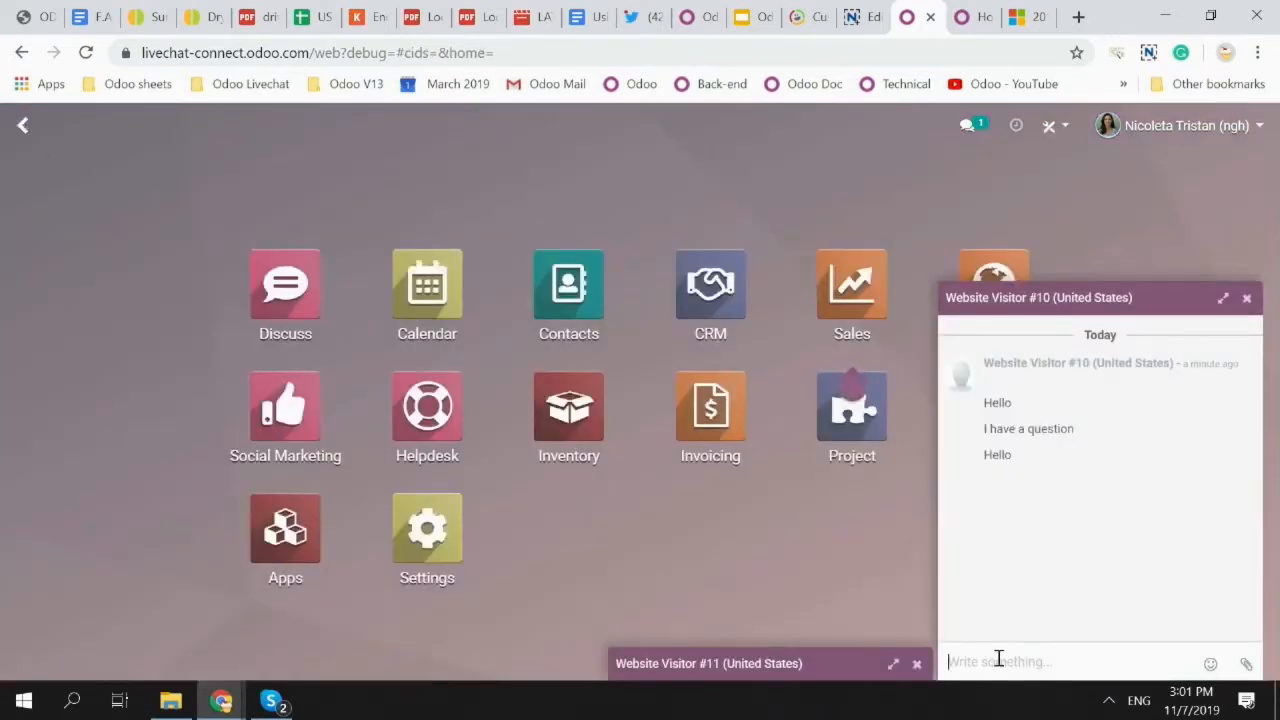
{"action": "type", "text": "/"}
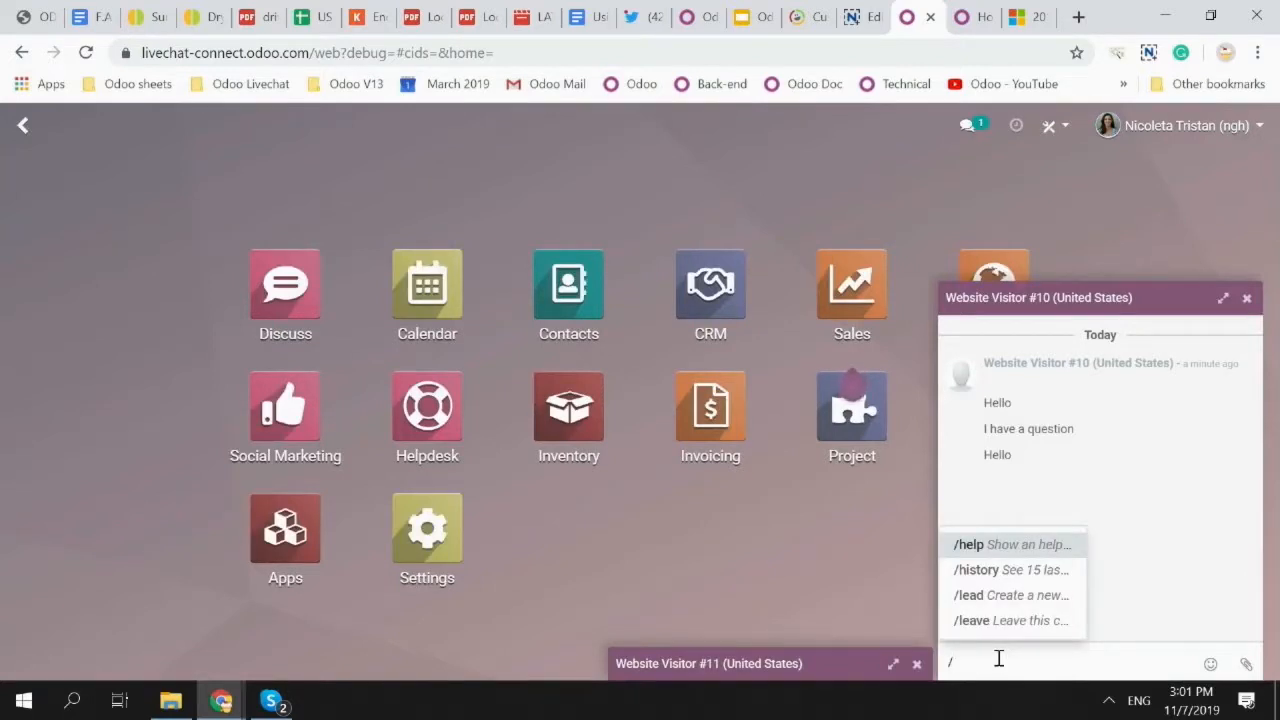
{"action": "mouse_move", "coordinate": [1020, 544]}
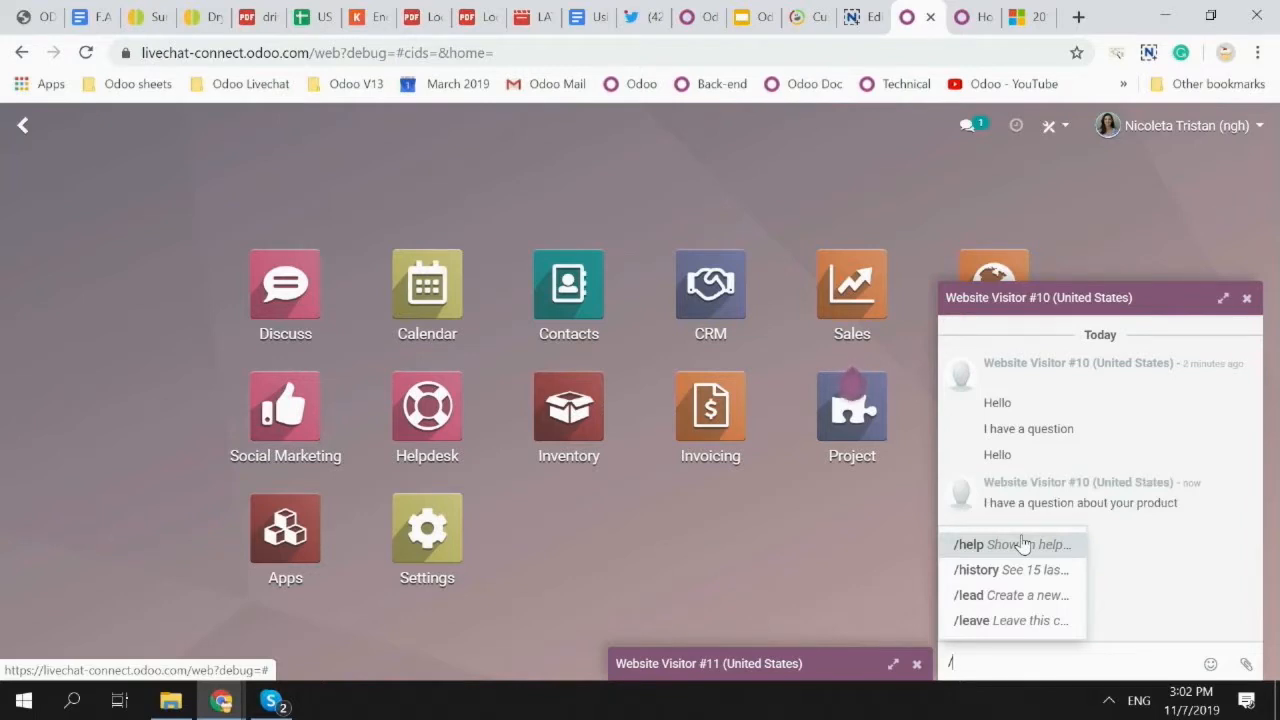
{"action": "mouse_move", "coordinate": [1030, 570]}
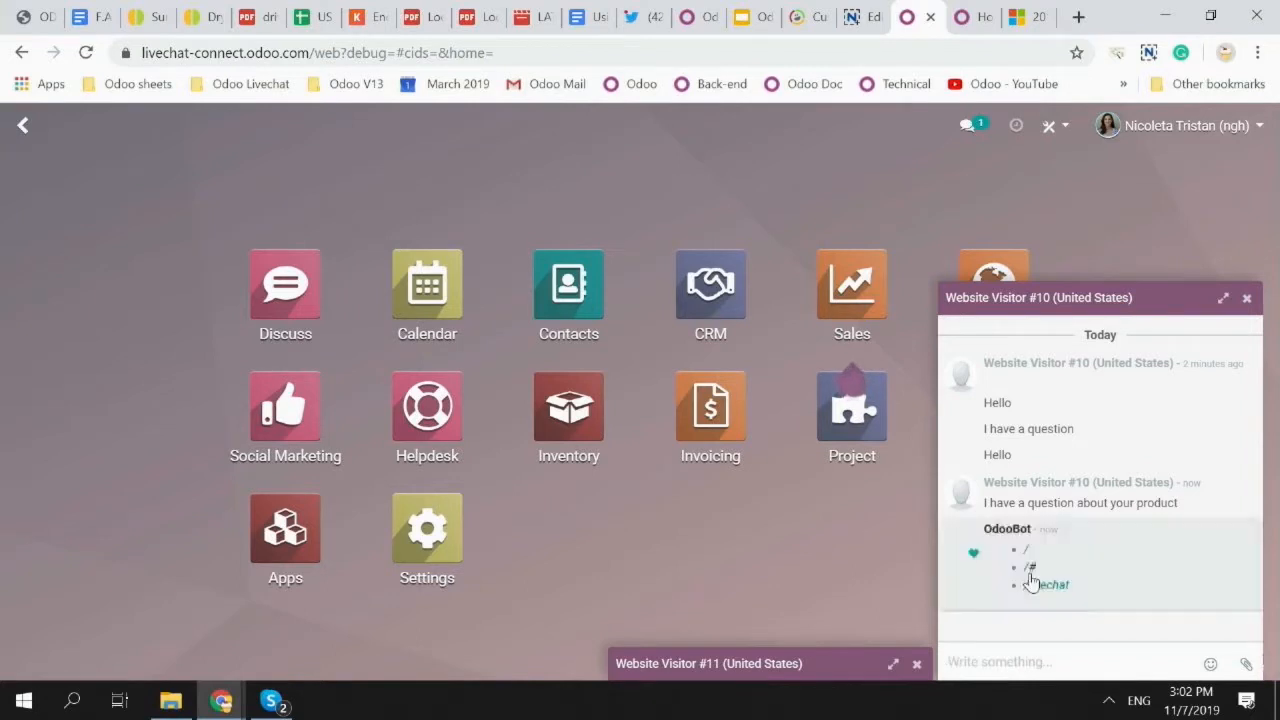
{"action": "mouse_move", "coordinate": [1157, 572]}
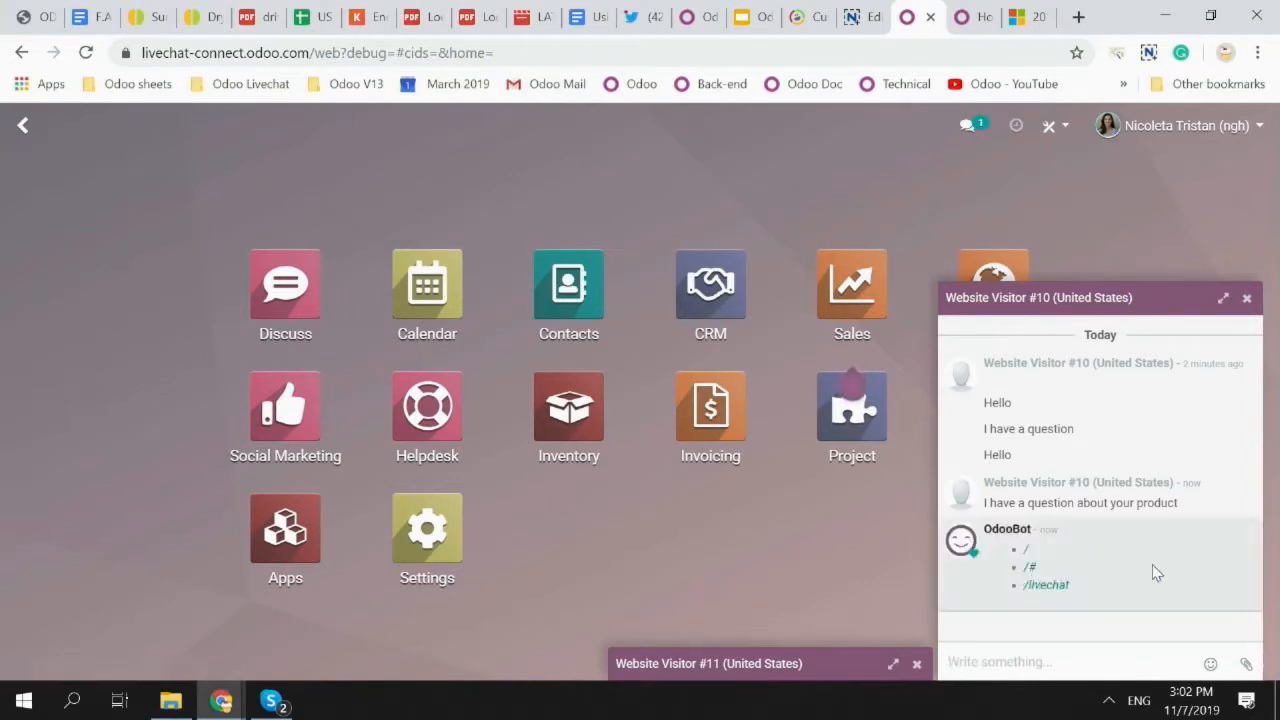
{"action": "left_click", "coordinate": [1000, 661]}
{"action": "type", "text": "/"}
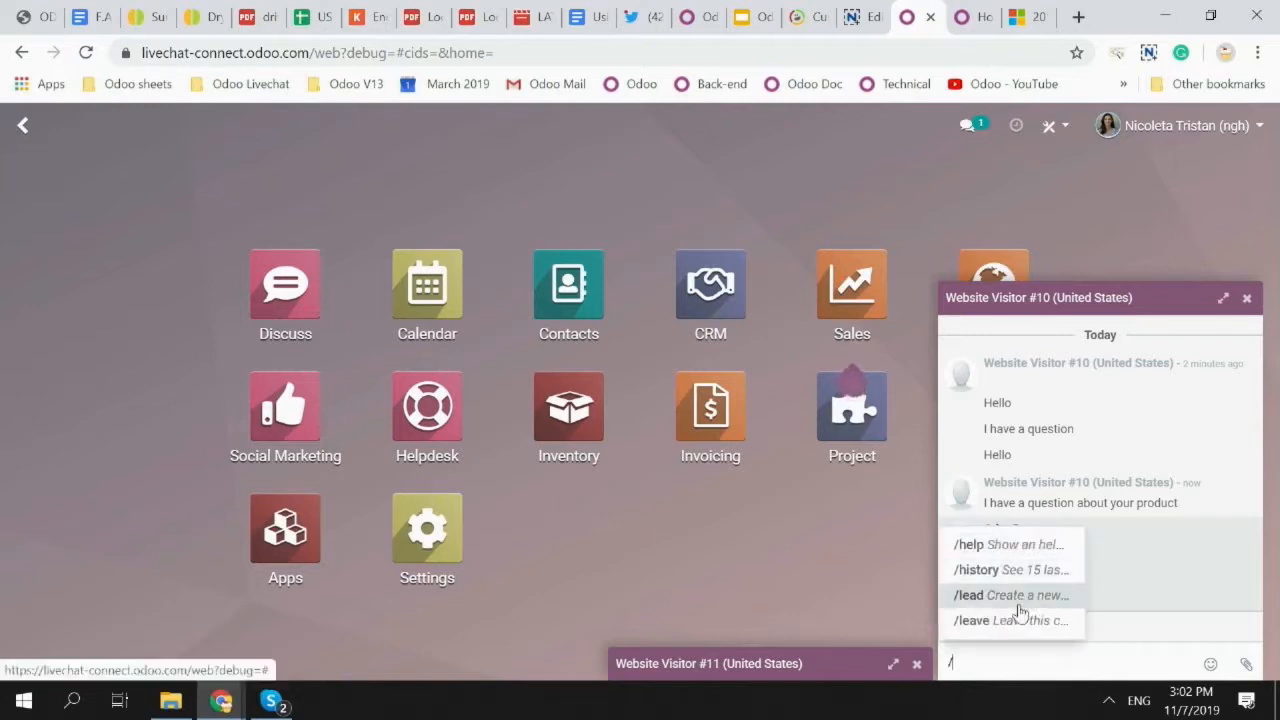
Create the lead 'Potential client' via /lead, review its transcript notes and save it.
{"action": "left_click", "coordinate": [1010, 595]}
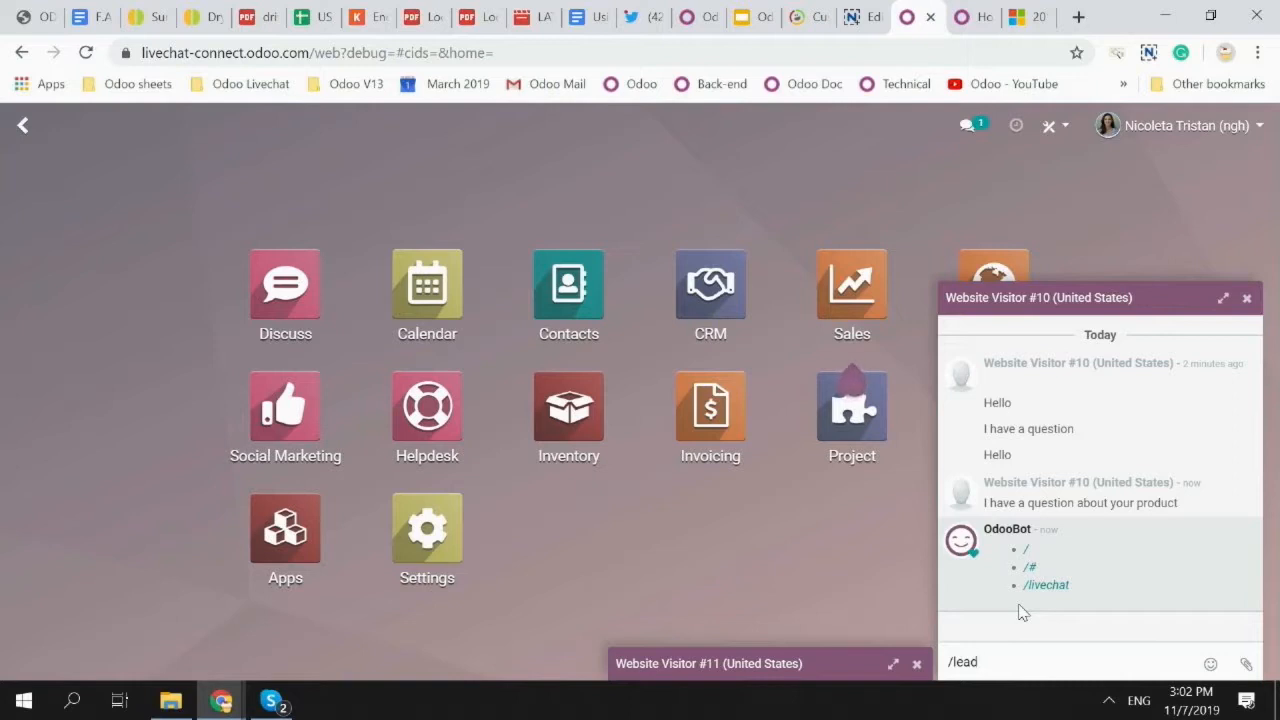
{"action": "type", "text": "Potential client"}
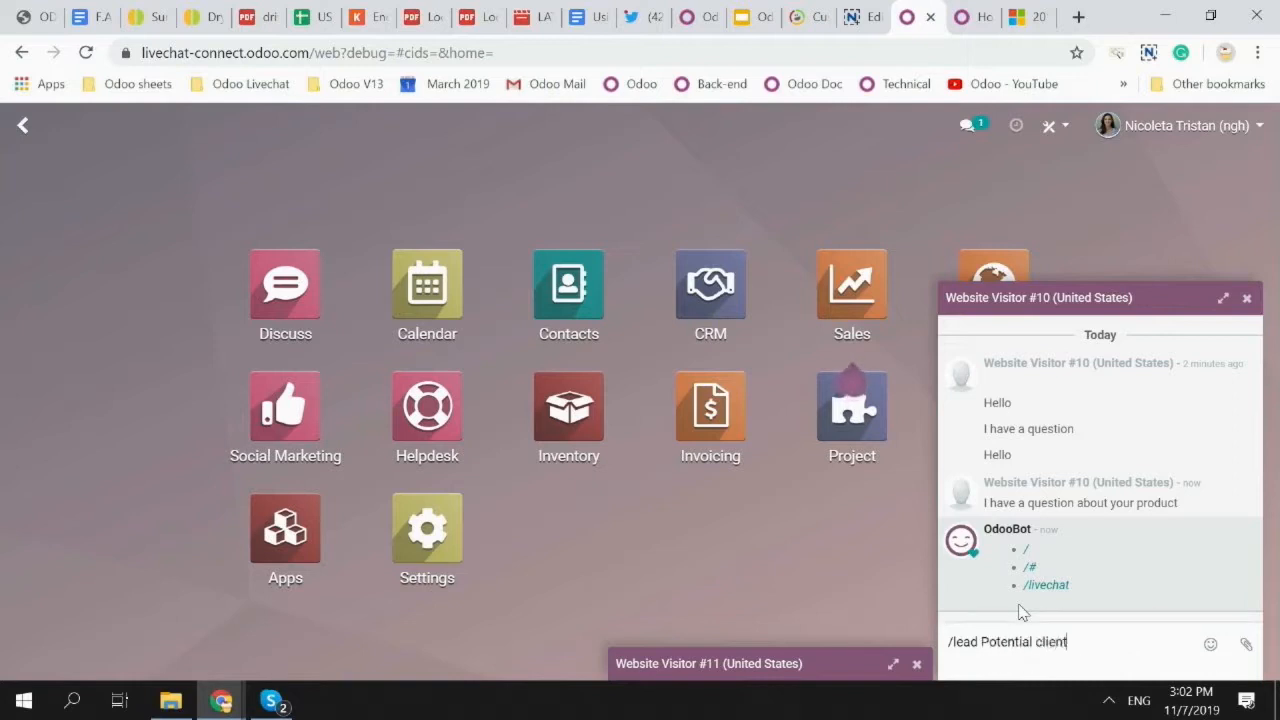
{"action": "key", "text": "Return"}
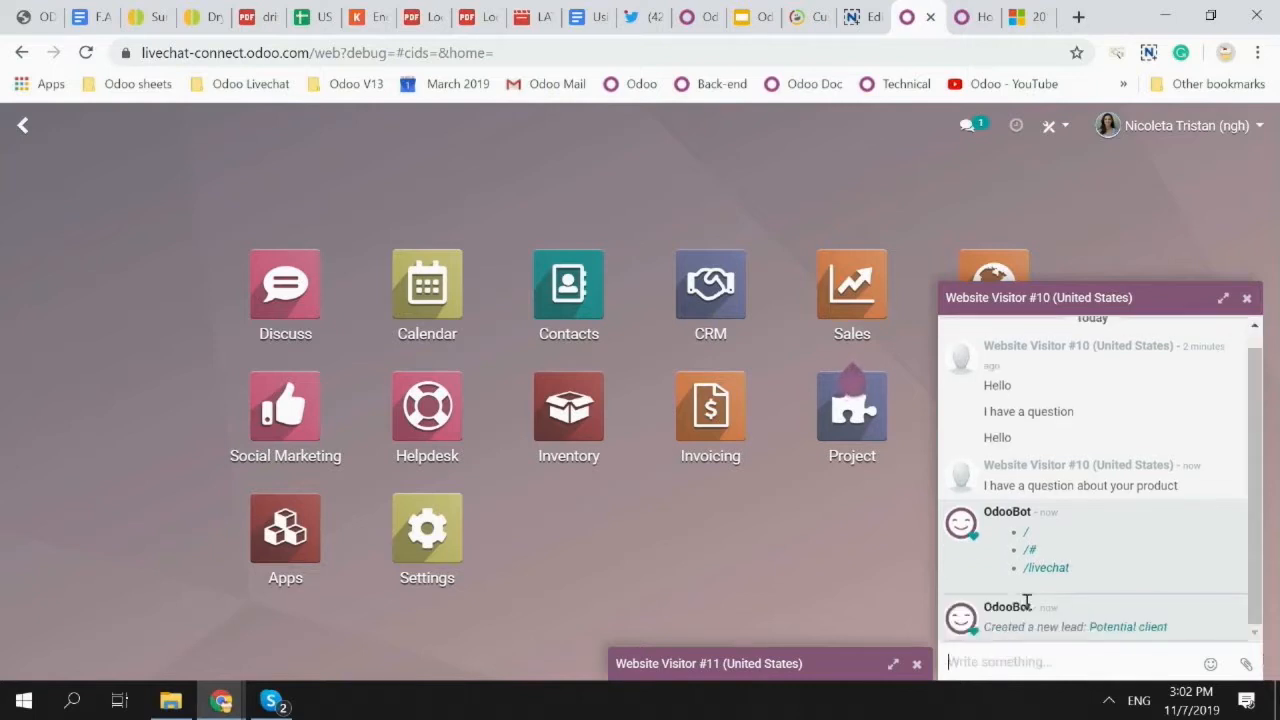
{"action": "mouse_move", "coordinate": [1127, 626]}
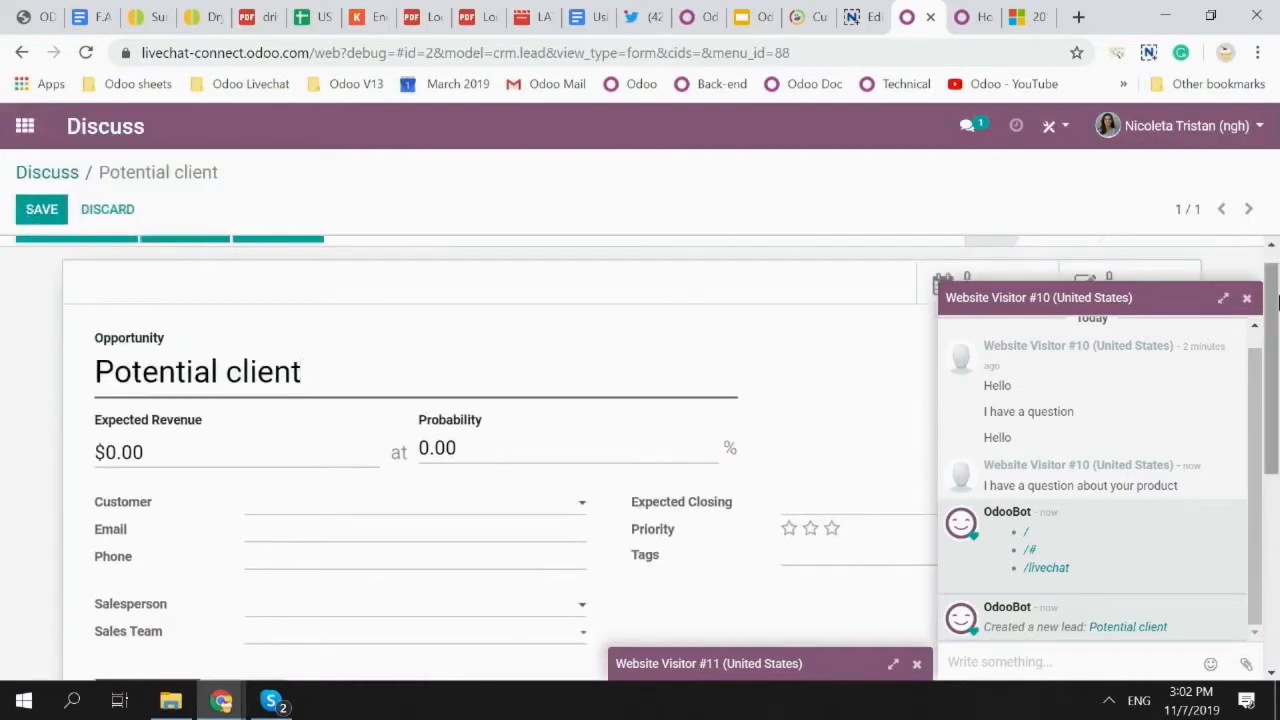
{"action": "scroll", "scroll_direction": "down", "scroll_amount": 3}
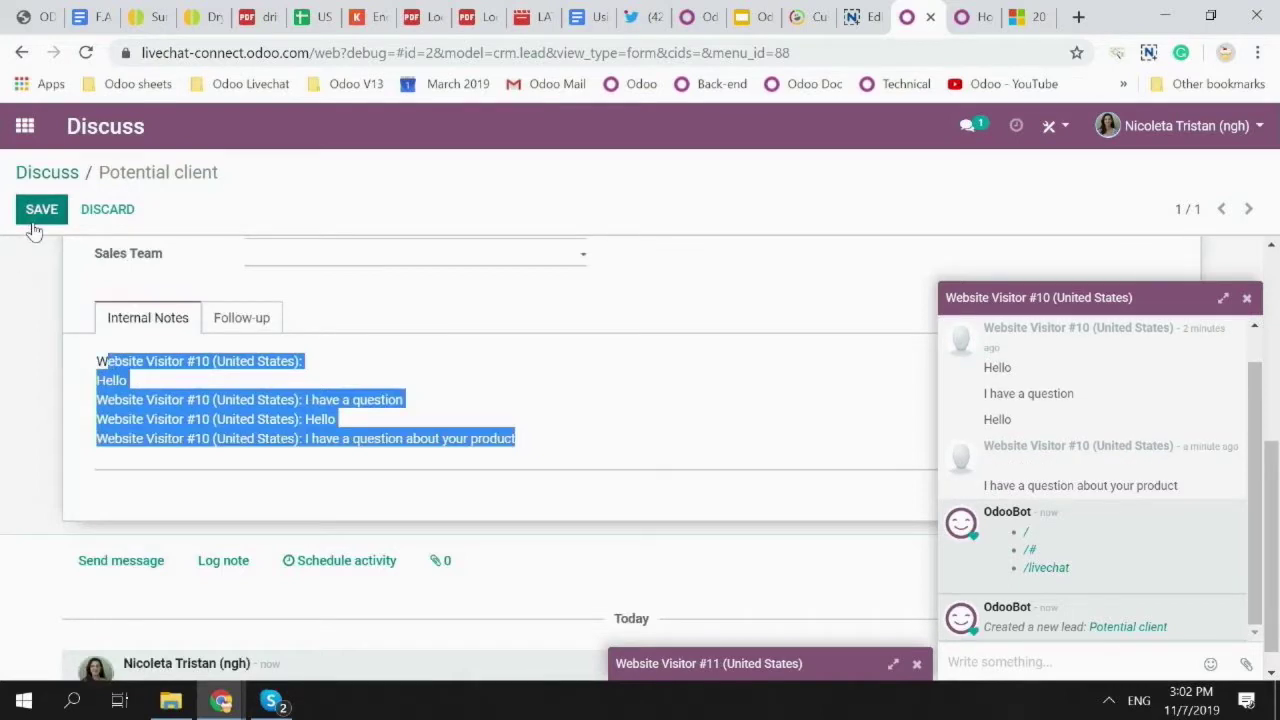
{"action": "left_click", "coordinate": [42, 209]}
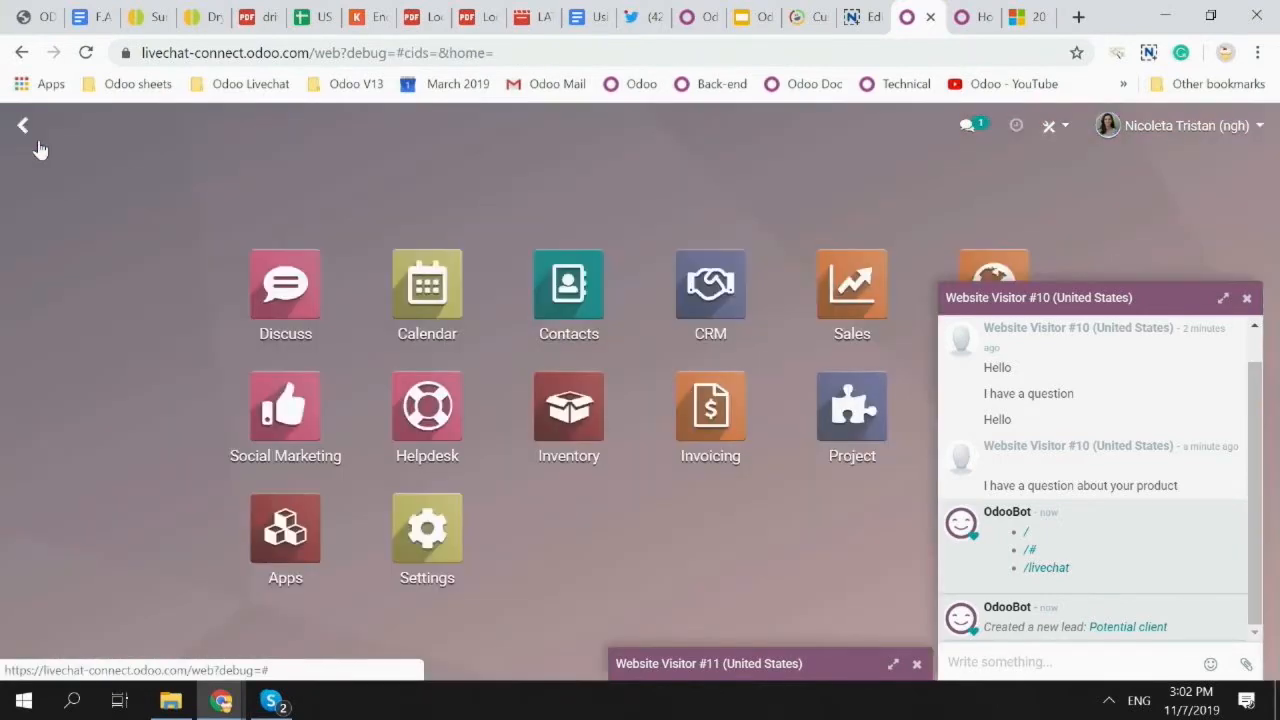
{"action": "mouse_move", "coordinate": [994, 408]}
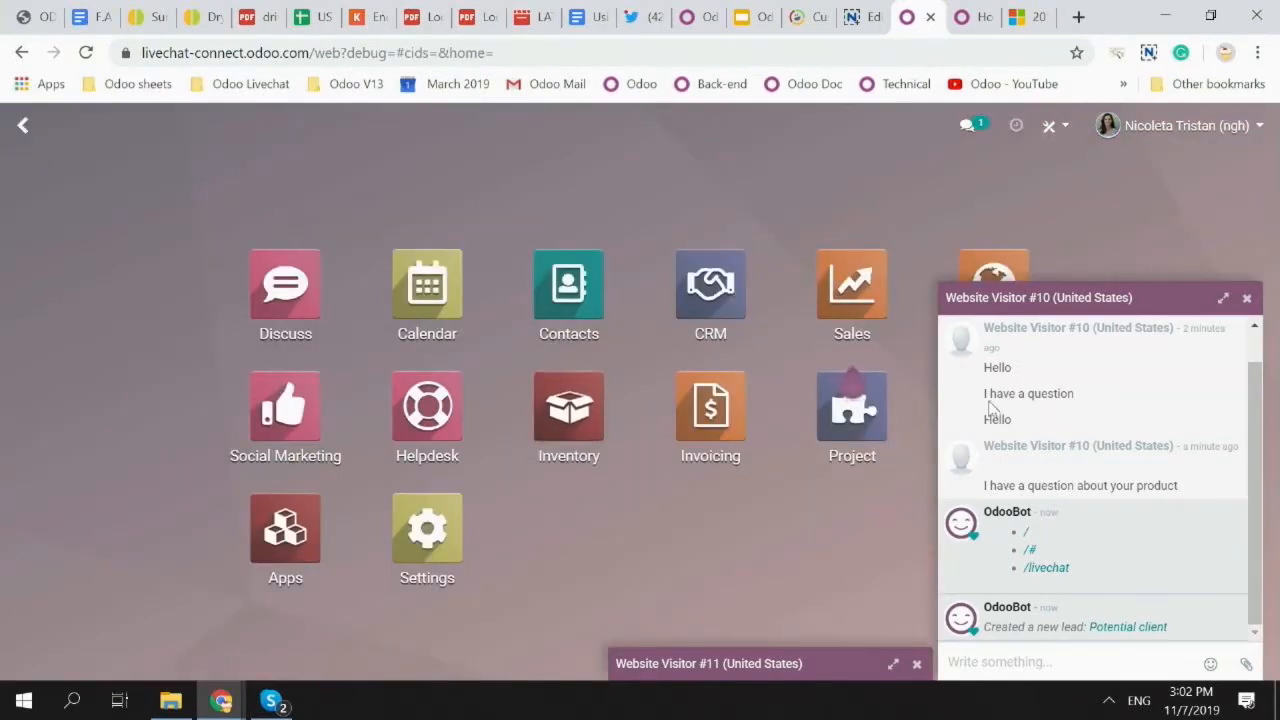
{"action": "mouse_move", "coordinate": [1090, 335]}
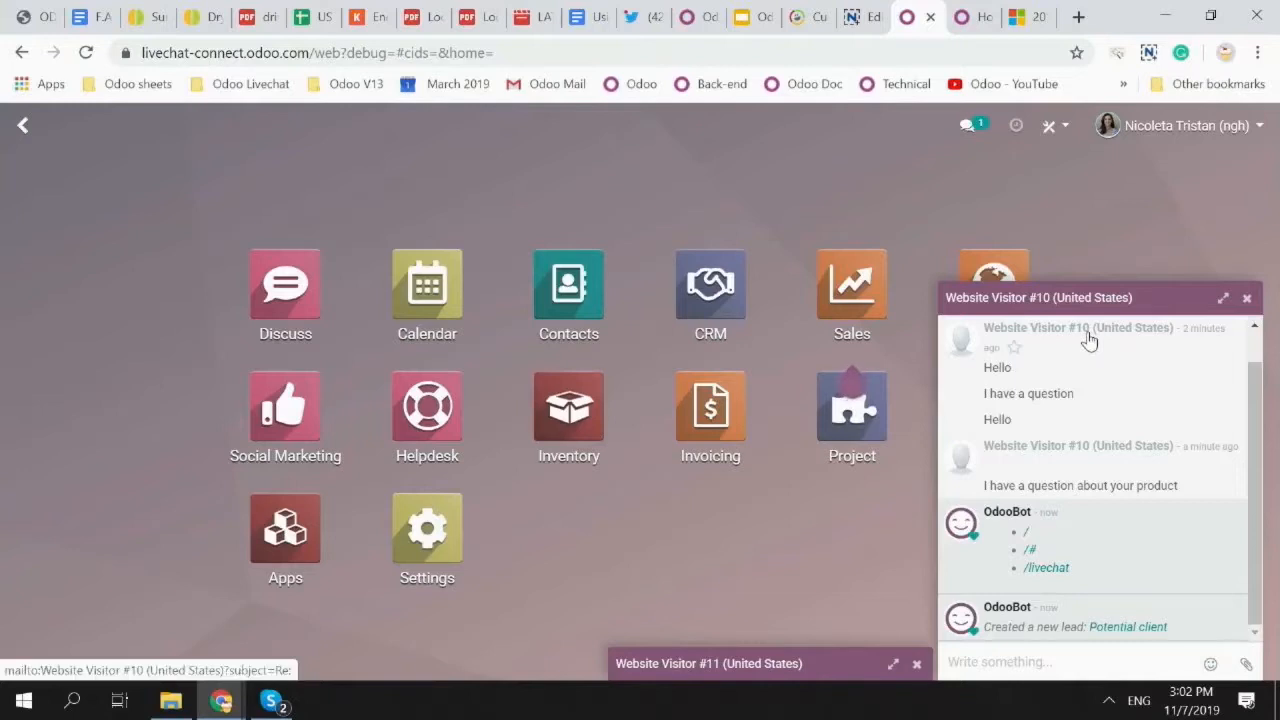
Minimize visitor #10's chat and list website visitors in Social Marketing.
{"action": "left_click", "coordinate": [1222, 297]}
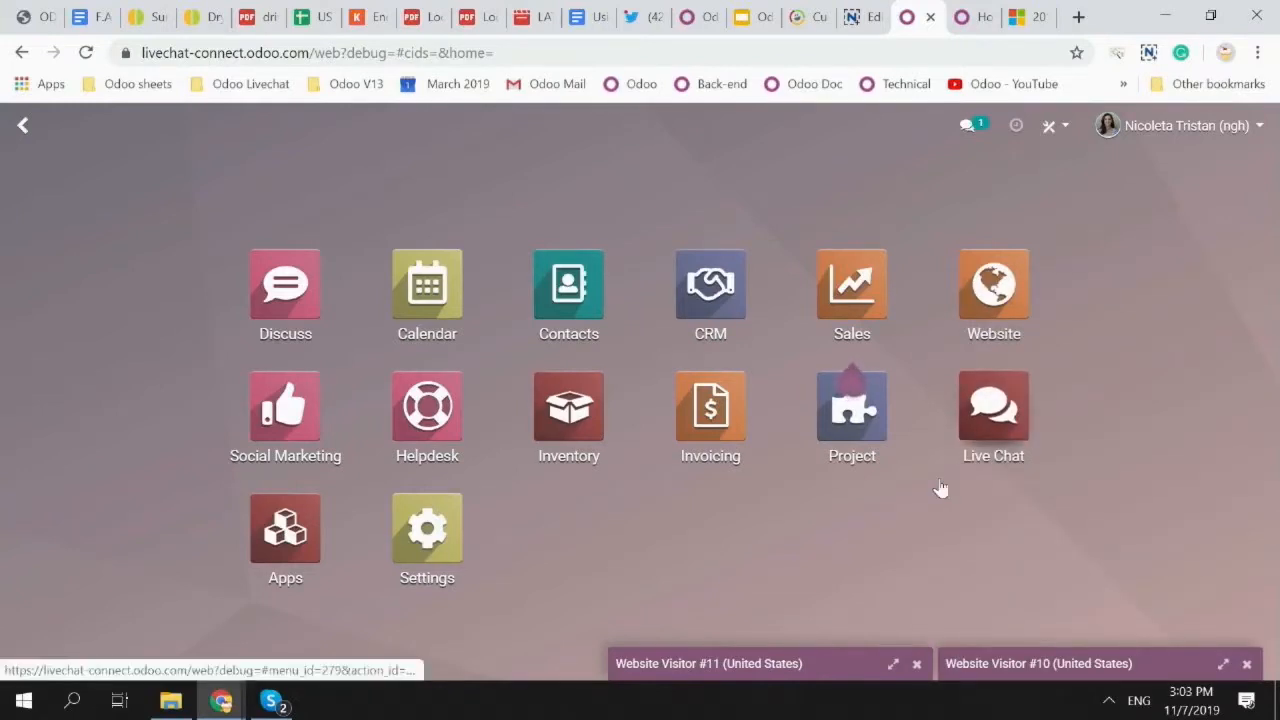
{"action": "left_click", "coordinate": [285, 407]}
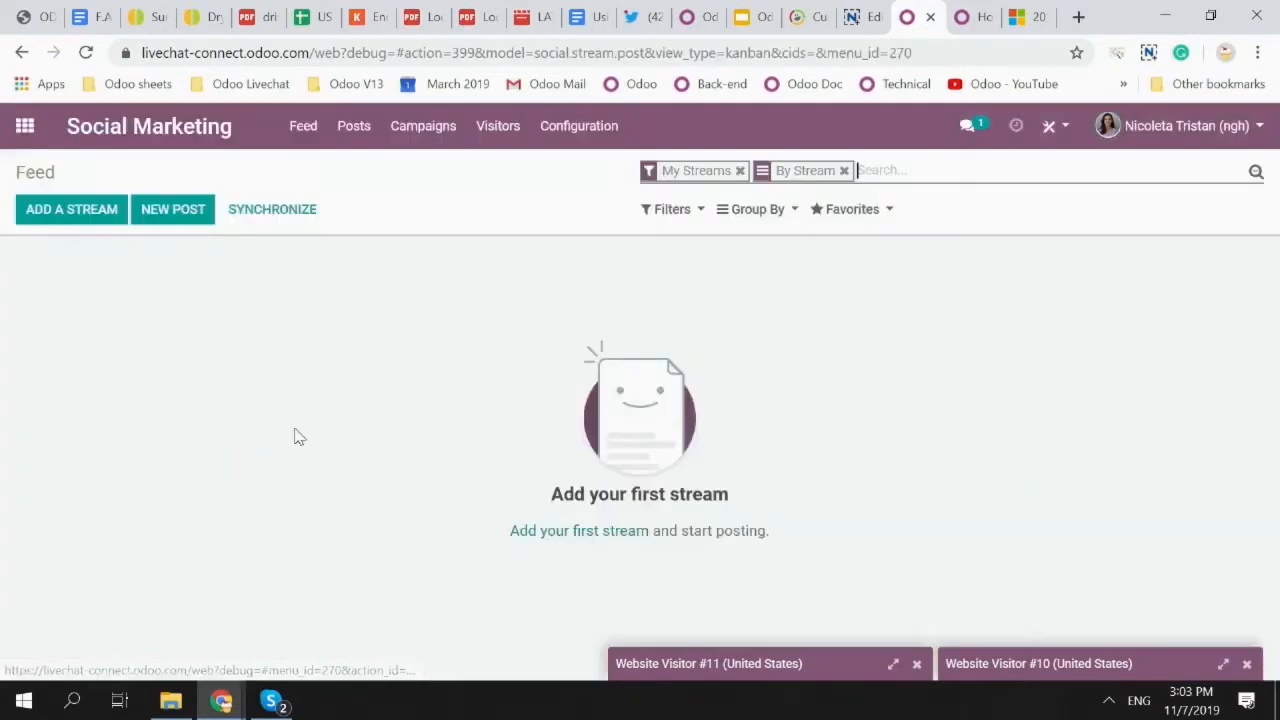
{"action": "left_click", "coordinate": [498, 125]}
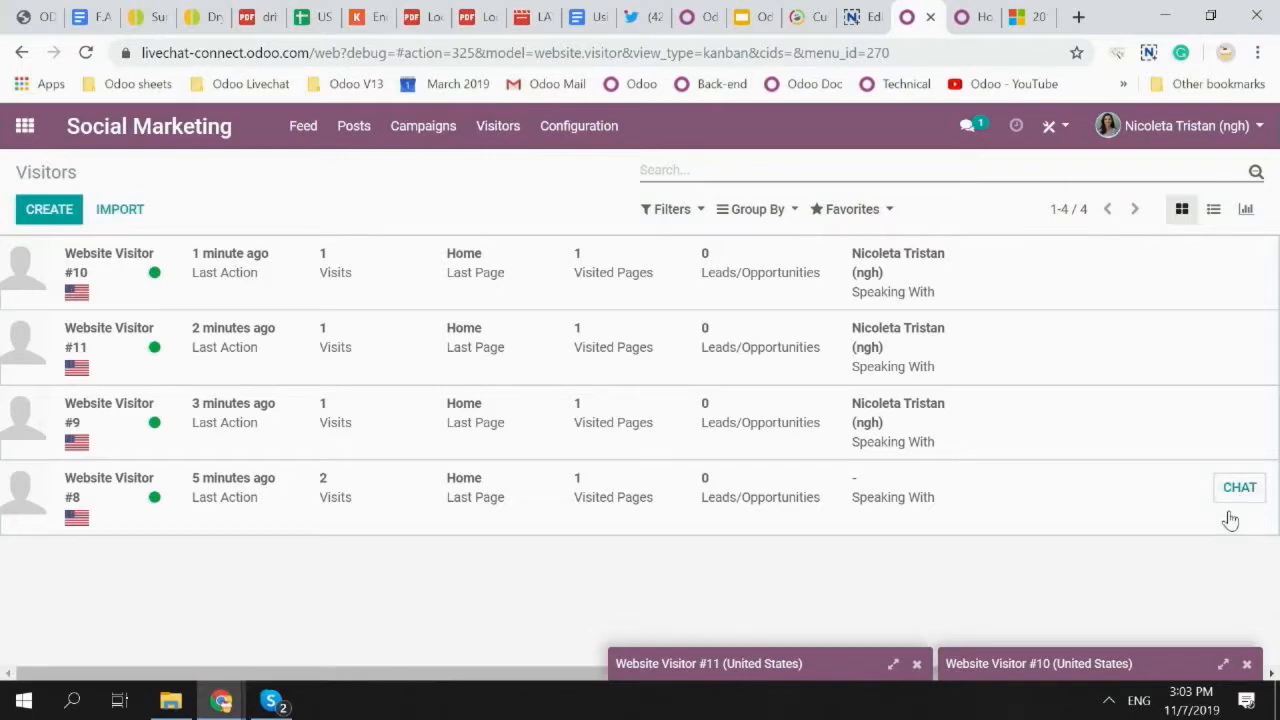
{"action": "mouse_move", "coordinate": [1252, 502]}
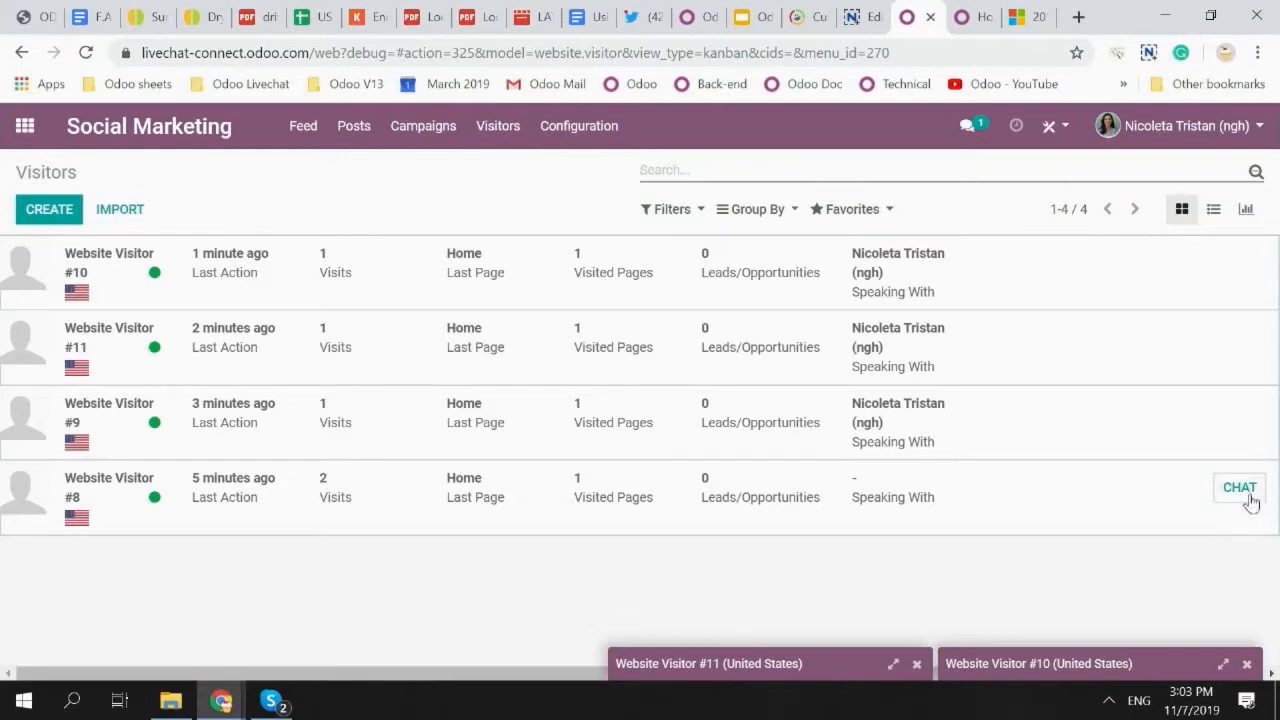
Start a chat with Website Visitor #8, tuck it away and return to the apps overview.
{"action": "left_click", "coordinate": [1240, 488]}
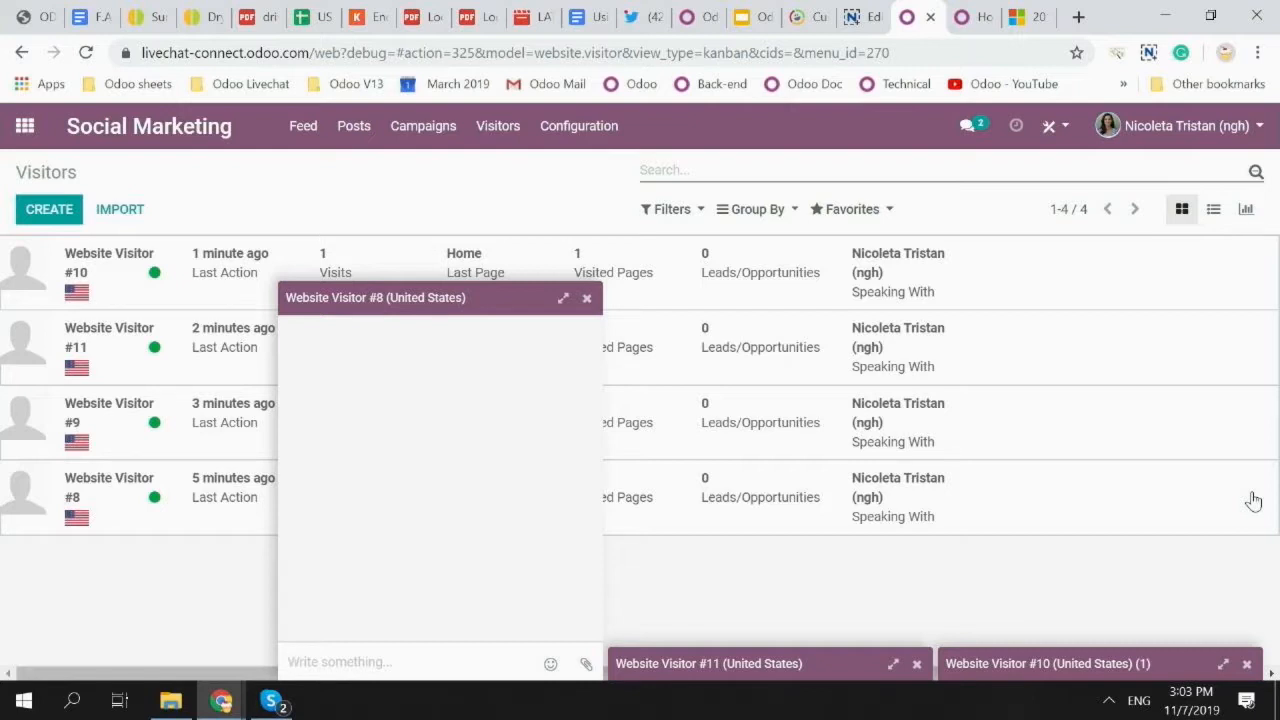
{"action": "left_click", "coordinate": [400, 661]}
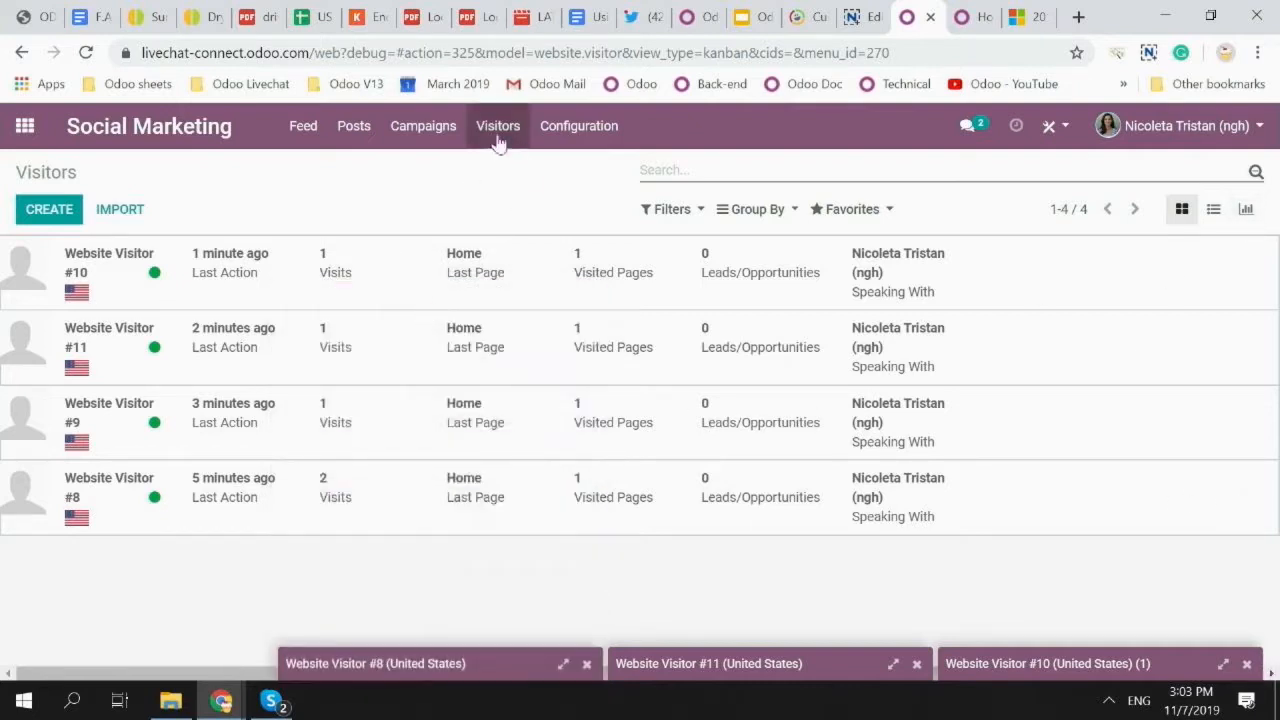
{"action": "mouse_move", "coordinate": [505, 130]}
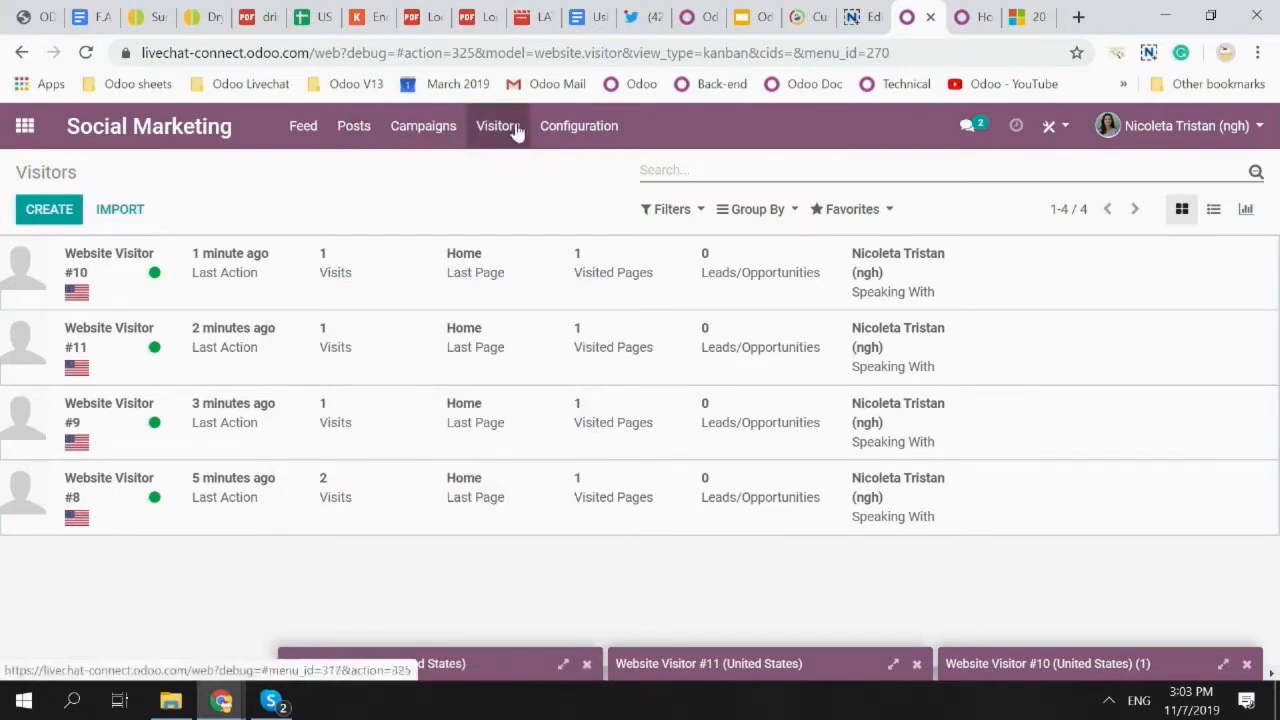
{"action": "left_click", "coordinate": [25, 125]}
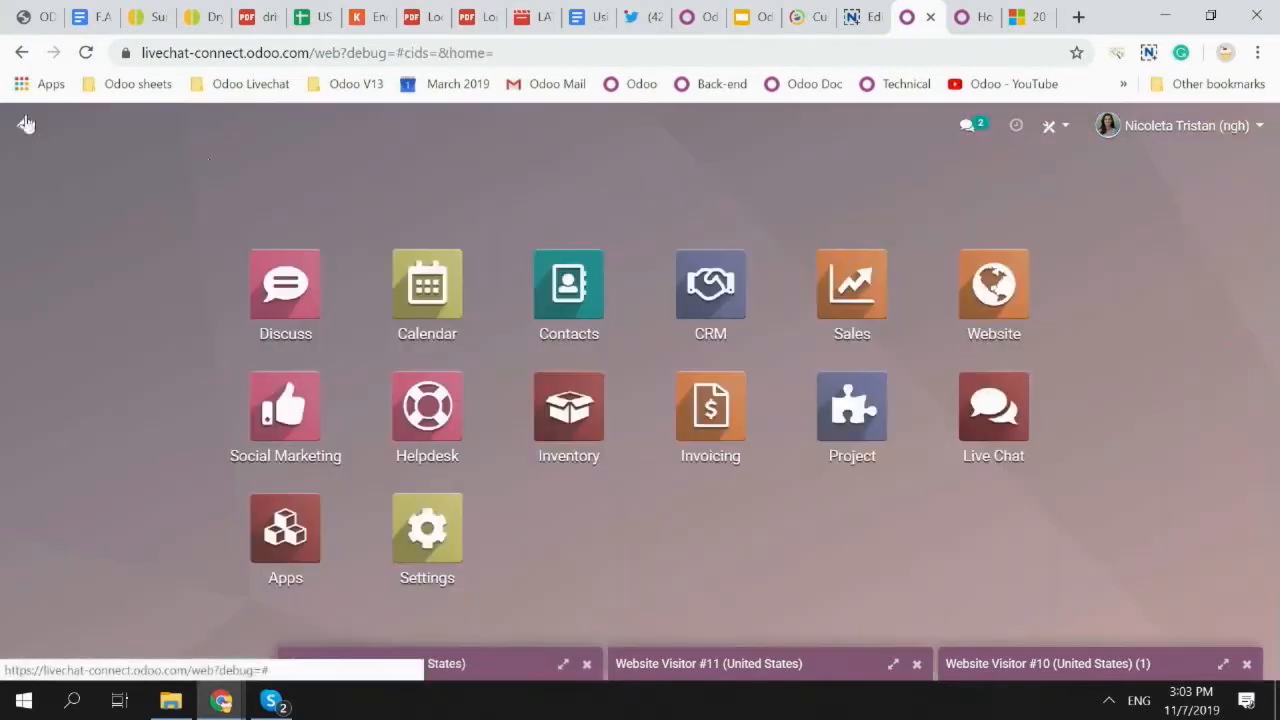
Review the Live Chat visitors list, then return to the Conclusion slide in the presentation.
{"action": "left_click", "coordinate": [993, 405]}
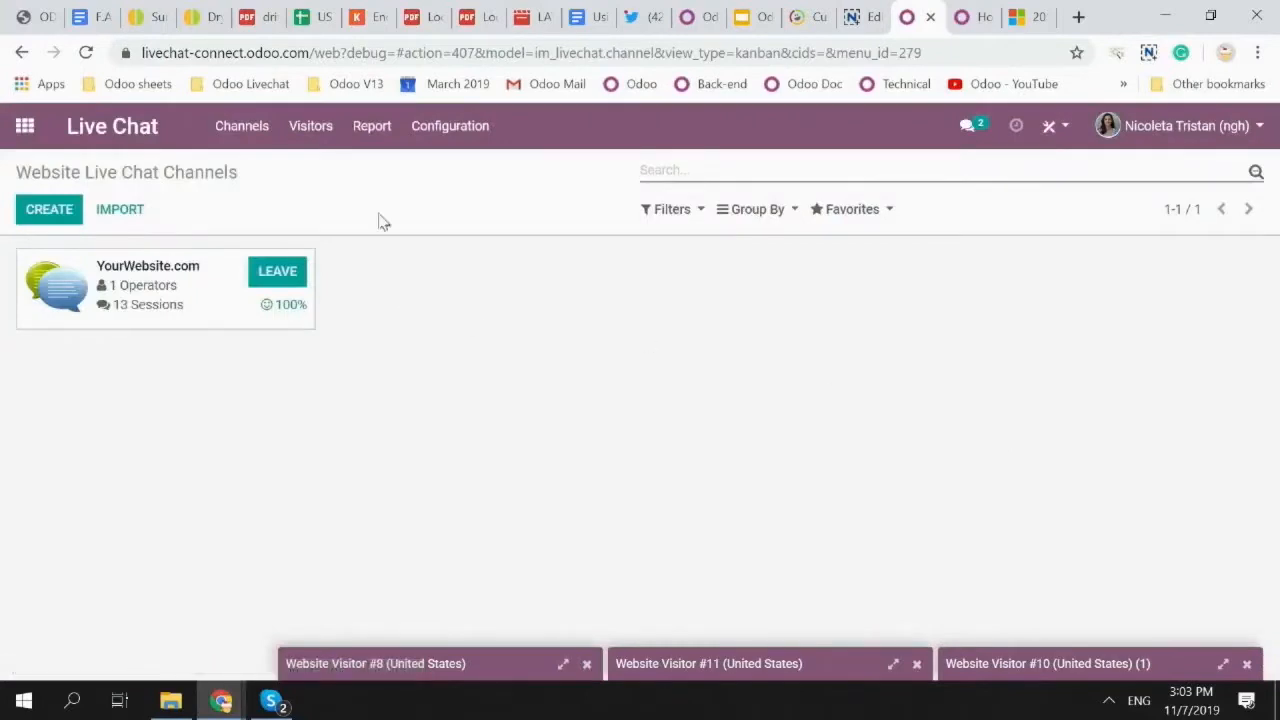
{"action": "left_click", "coordinate": [310, 125]}
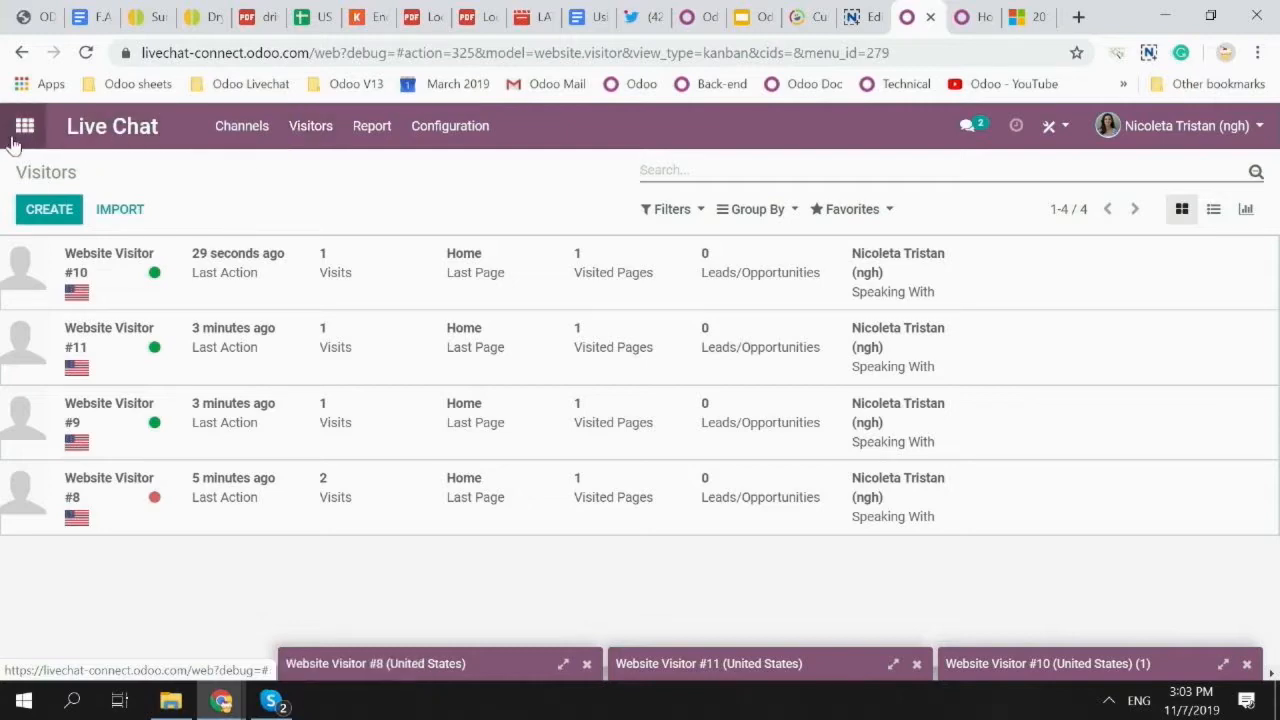
{"action": "left_click", "coordinate": [24, 125]}
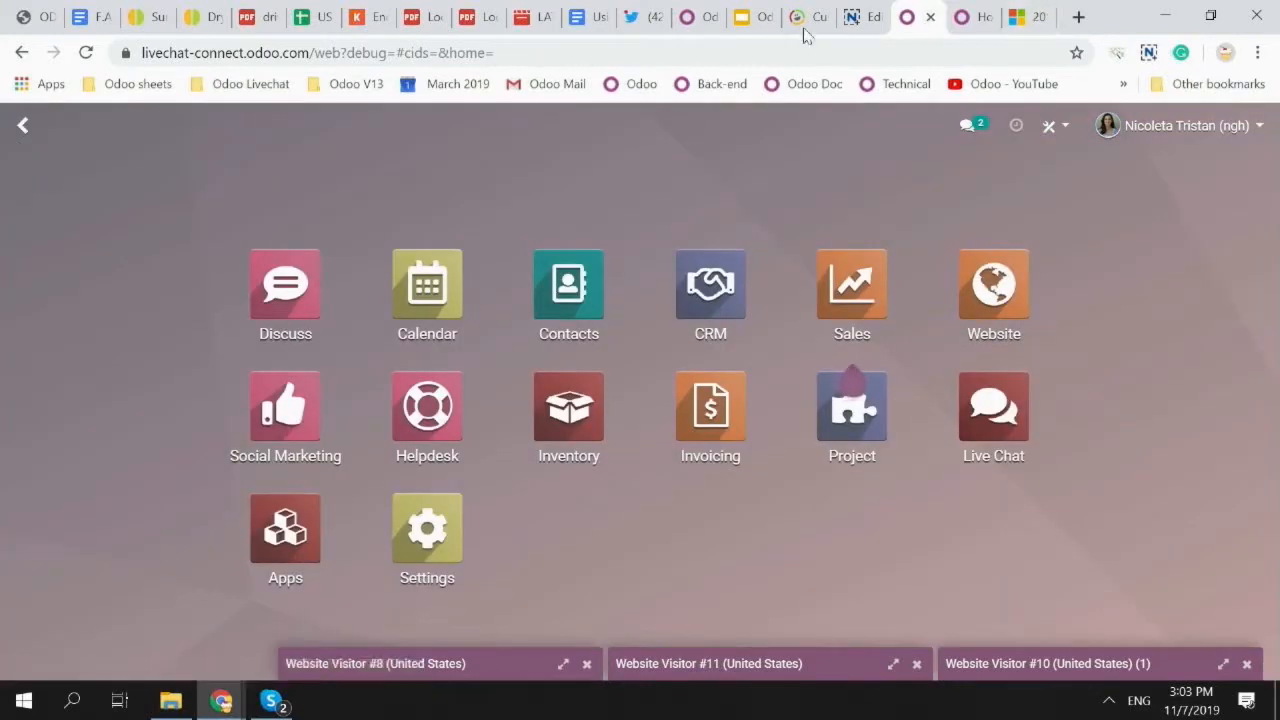
{"action": "left_click", "coordinate": [745, 17]}
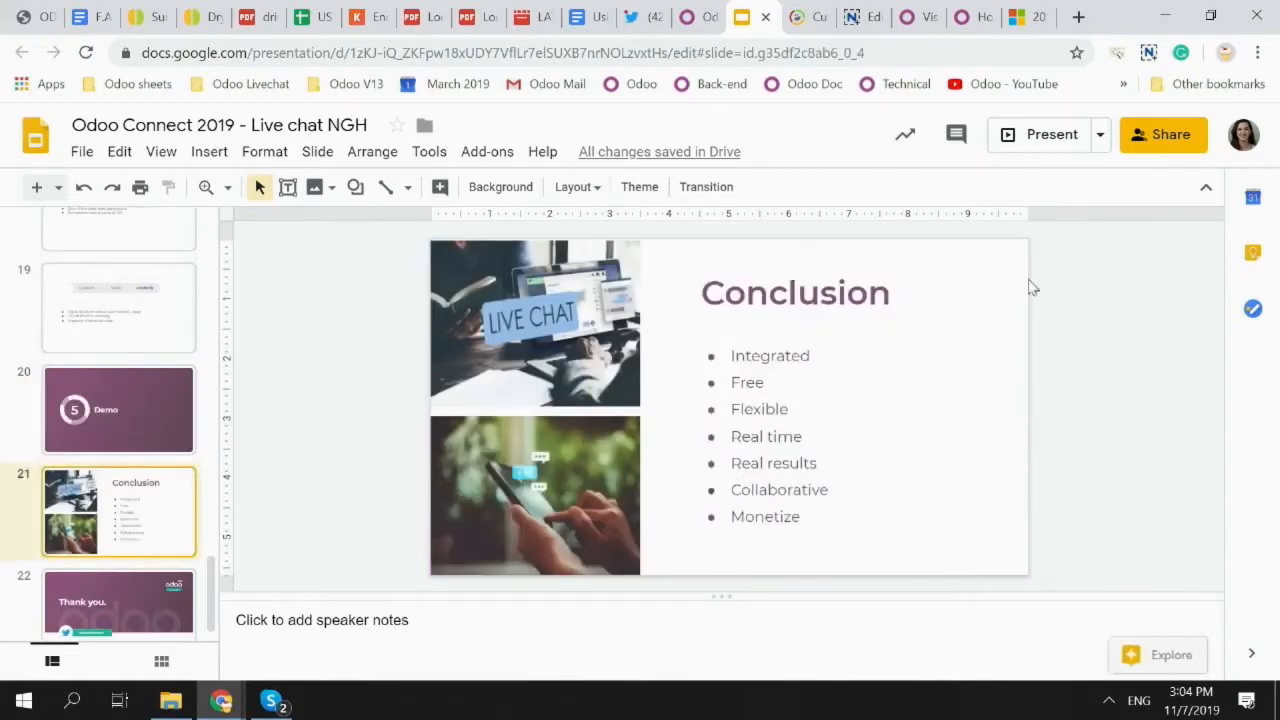
Show slide 22, the closing Thank you slide with the #odooconnect tag.
{"action": "left_click", "coordinate": [1037, 134]}
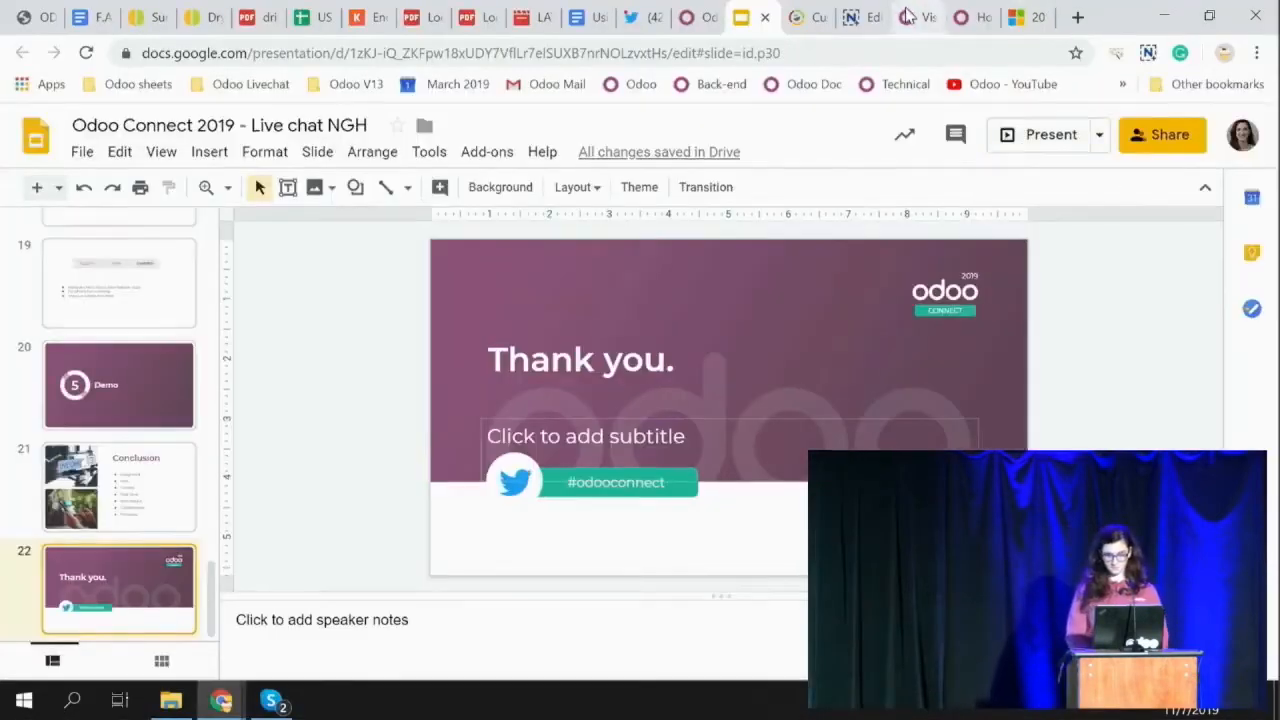
Back in Odoo Discuss, open the Website Visitor chat and attempt an Invite, dismissing the access error.
{"action": "left_click", "coordinate": [905, 17]}
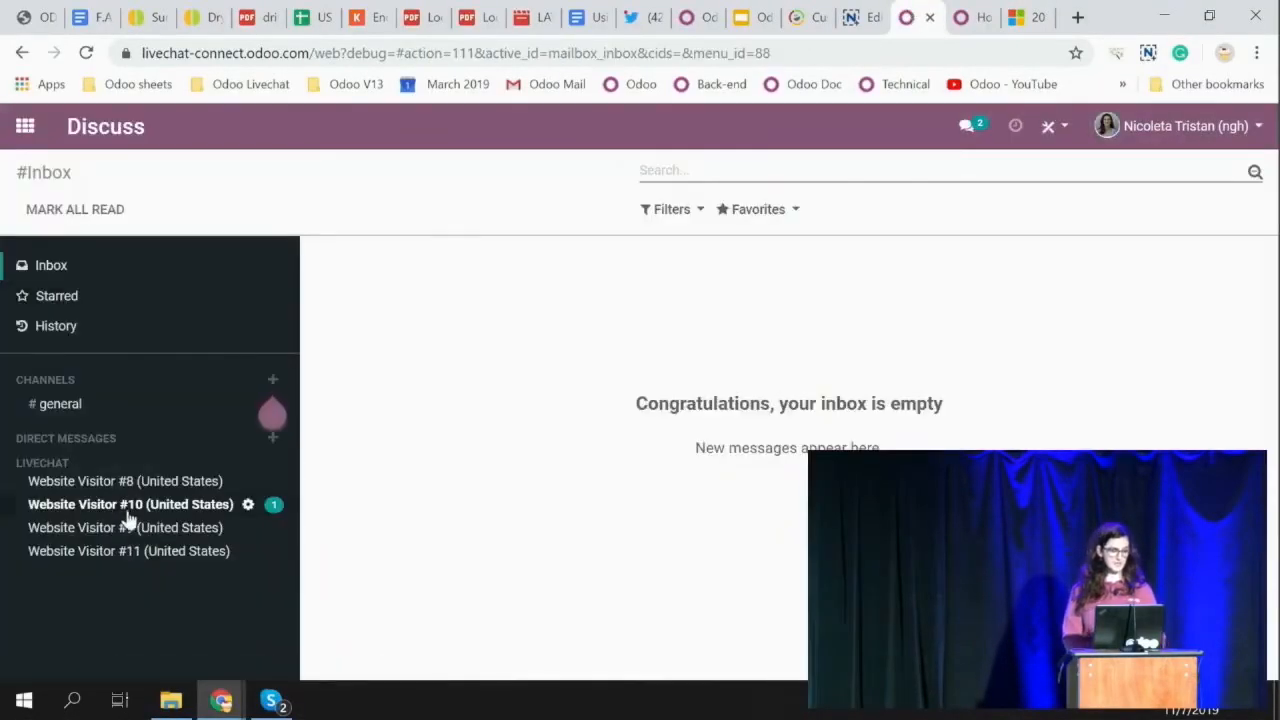
{"action": "left_click", "coordinate": [124, 527]}
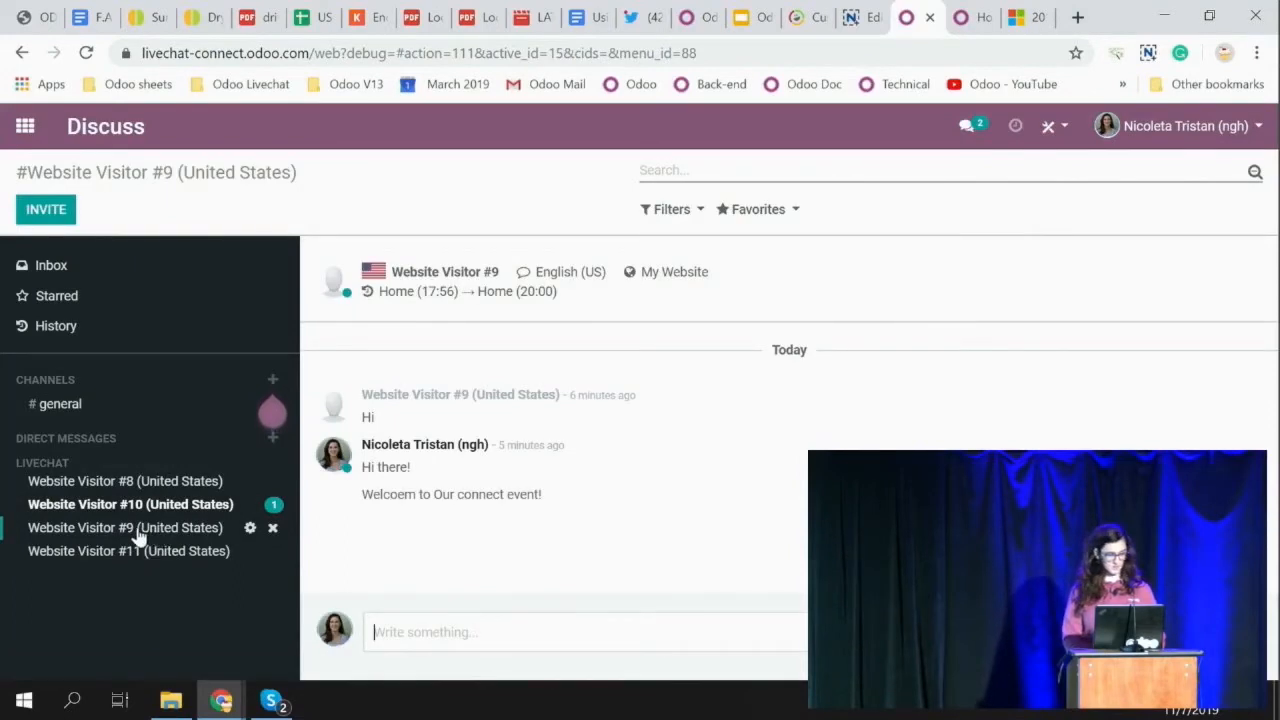
{"action": "mouse_move", "coordinate": [128, 560]}
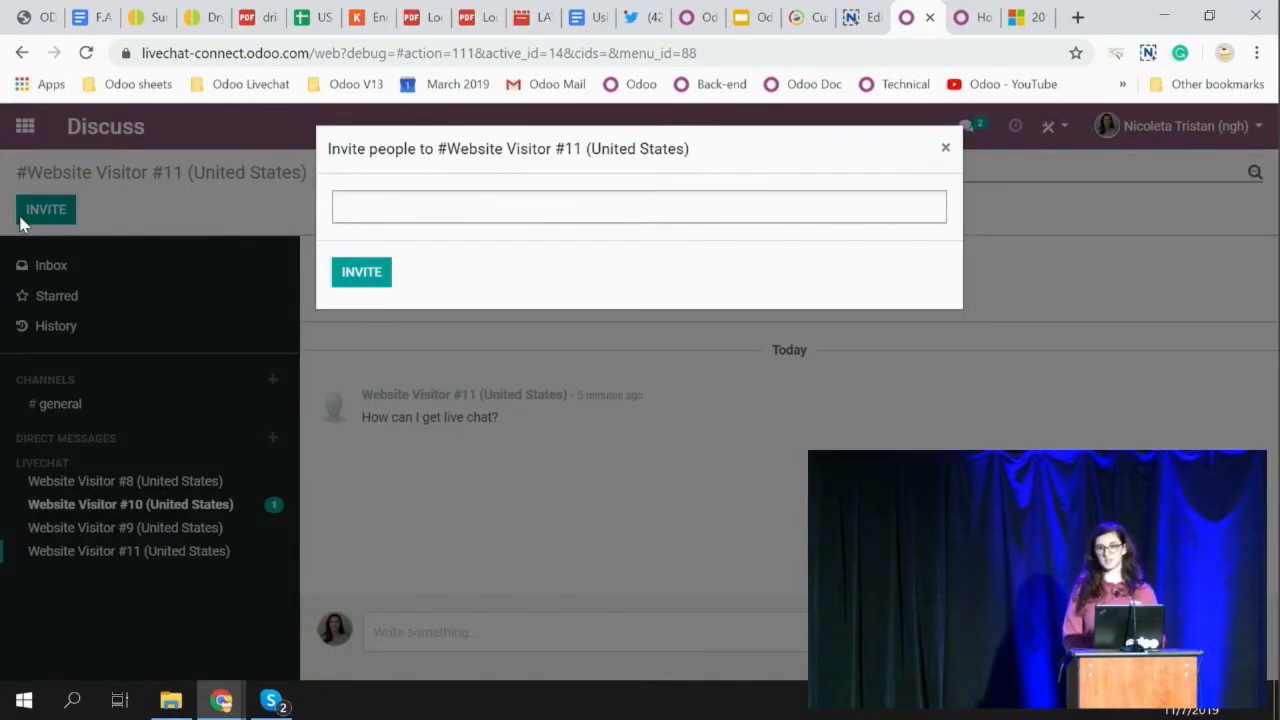
{"action": "mouse_move", "coordinate": [428, 245]}
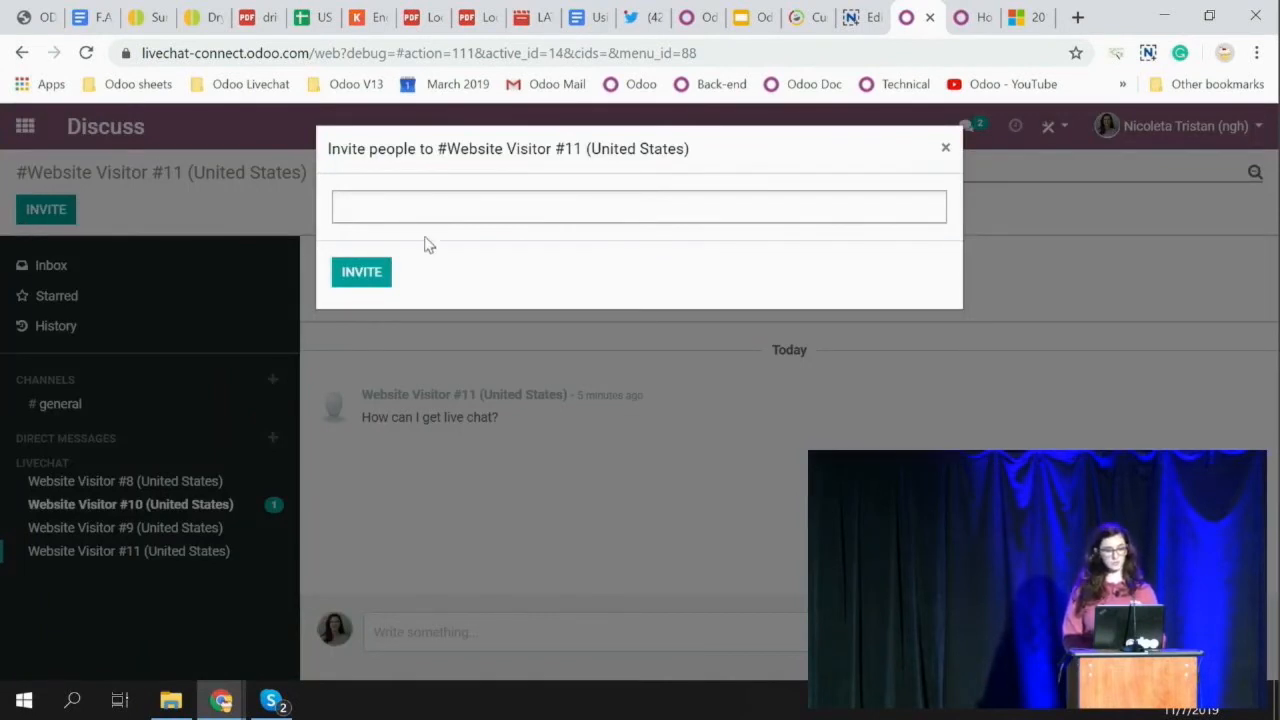
{"action": "left_click", "coordinate": [639, 207]}
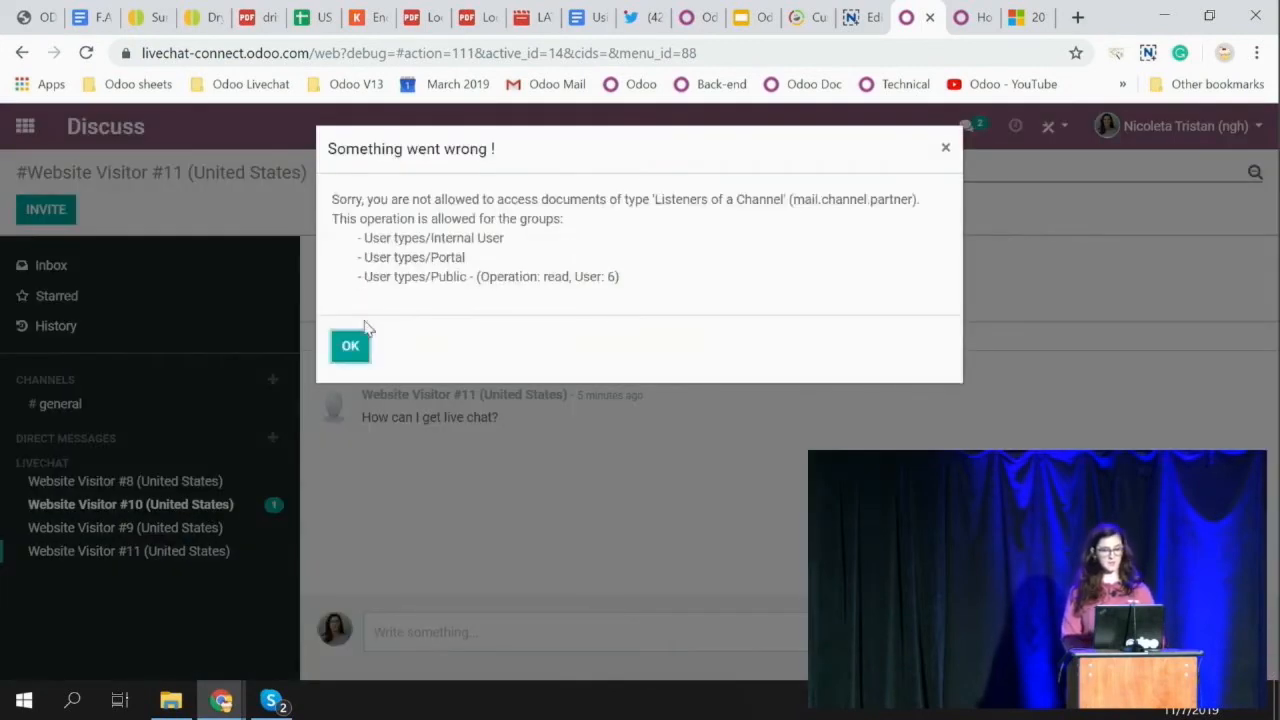
{"action": "left_click", "coordinate": [349, 345]}
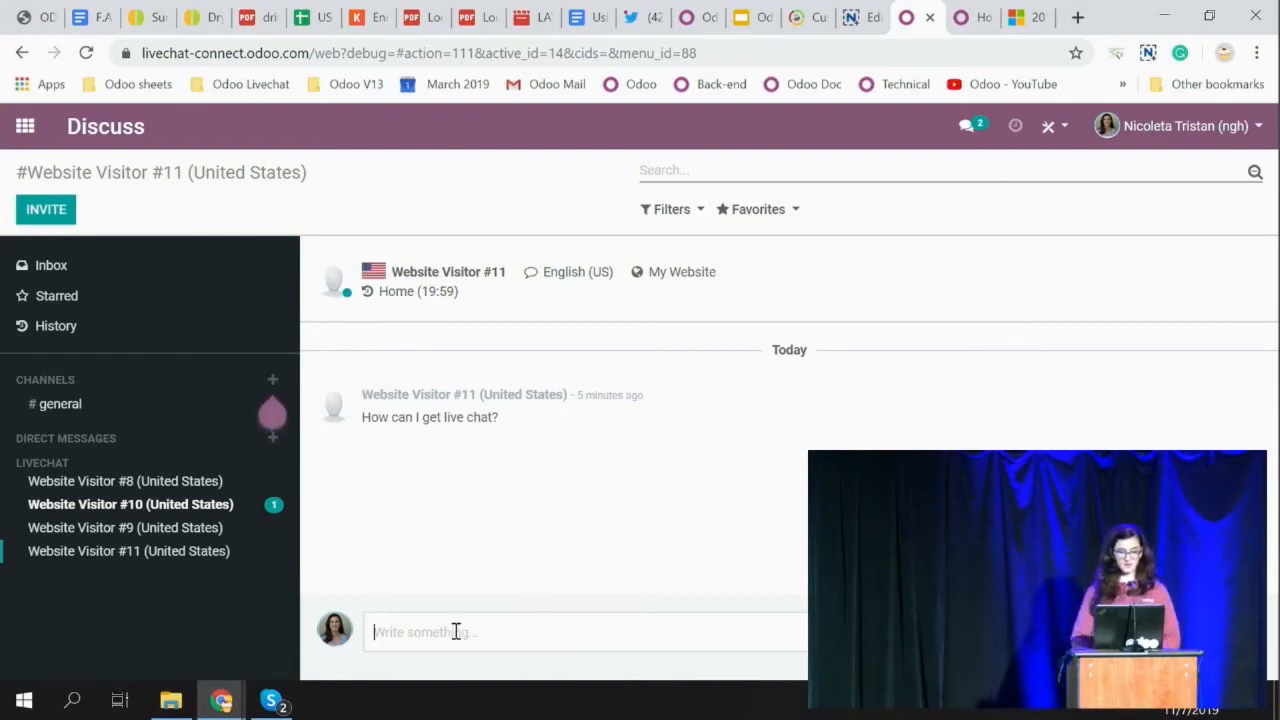
Start the ':pr' shortcut to bring up the products and pricing canned responses.
{"action": "type", "text": ":"}
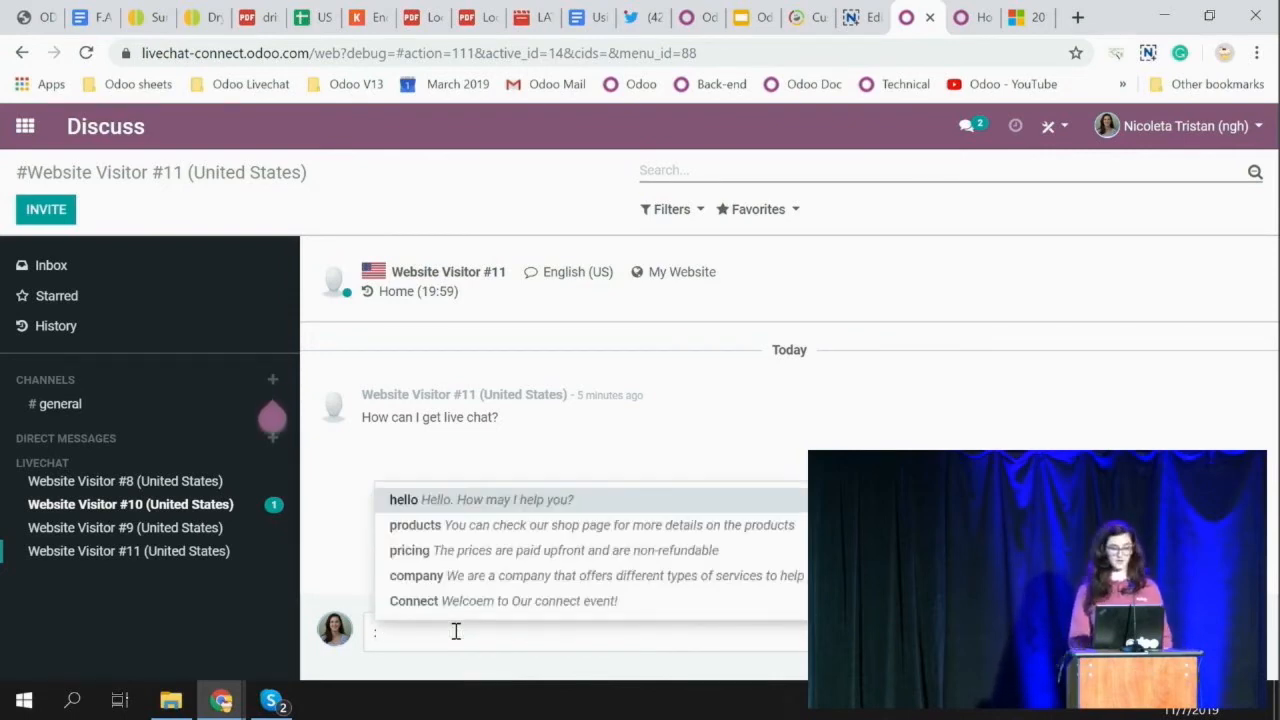
{"action": "type", "text": ":pr"}
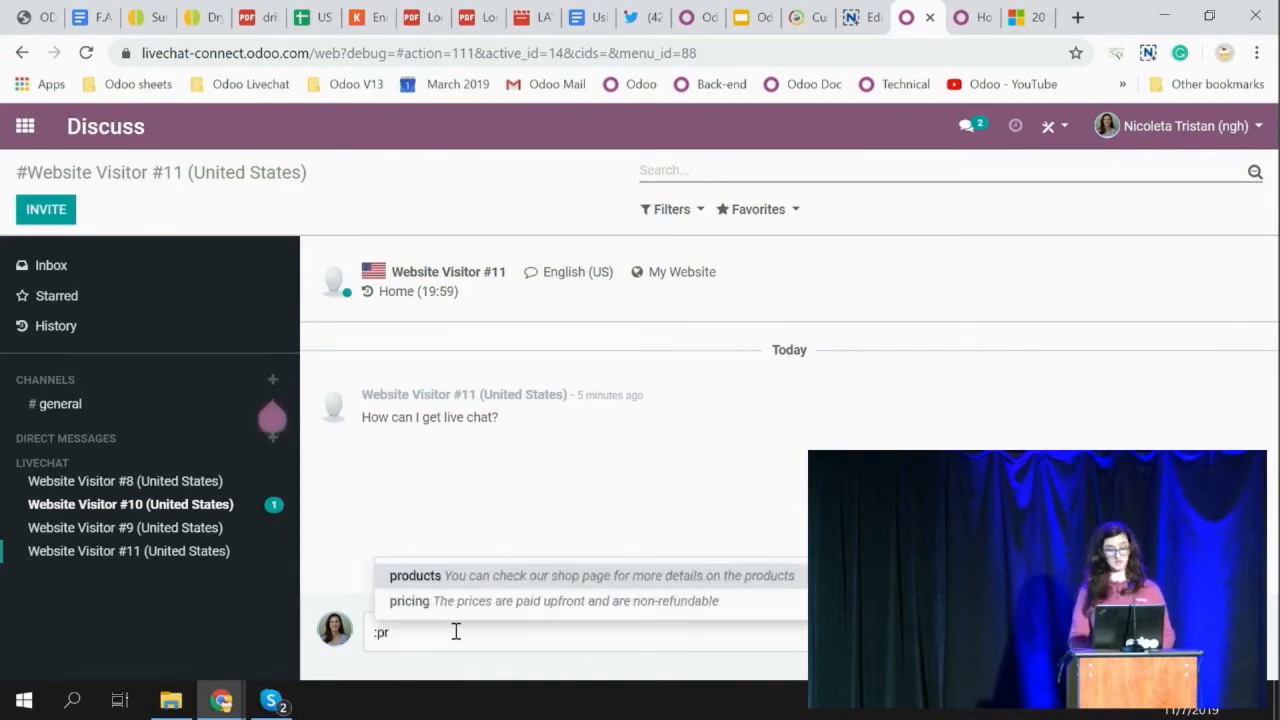